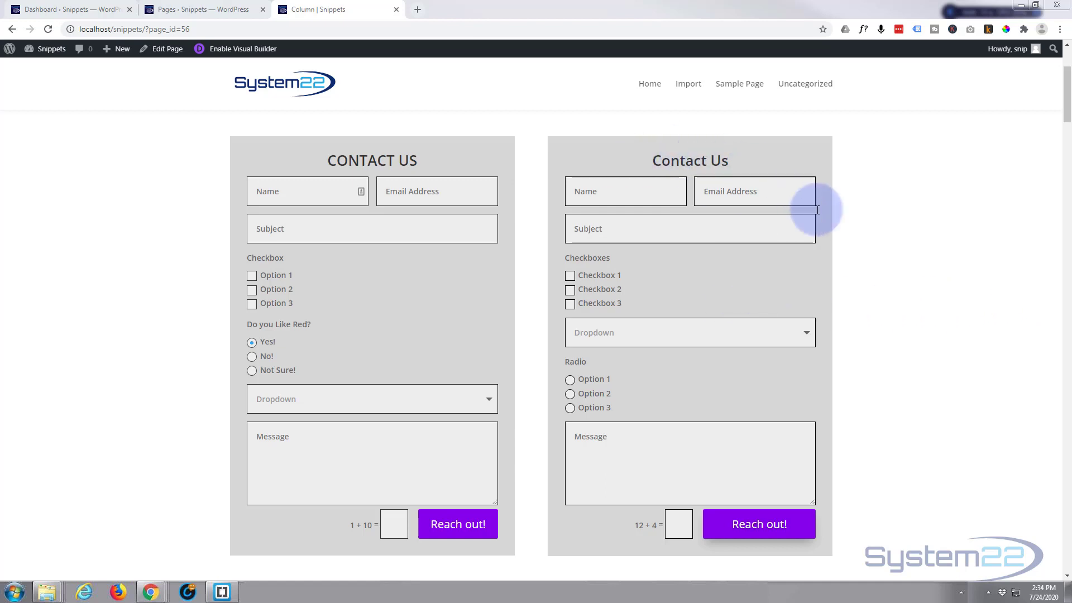
mouse_move(623, 430)
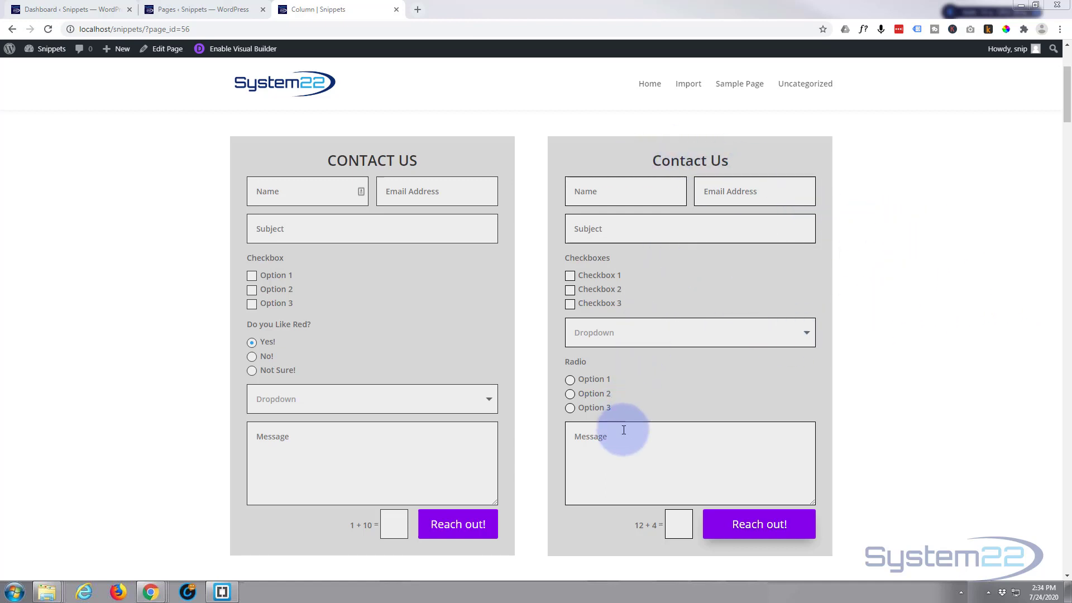
mouse_move(184, 239)
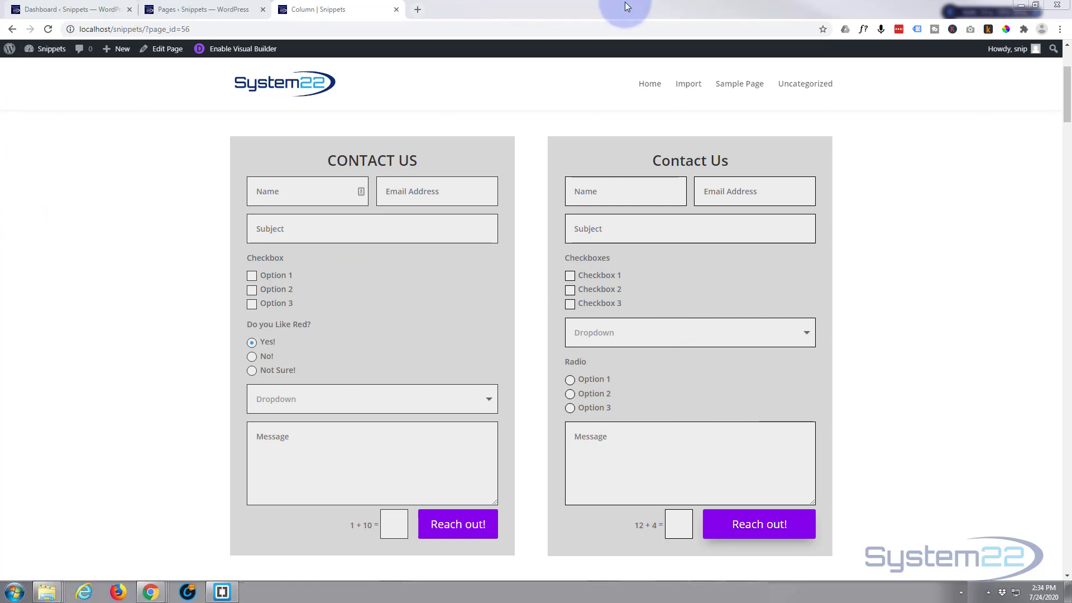
mouse_move(437, 299)
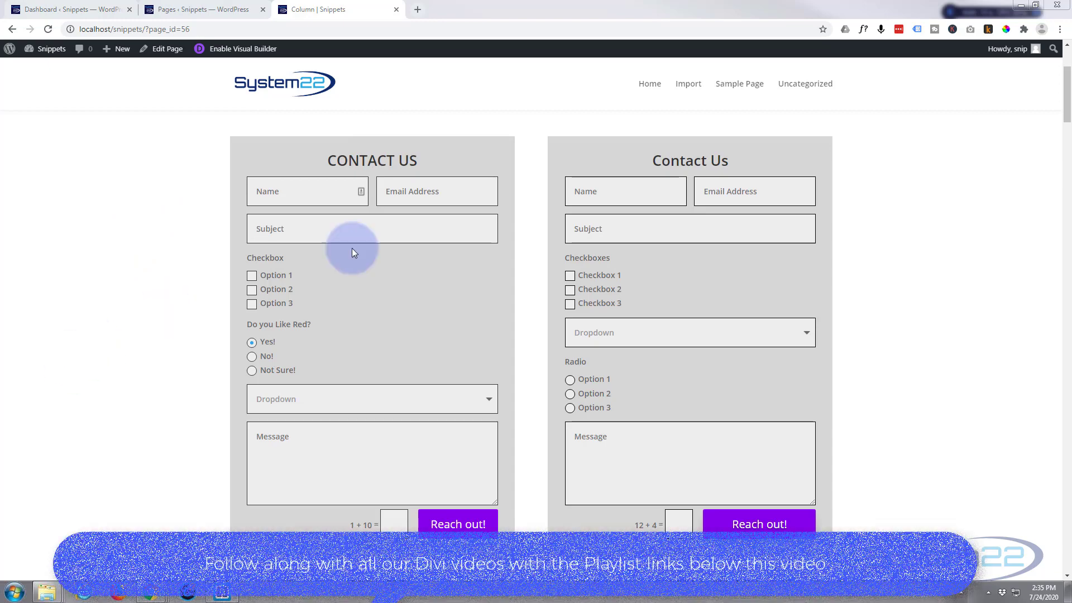
mouse_move(323, 281)
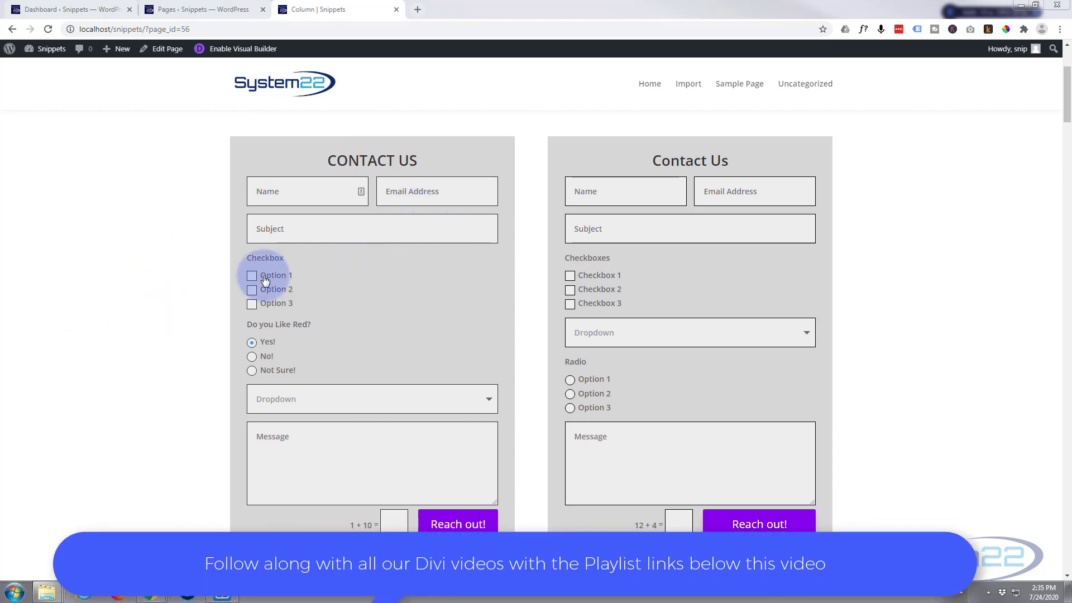
mouse_move(403, 309)
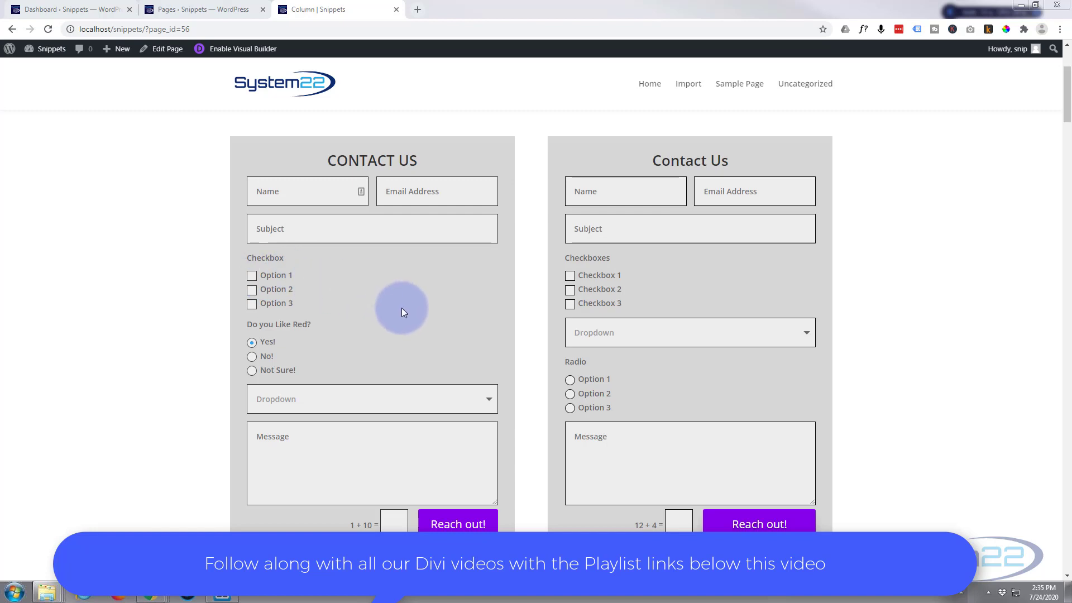
mouse_move(387, 305)
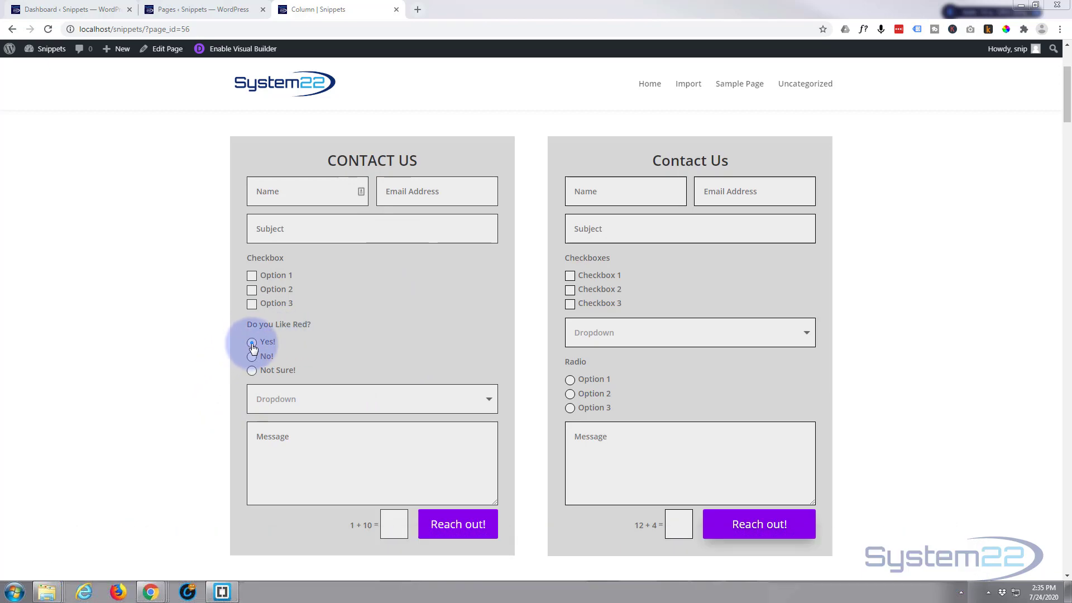
On the live form, answer Yes, then No to reveal the why-not-red box, then Not Sure for the colour question
left_click(252, 342)
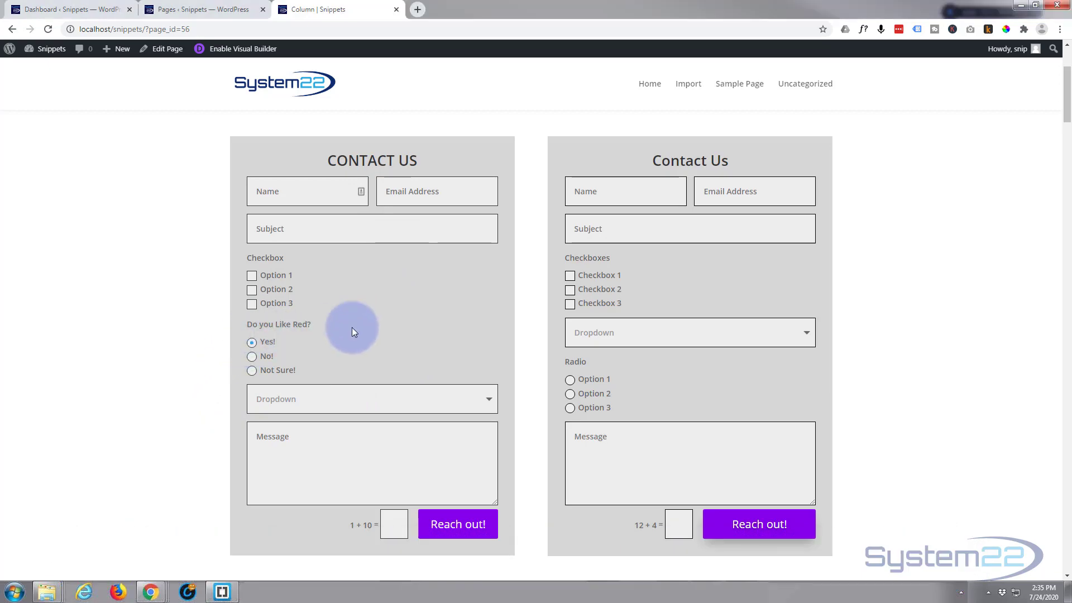
left_click(252, 356)
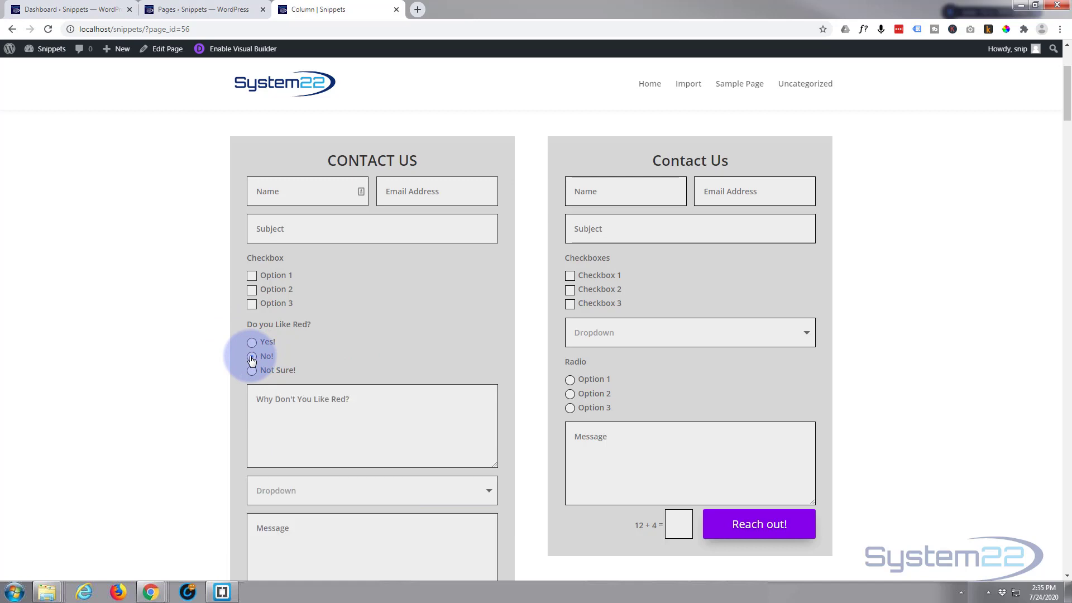
left_click(252, 356)
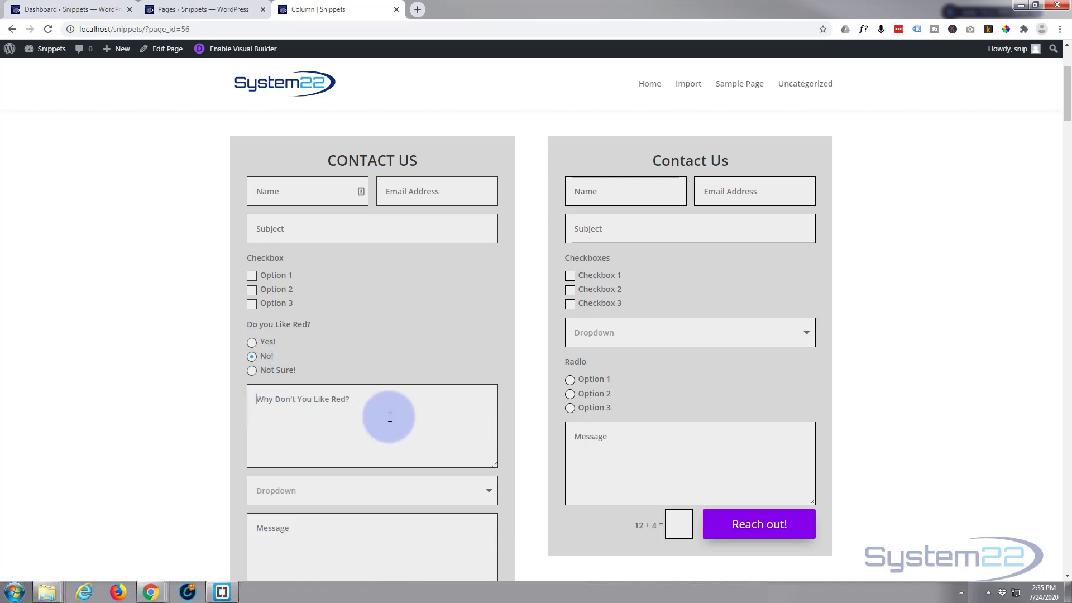
mouse_move(424, 418)
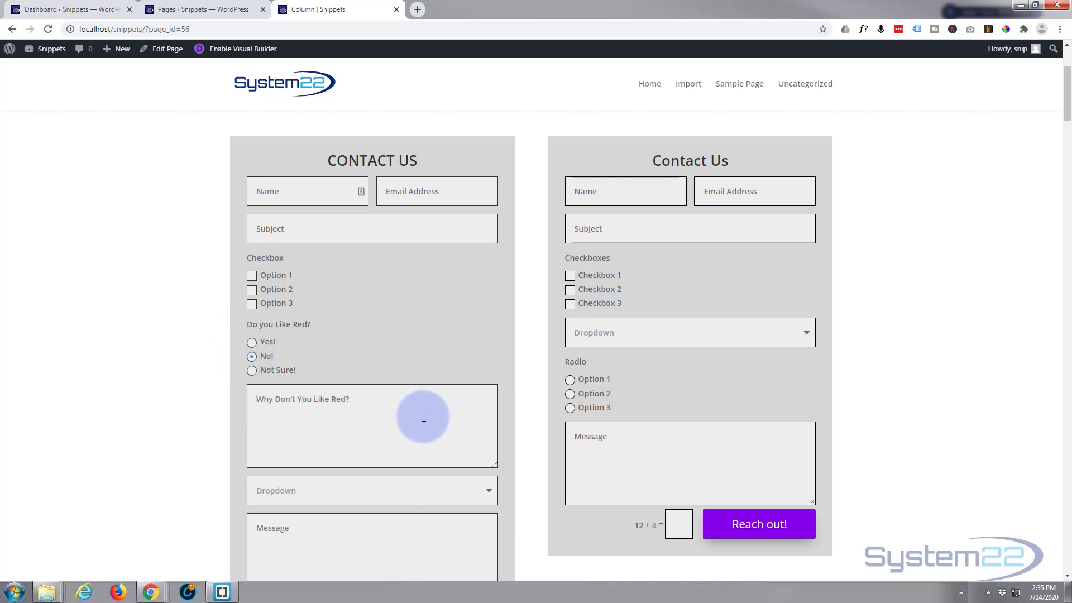
mouse_move(312, 365)
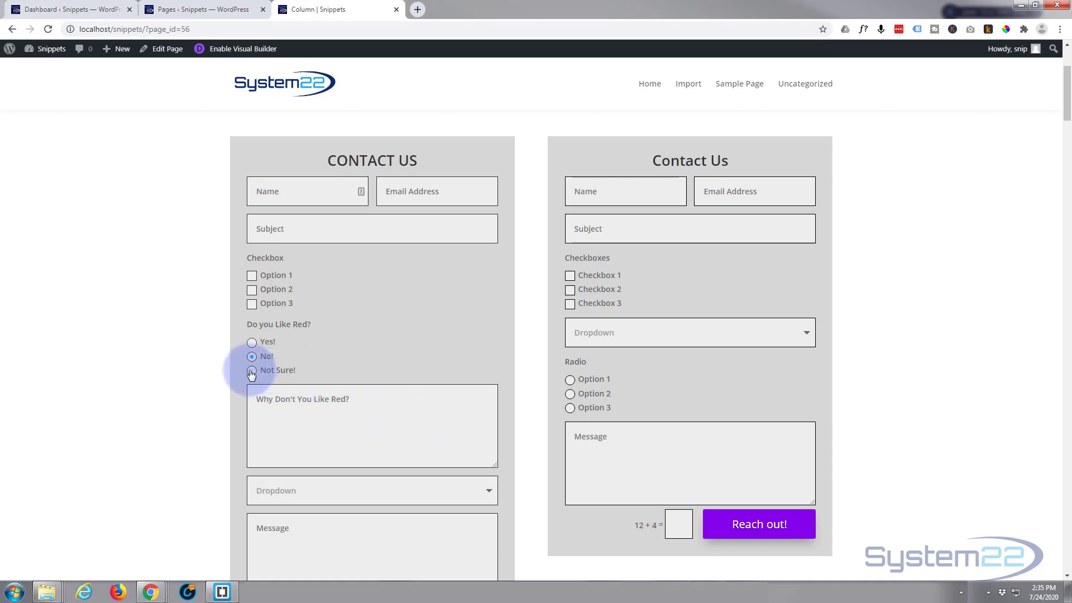
left_click(253, 370)
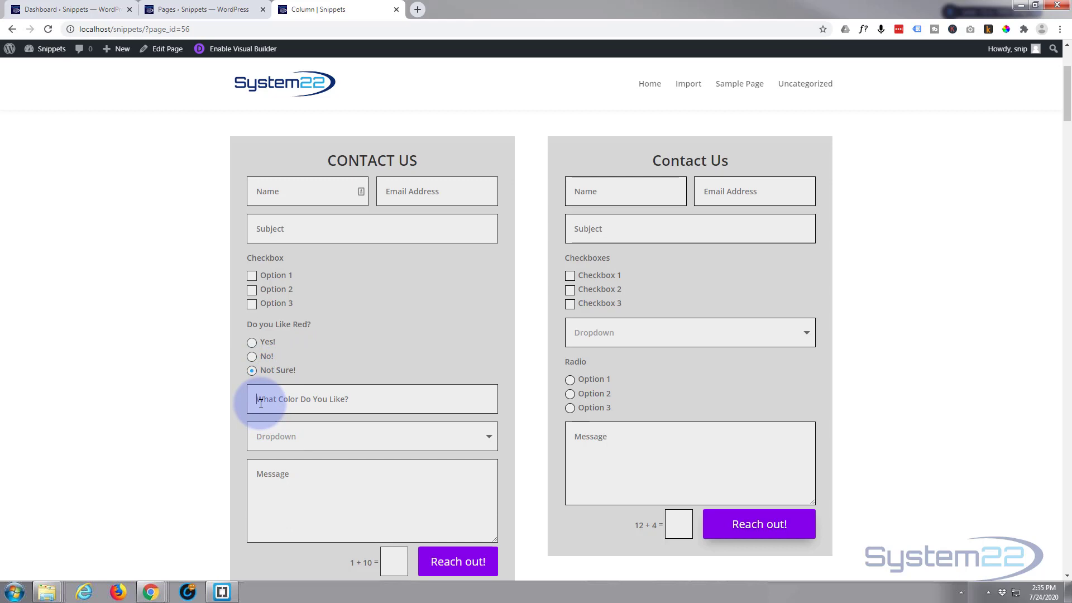
mouse_move(402, 399)
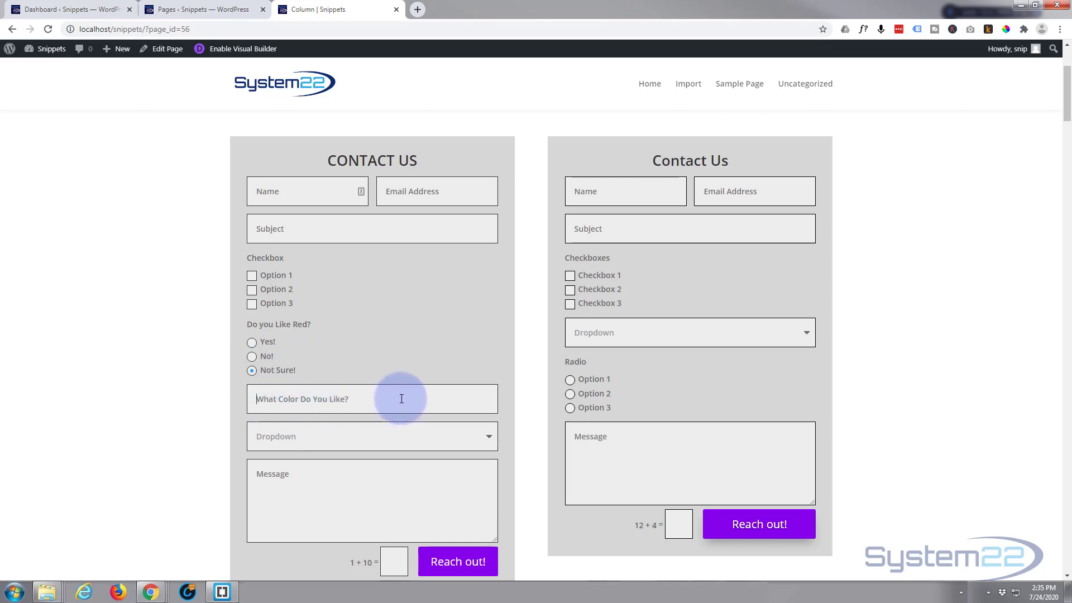
mouse_move(362, 376)
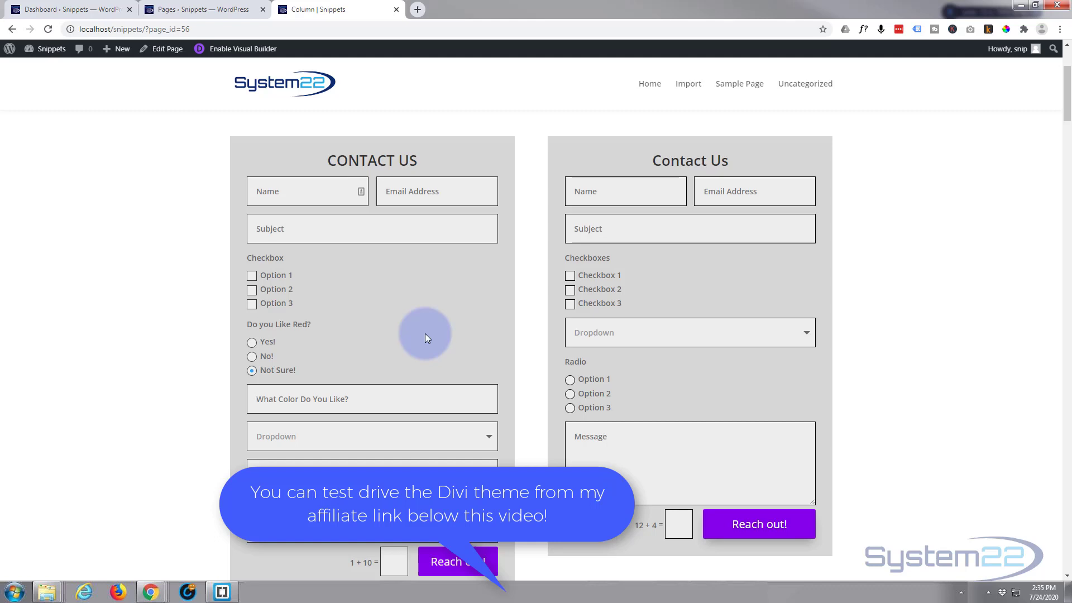
mouse_move(241, 53)
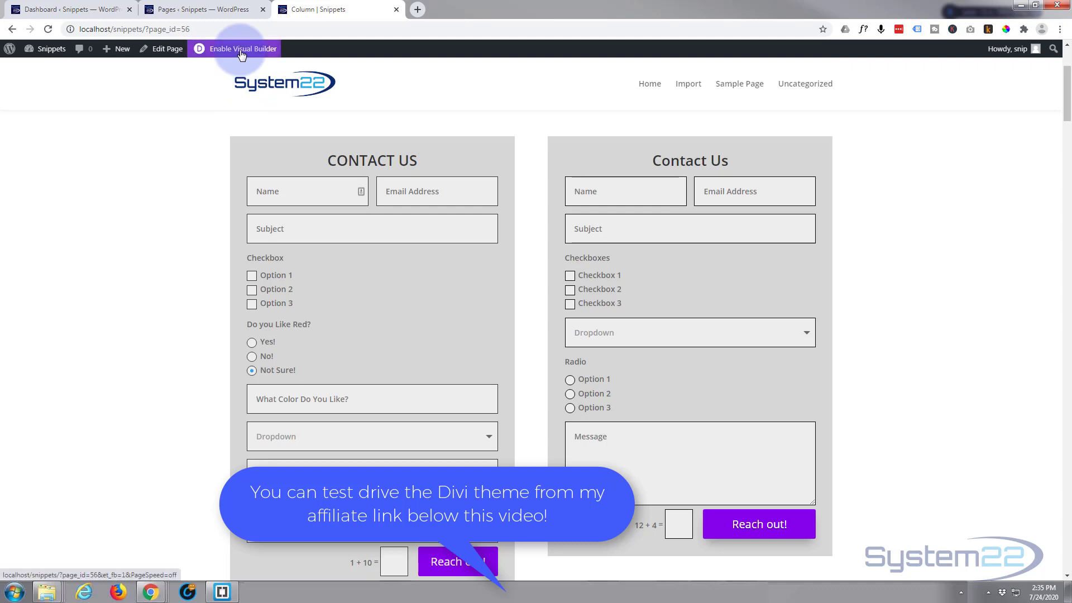
Enable the Visual Builder and bring up the right Contact Us form's settings with its field list
left_click(241, 48)
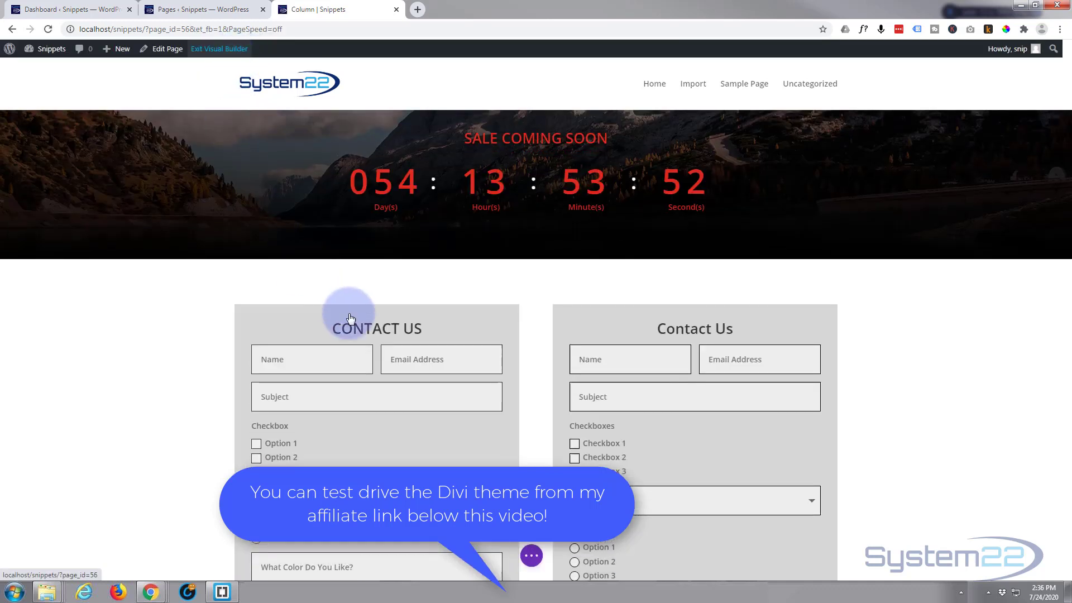
scroll("down", 3)
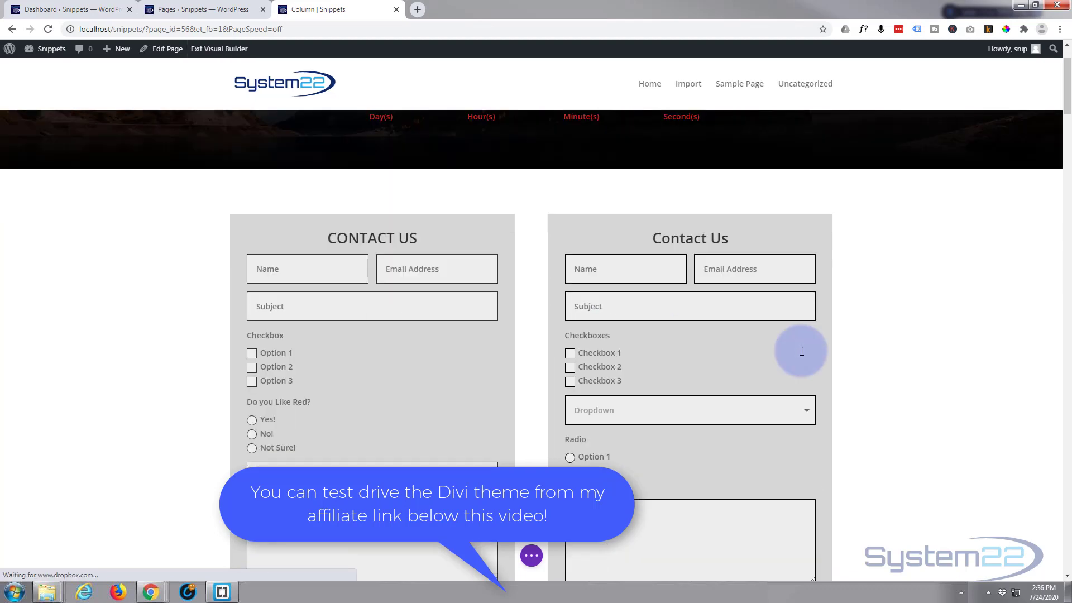
scroll("down", 3)
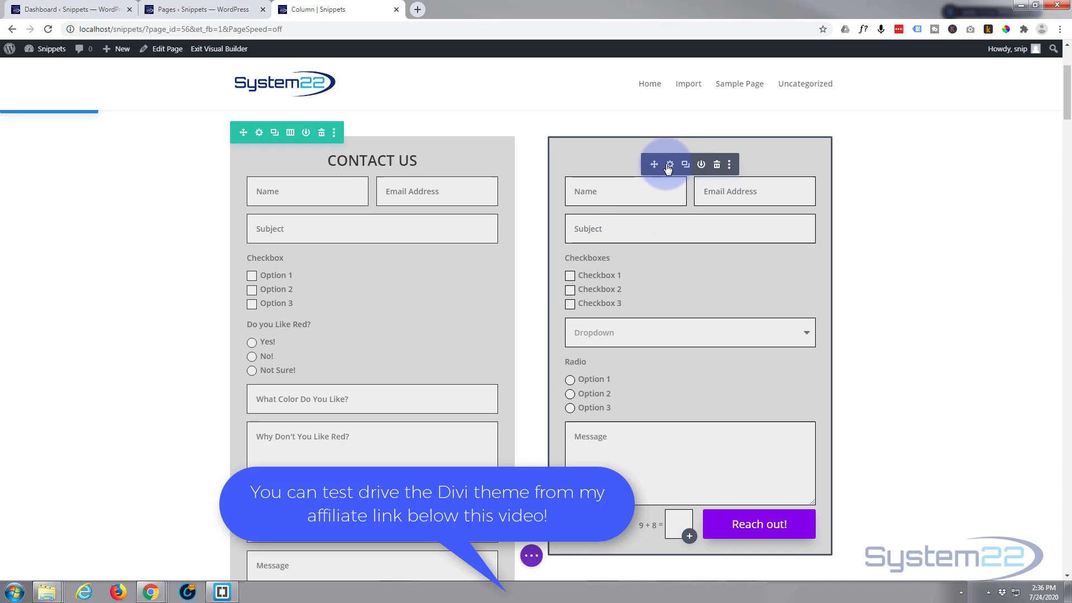
left_click(669, 164)
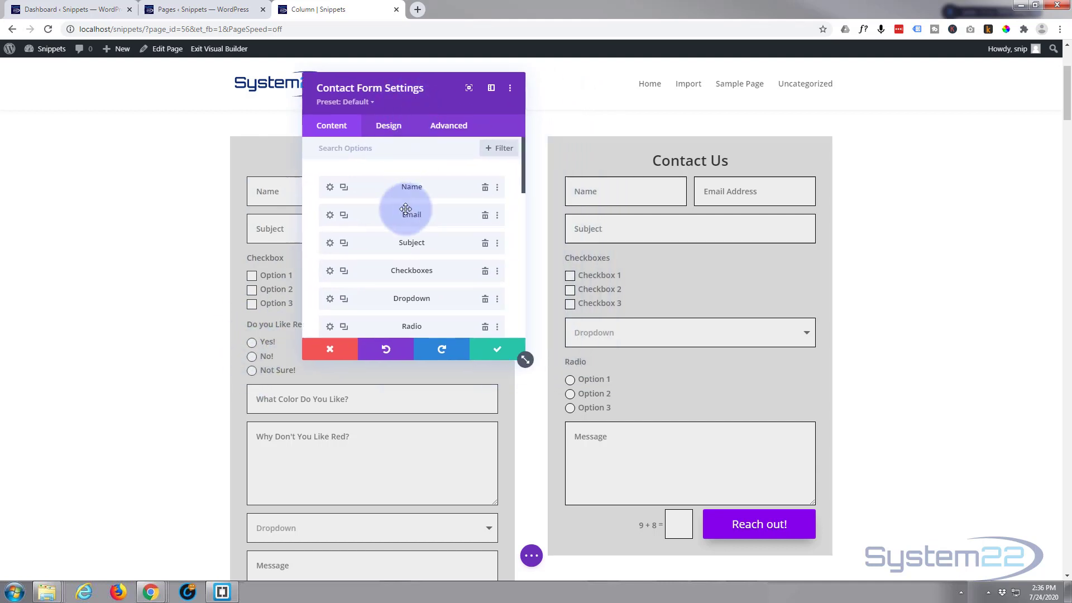
Give the Radio field the ID and title 'Do you like red?'
scroll("down", 3)
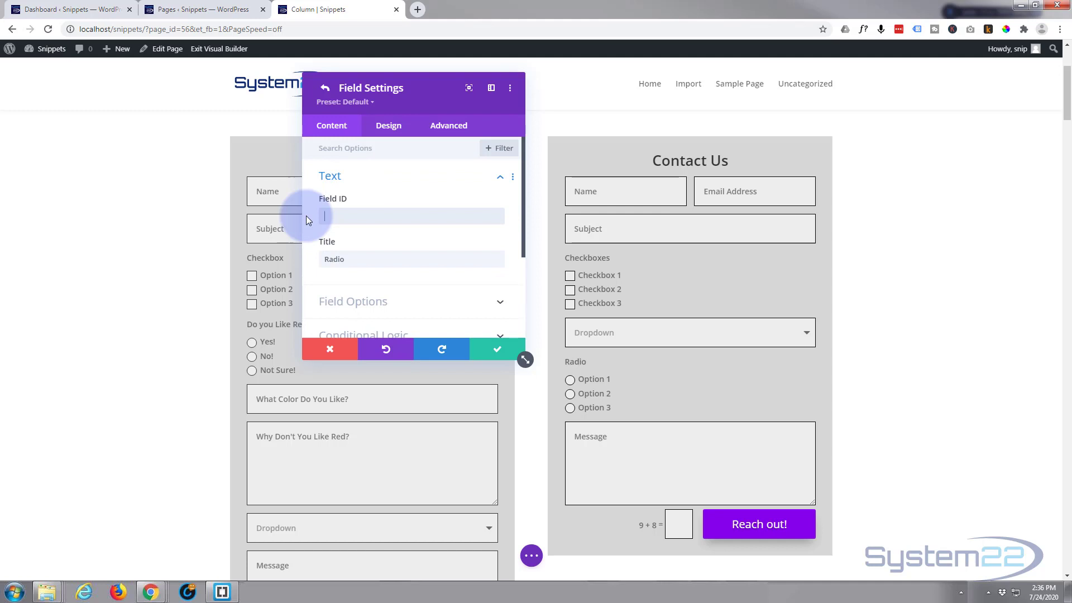
type("Do you like")
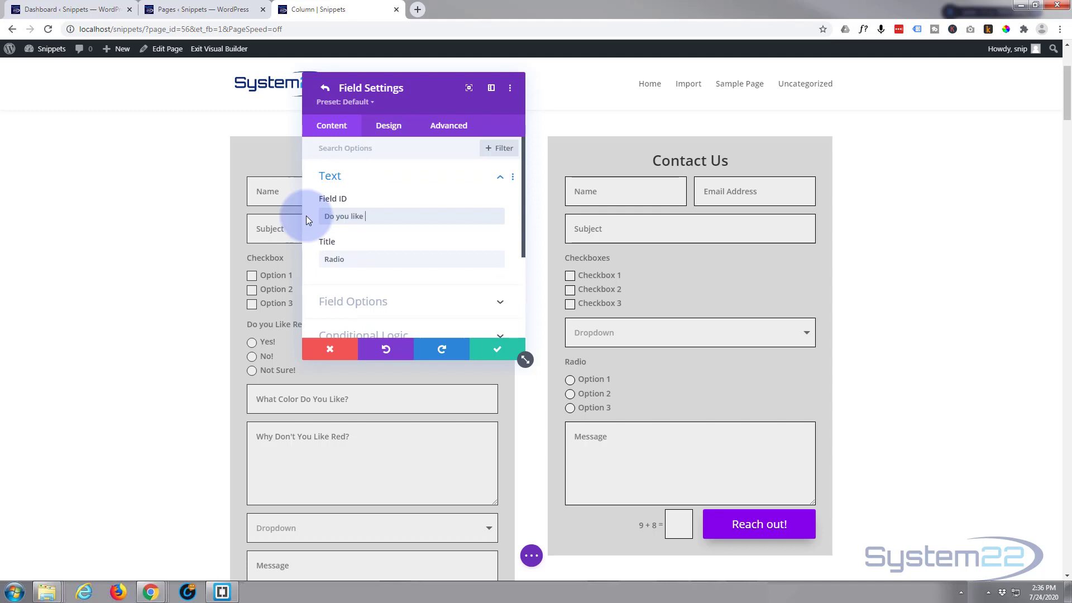
type("red?")
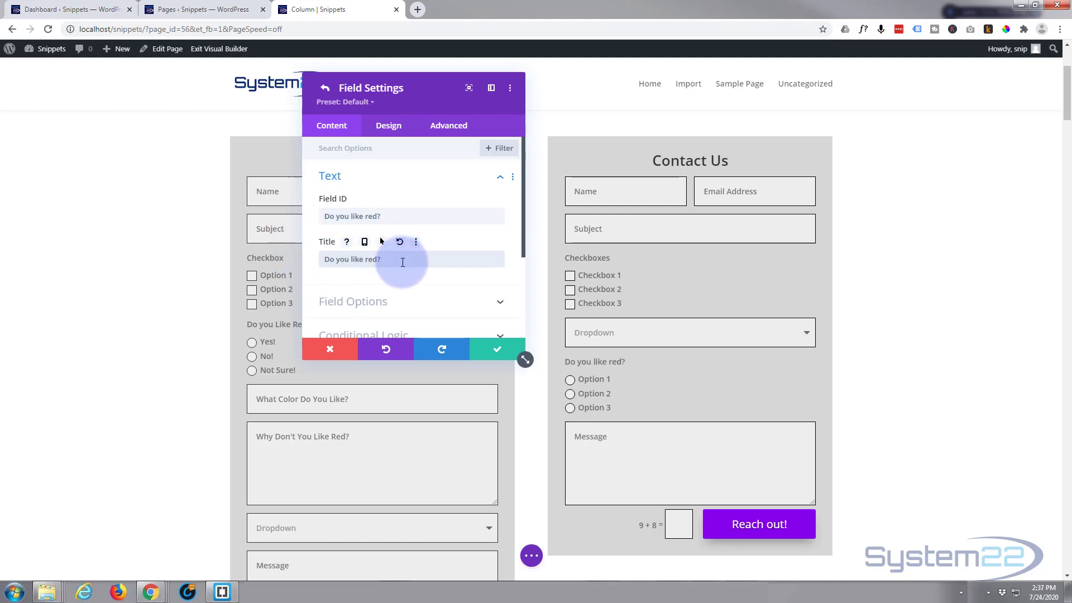
mouse_move(453, 210)
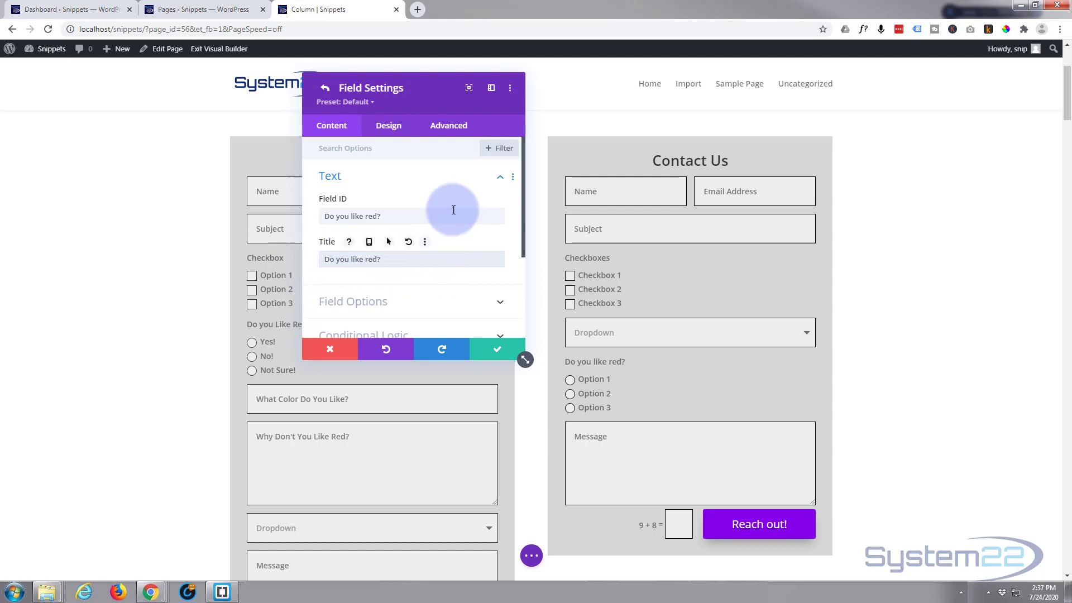
mouse_move(485, 273)
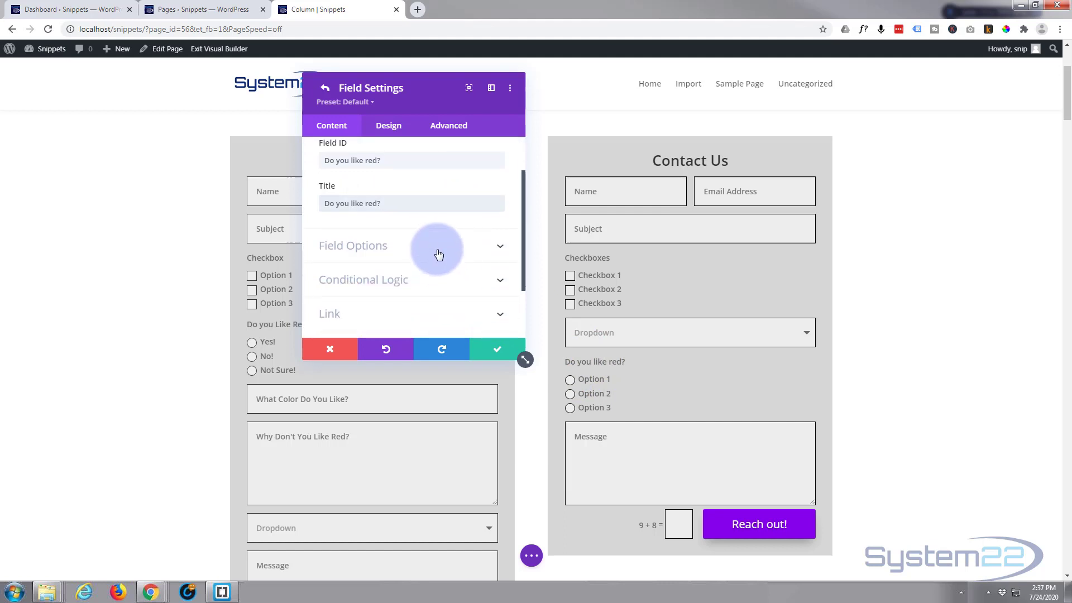
Relabel the radio options as Yes!, No! and Not sure!
left_click(353, 245)
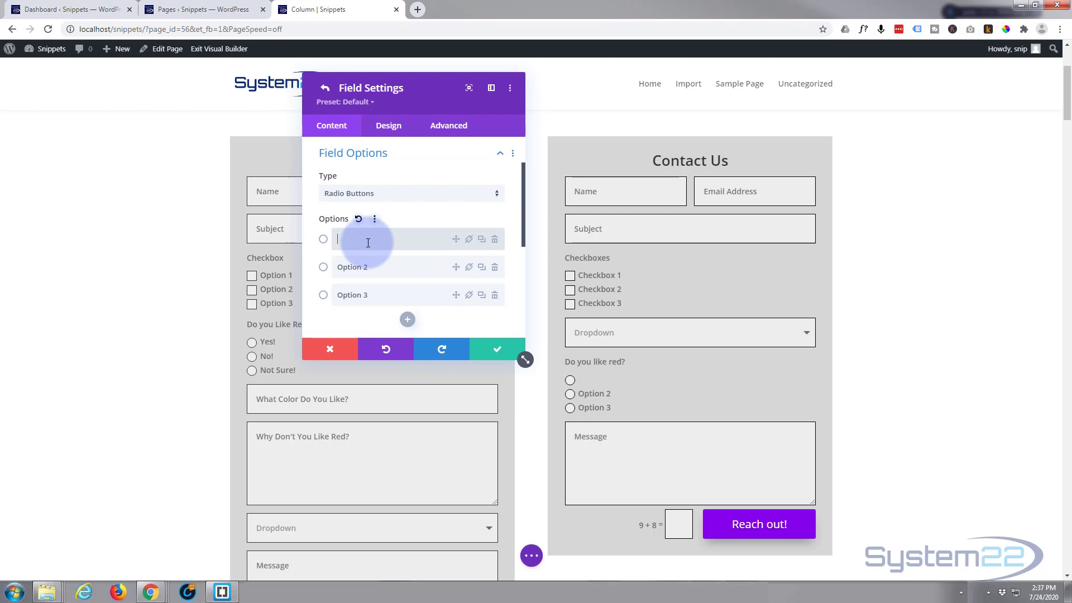
type("Yes")
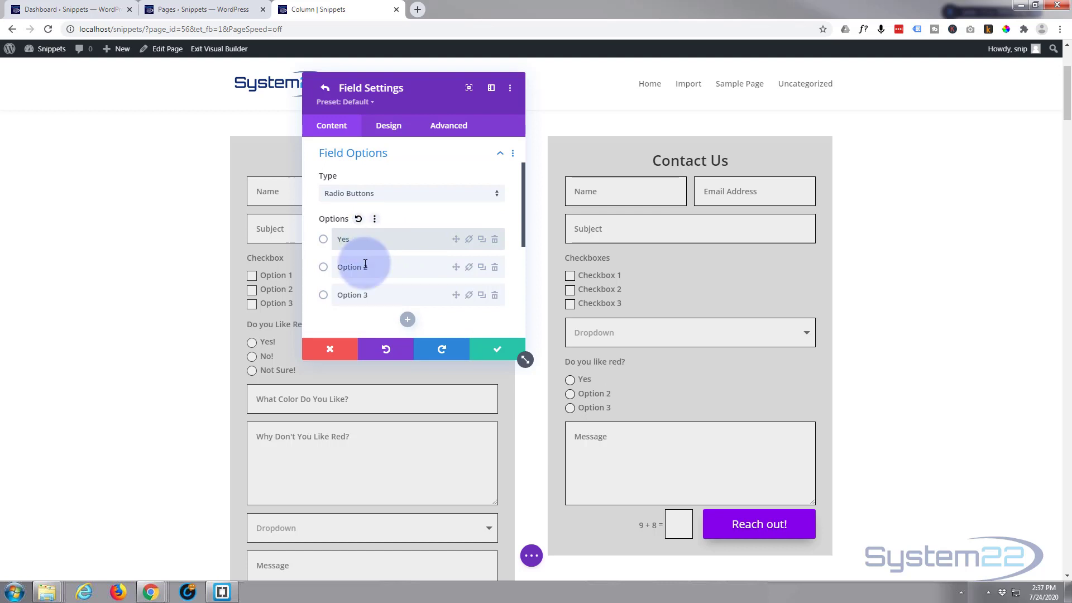
left_click(366, 267)
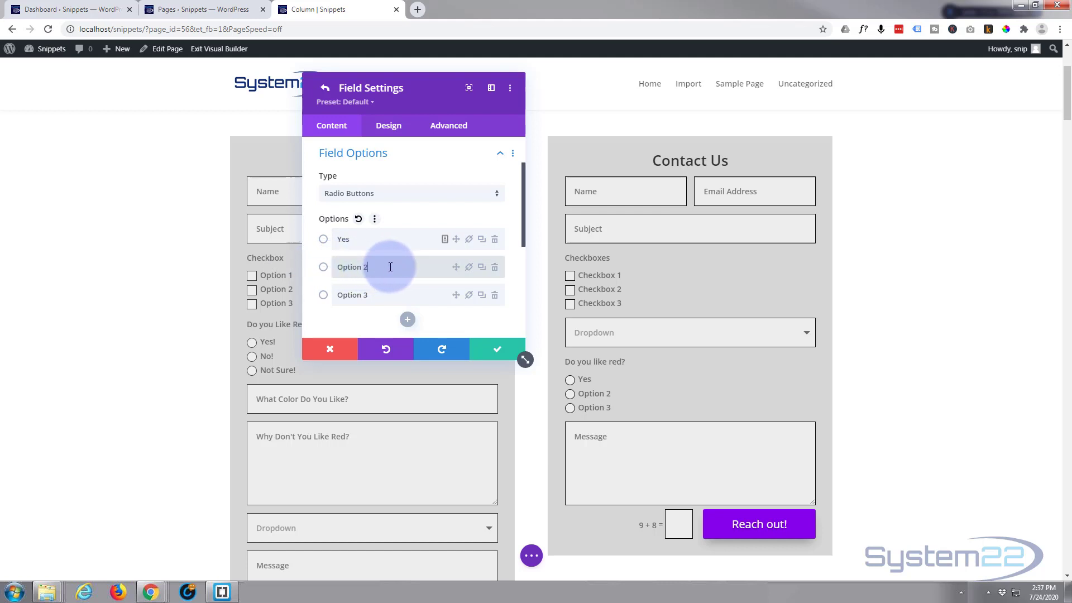
key("Ctrl+A")
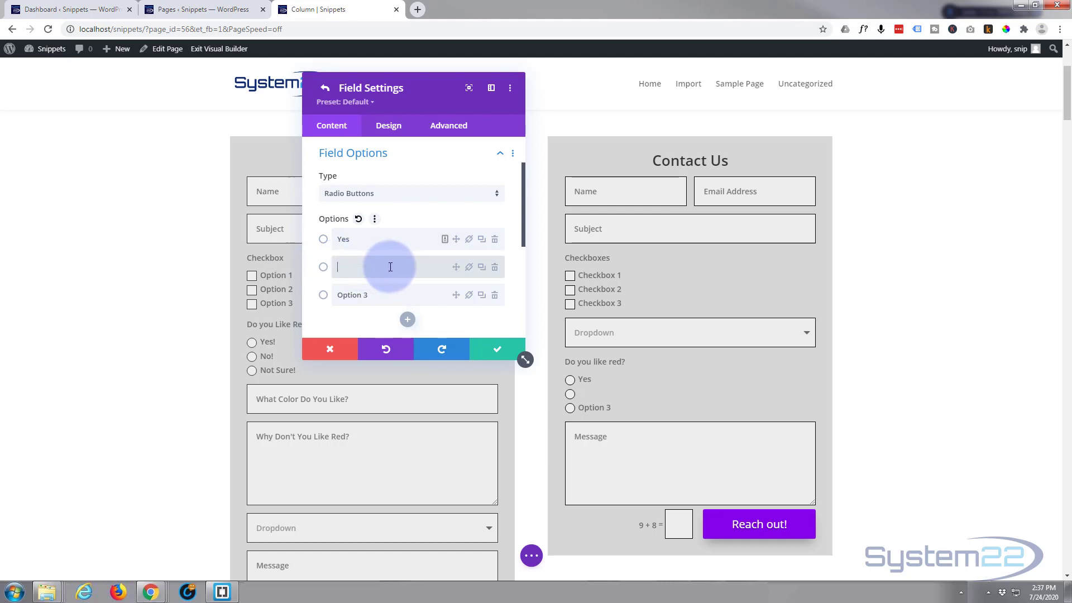
type("No")
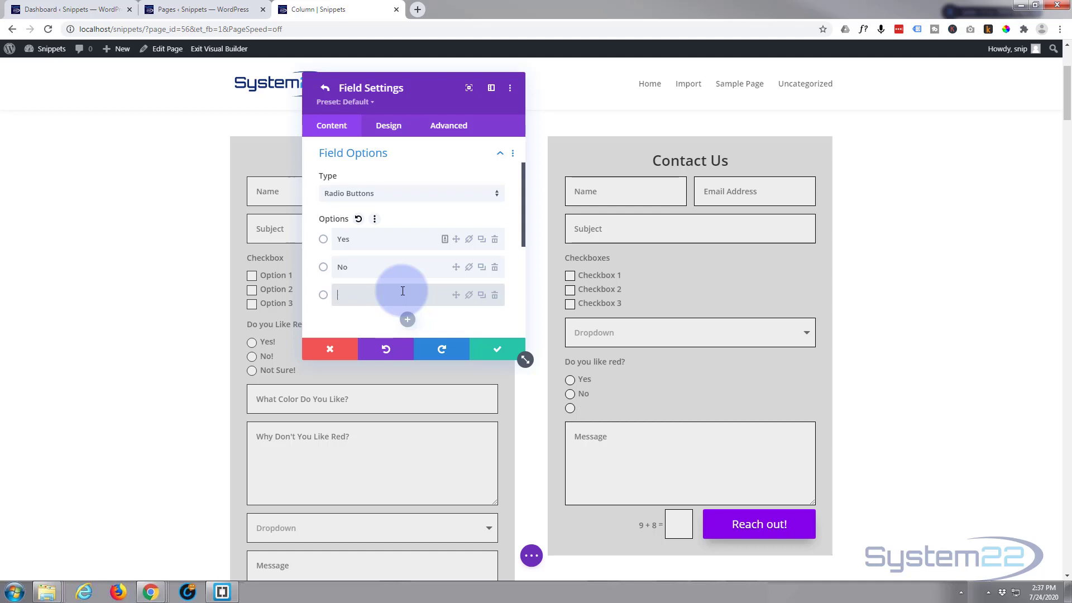
type("N")
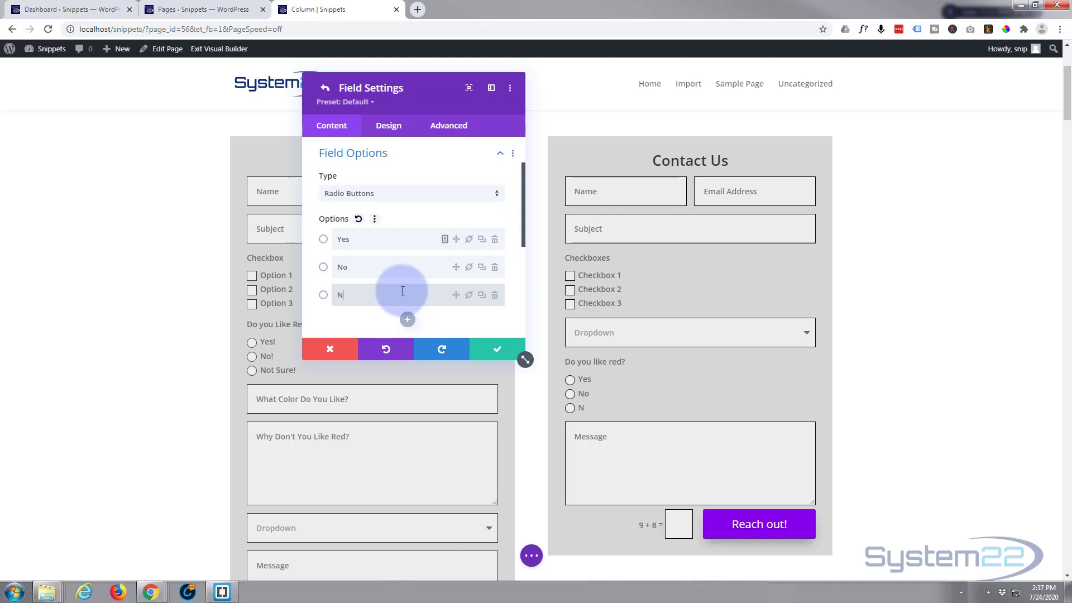
type("ot sure")
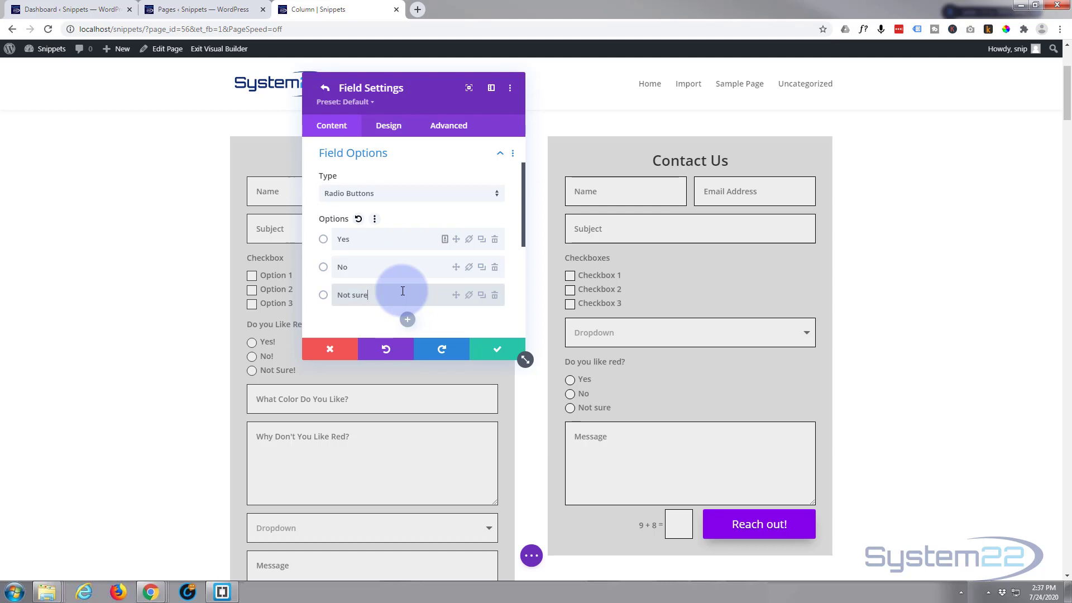
type("!")
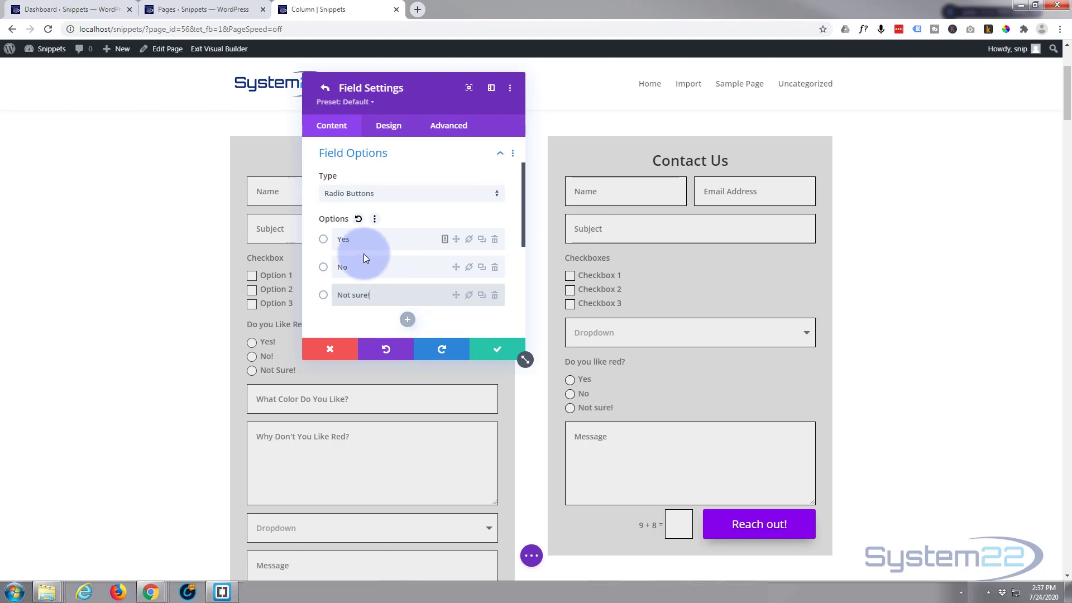
left_click(349, 267)
type("!")
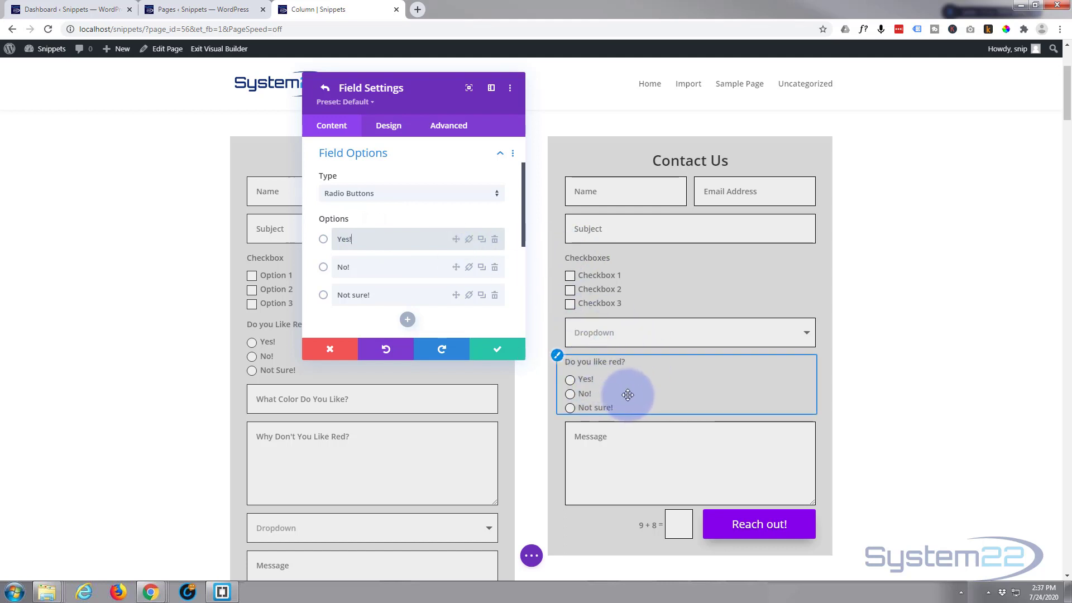
Add a new field to the form as a non-required Textarea
left_click(497, 348)
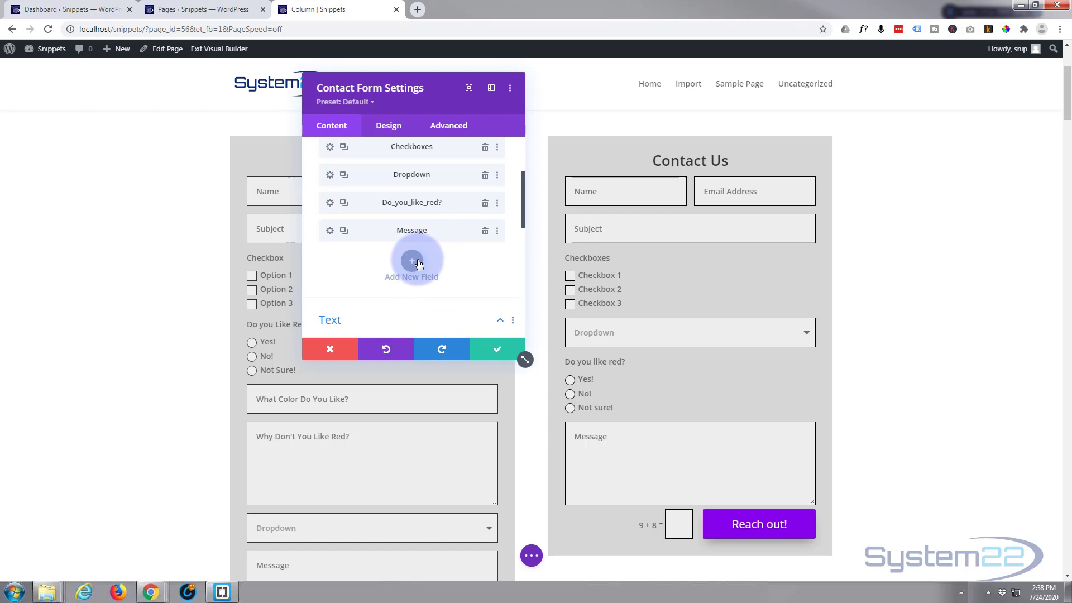
left_click(411, 261)
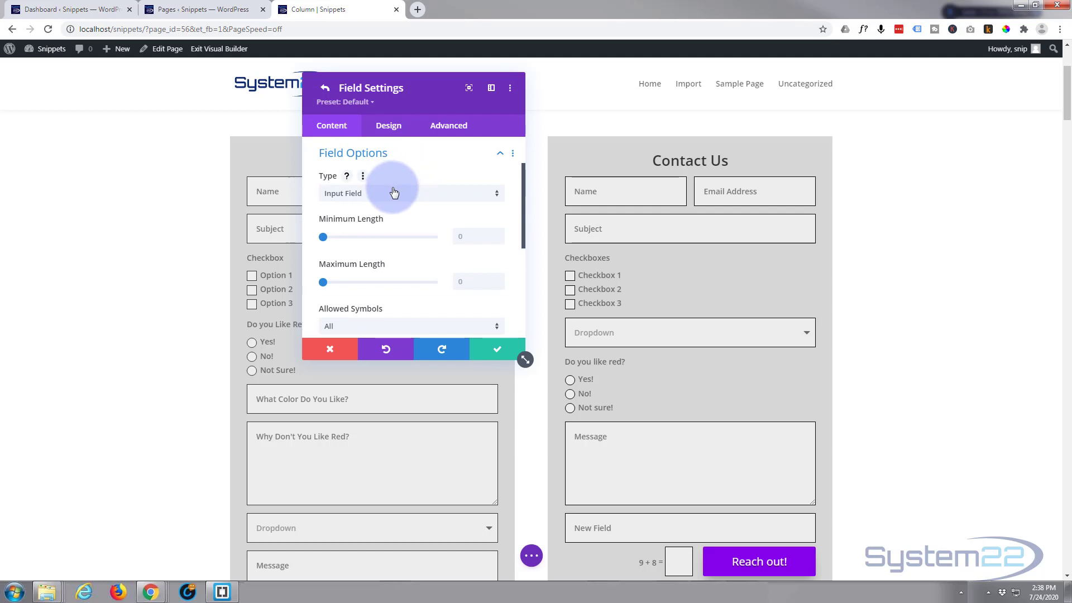
left_click(395, 193)
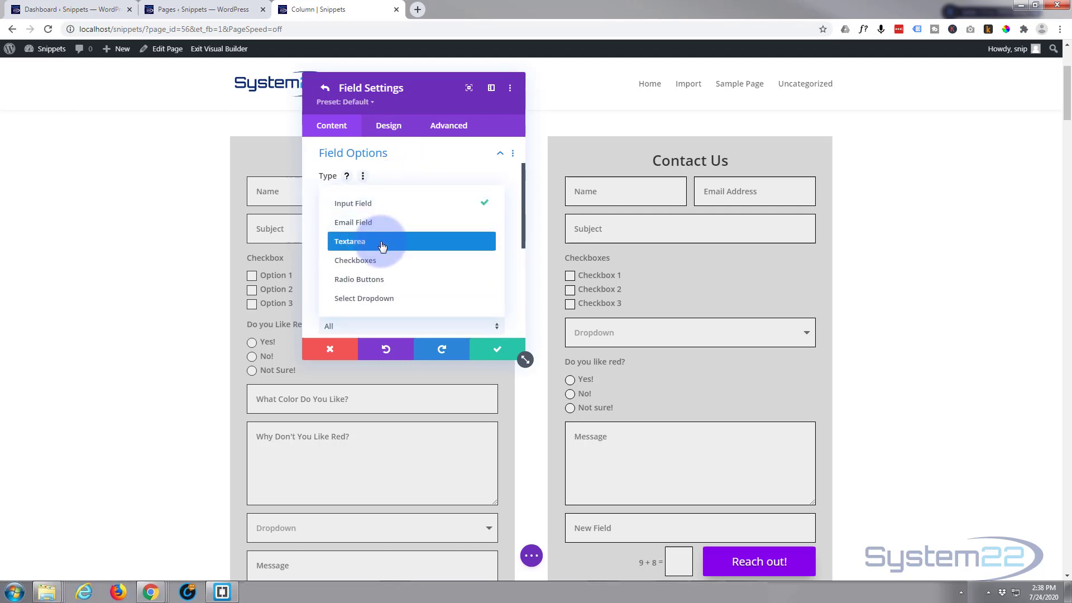
left_click(350, 241)
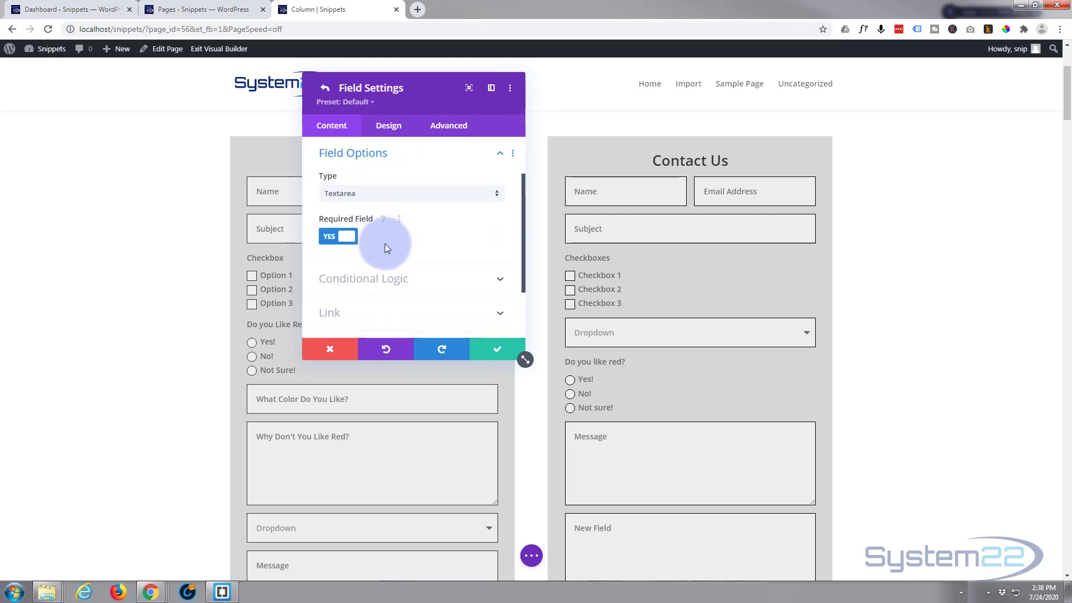
left_click(337, 236)
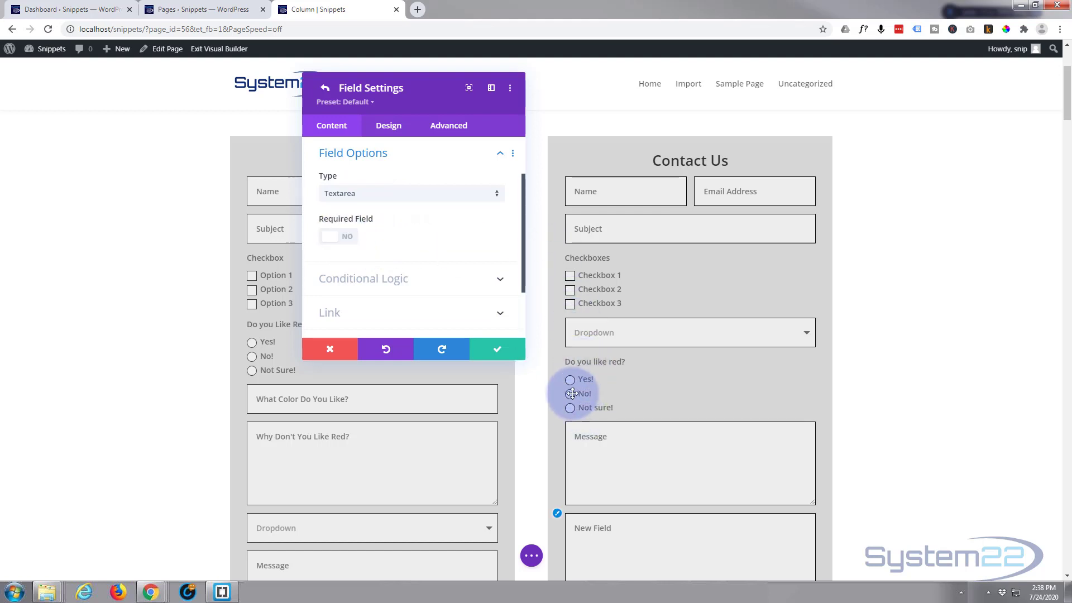
mouse_move(672, 398)
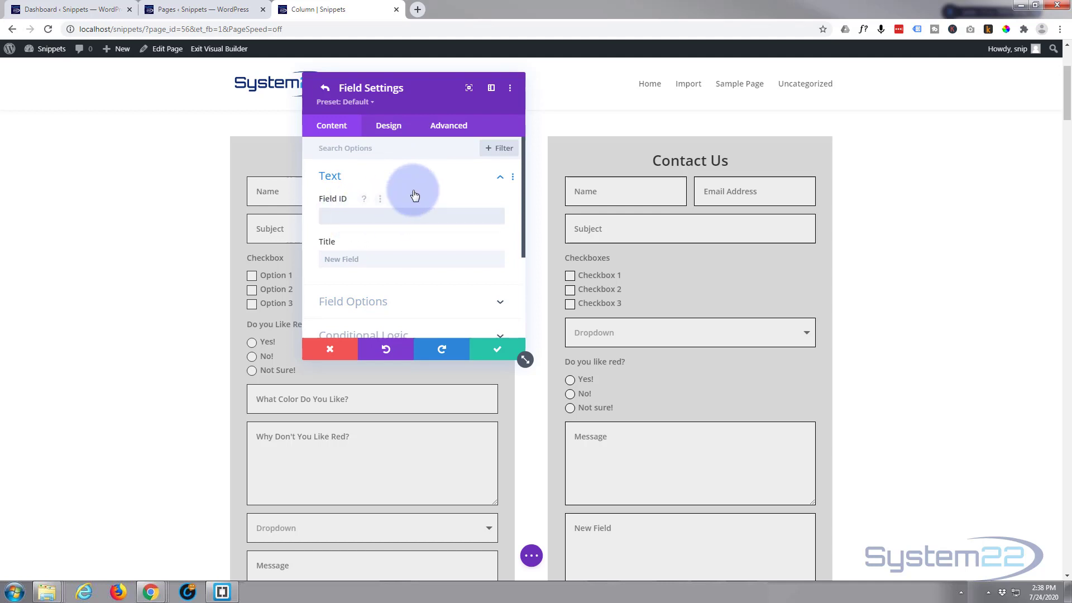
Give the new textarea the ID and title 'Why don't you like red?'
type("Why don't")
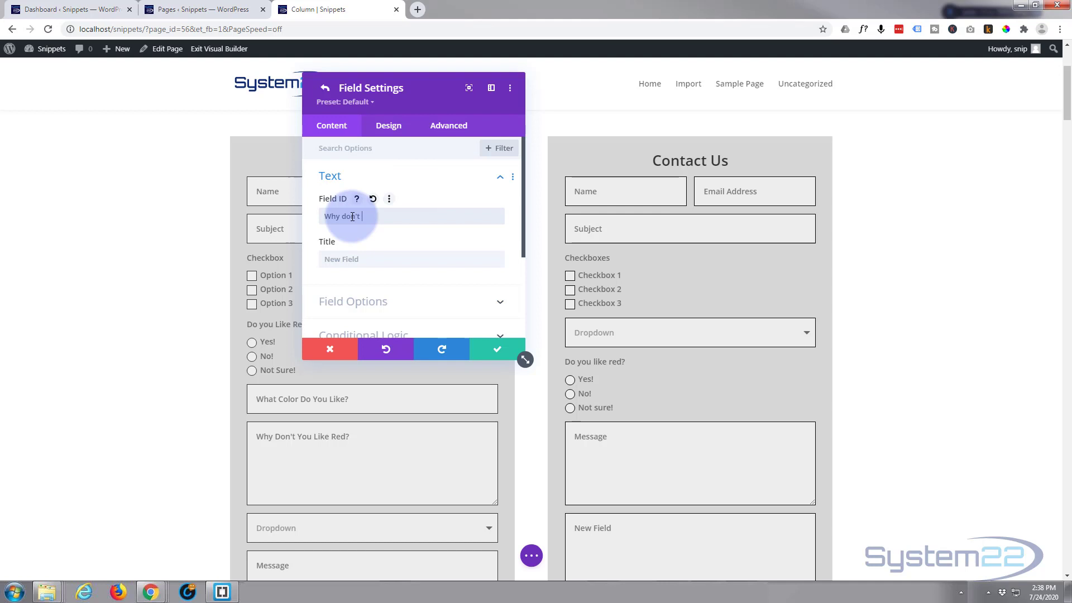
type("you like")
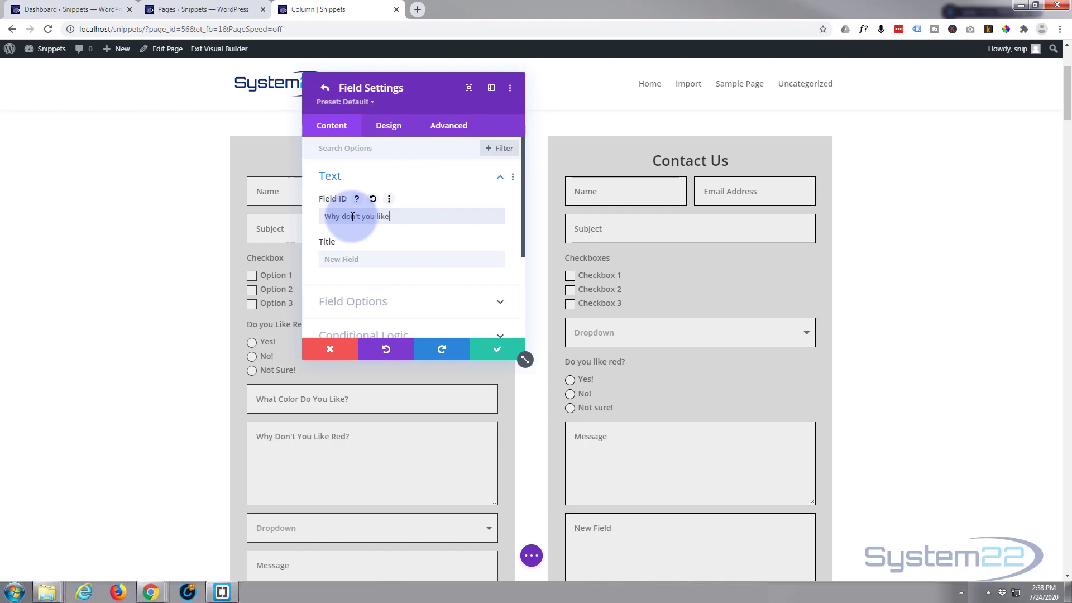
type("red?")
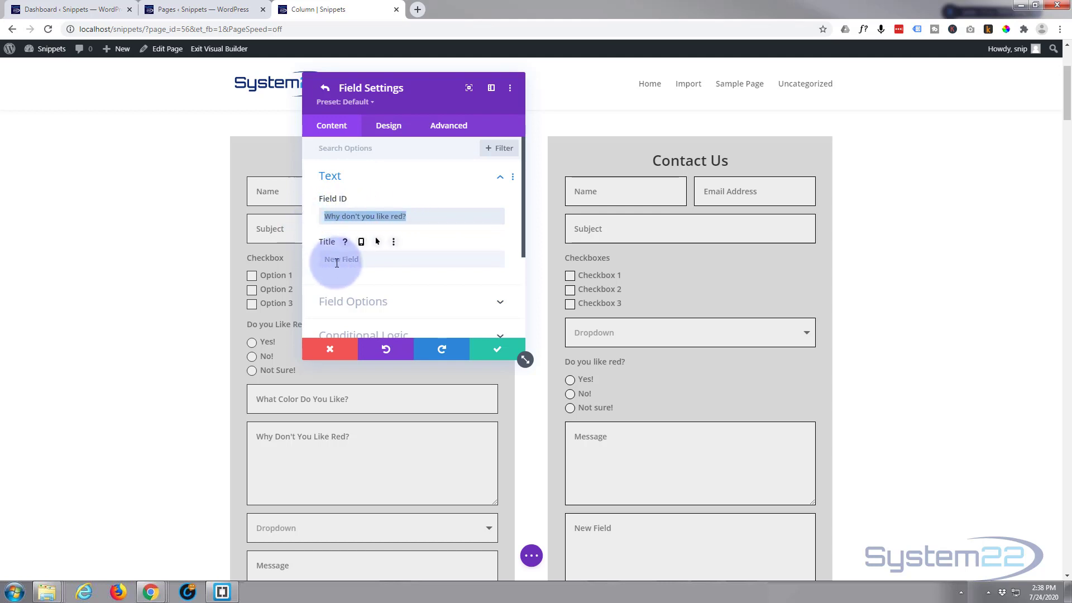
type("Why don't you like red?")
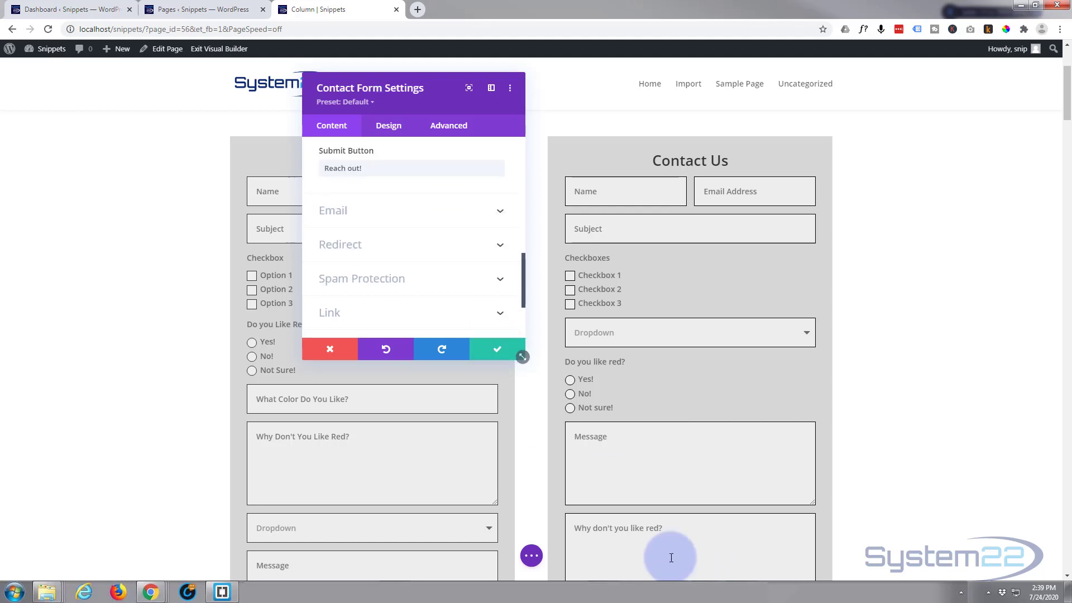
mouse_move(605, 536)
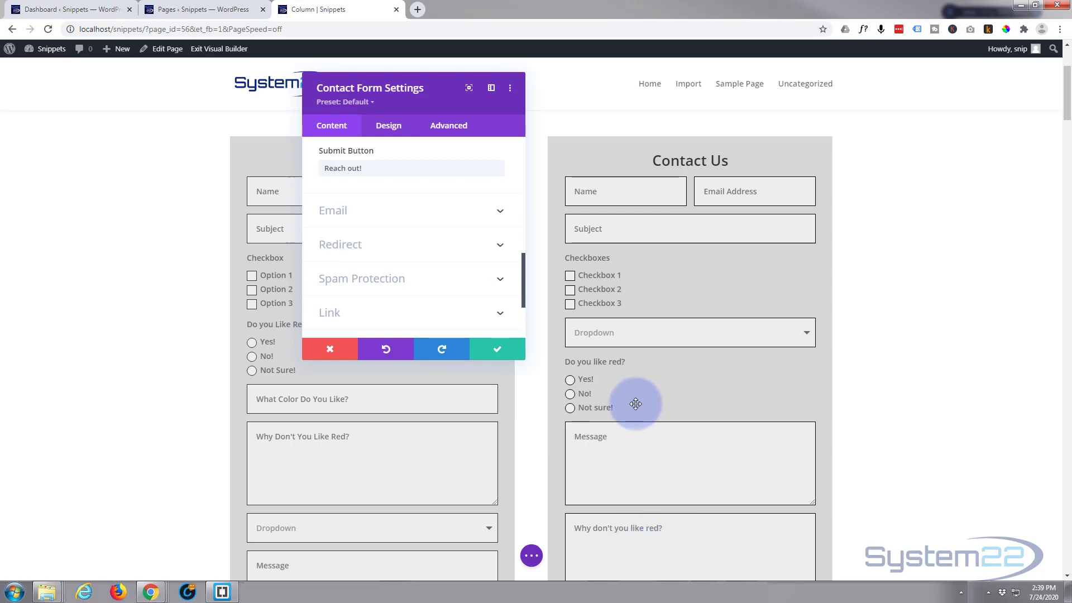
mouse_move(583, 368)
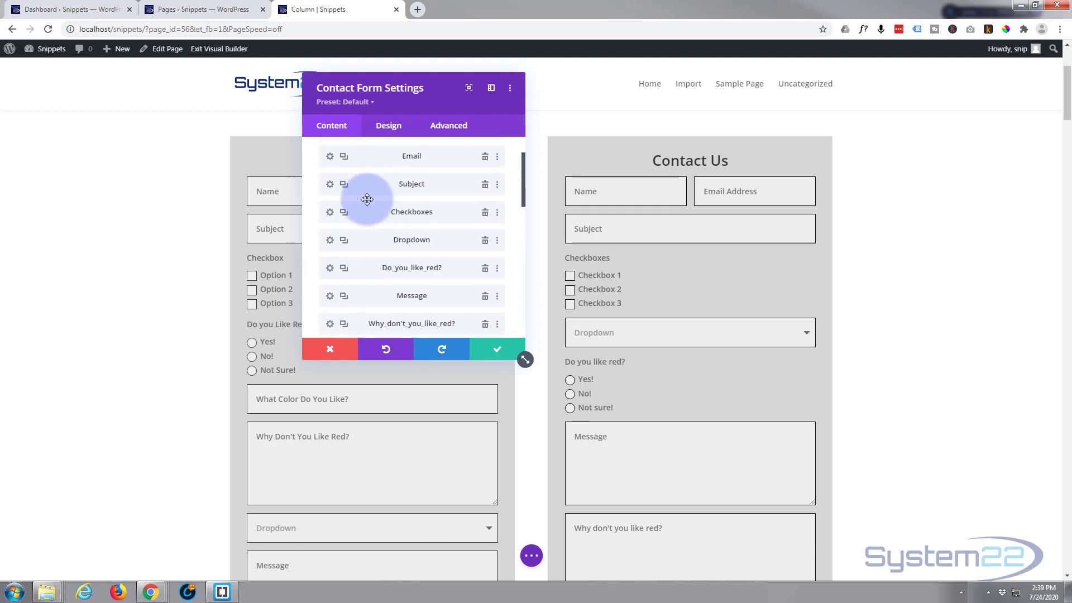
Drag Why_don't_you_like_red? above Message in the form's field list
scroll("down", 3)
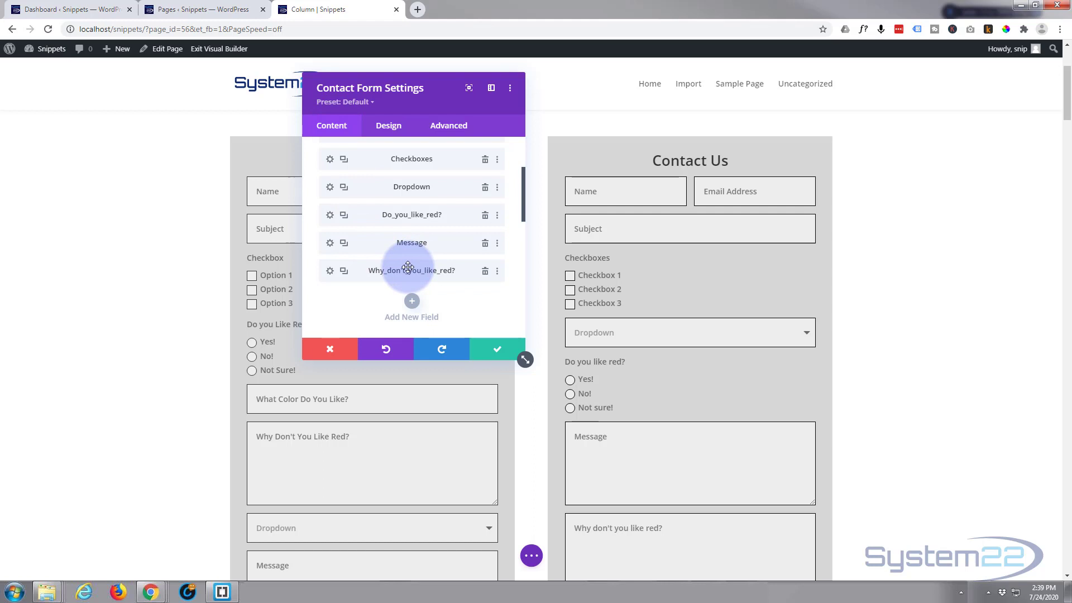
left_click_drag(408, 267, 406, 216)
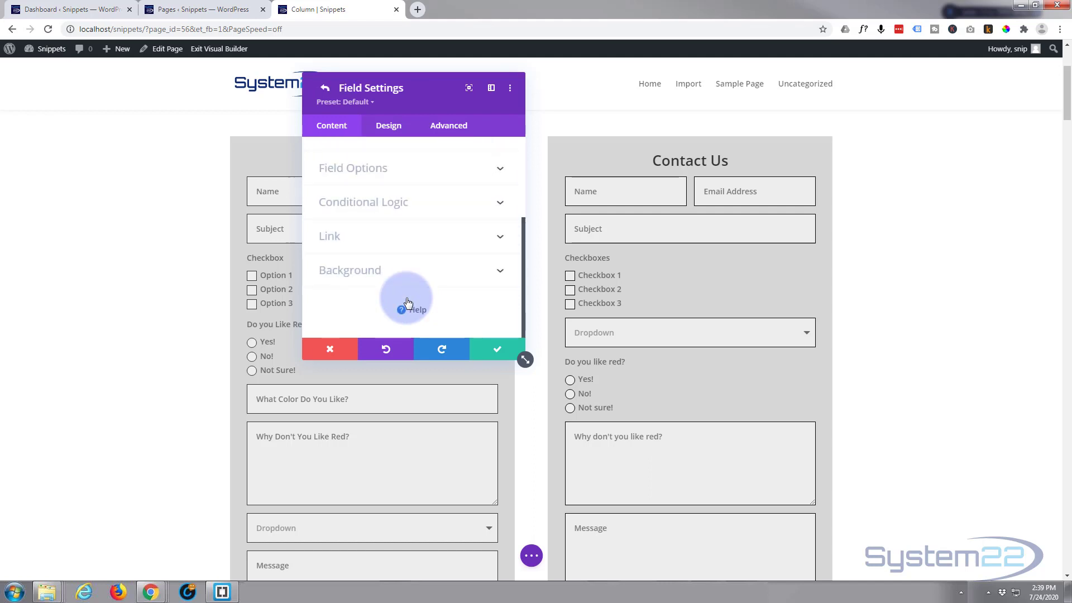
mouse_move(472, 315)
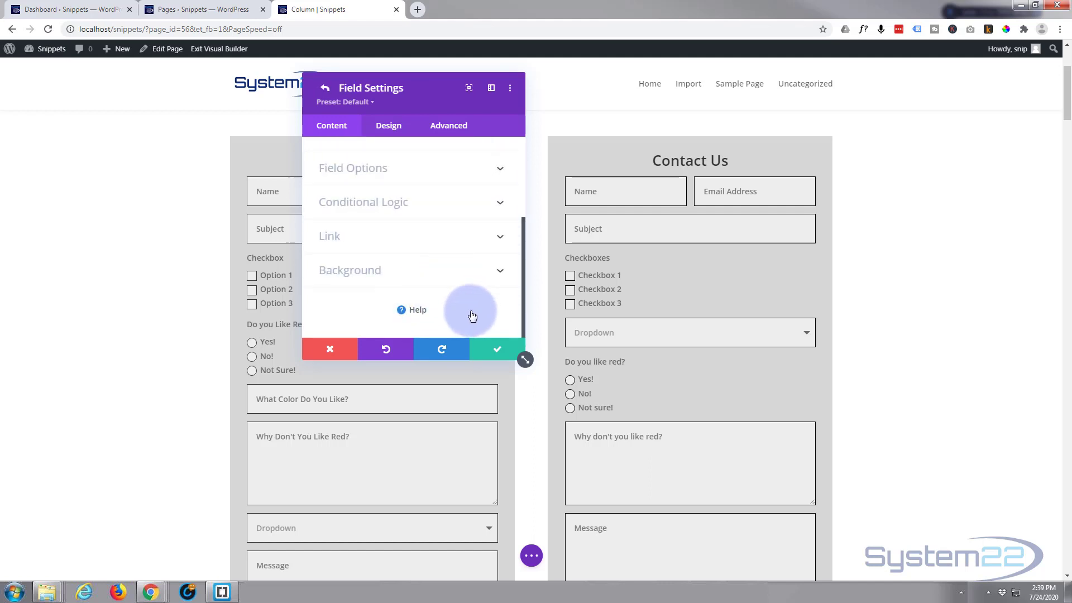
mouse_move(391, 241)
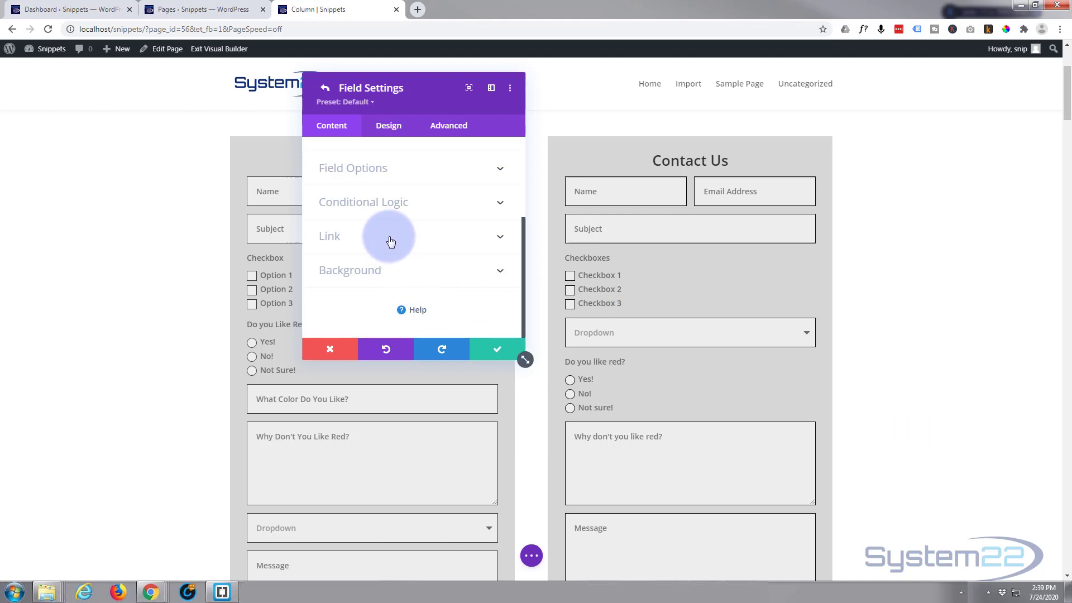
mouse_move(394, 233)
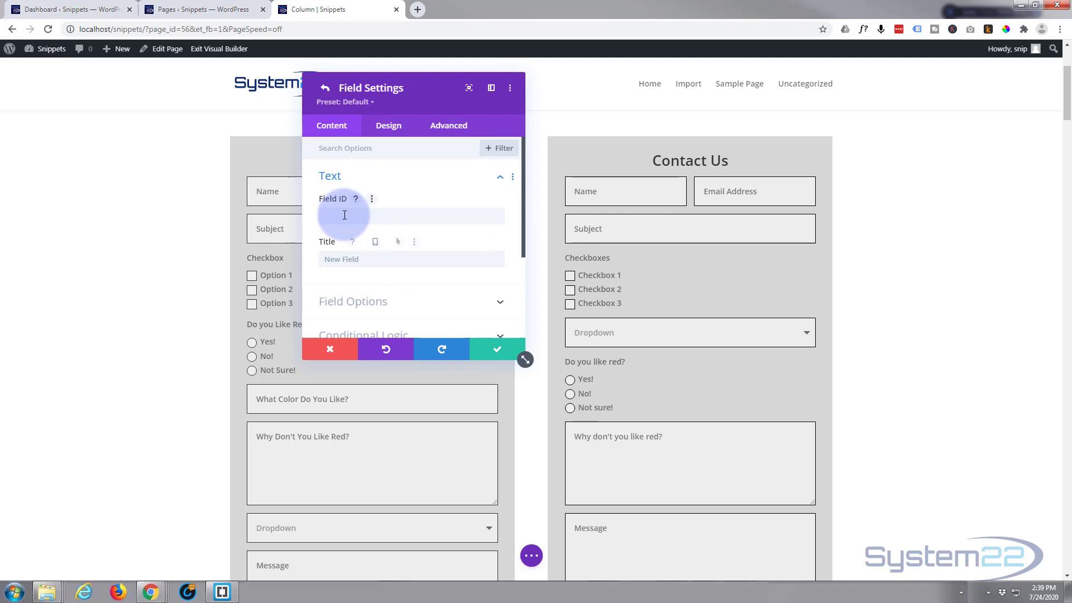
Name a field 'What color do you like?' and keep it as a plain input field
type("w")
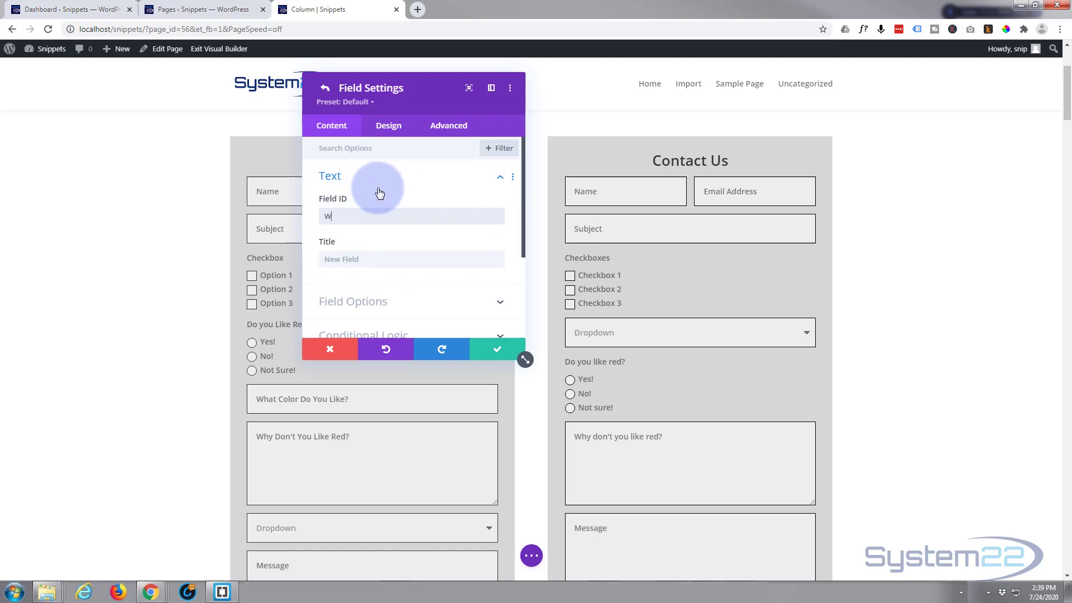
type("What color do")
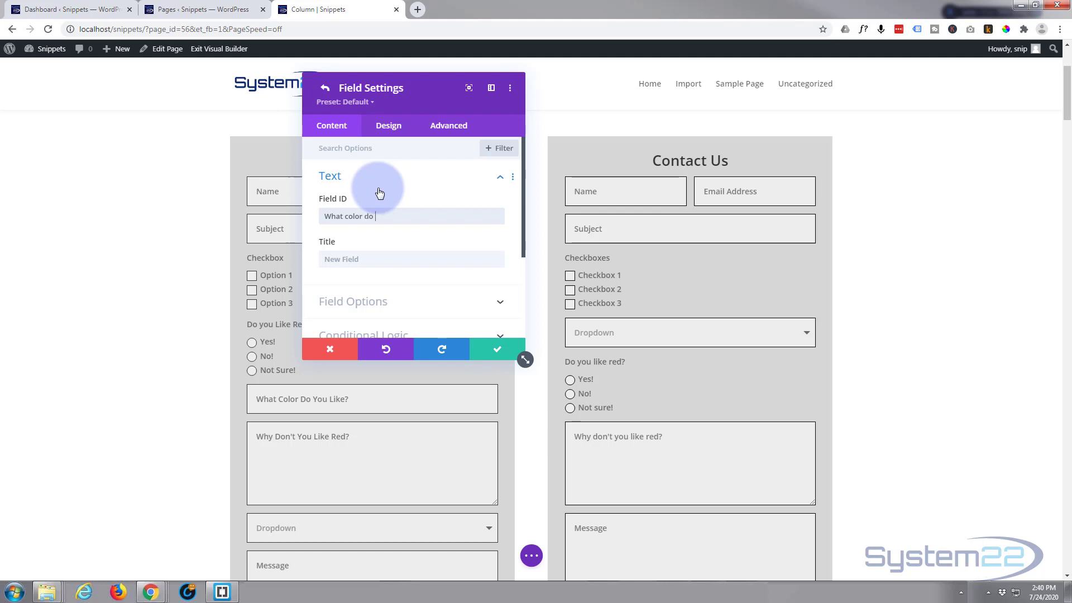
type("you like?")
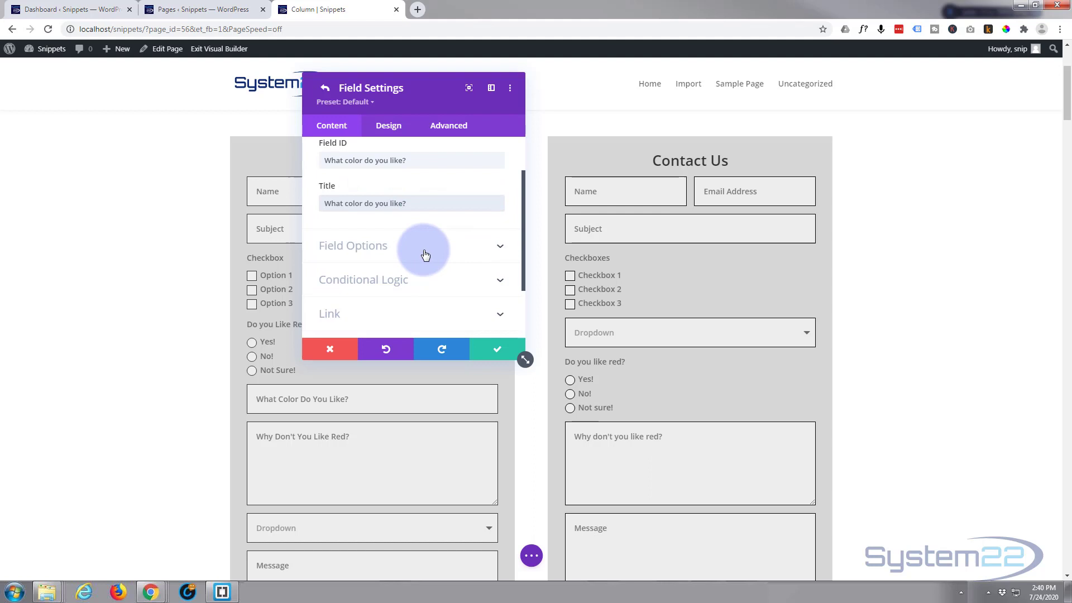
left_click(426, 246)
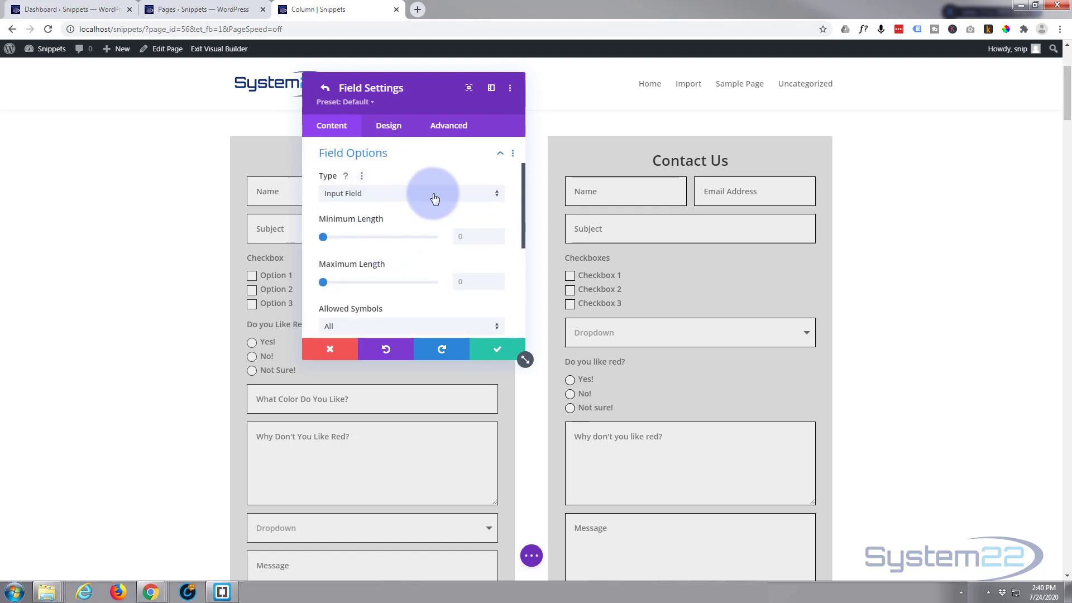
left_click(432, 193)
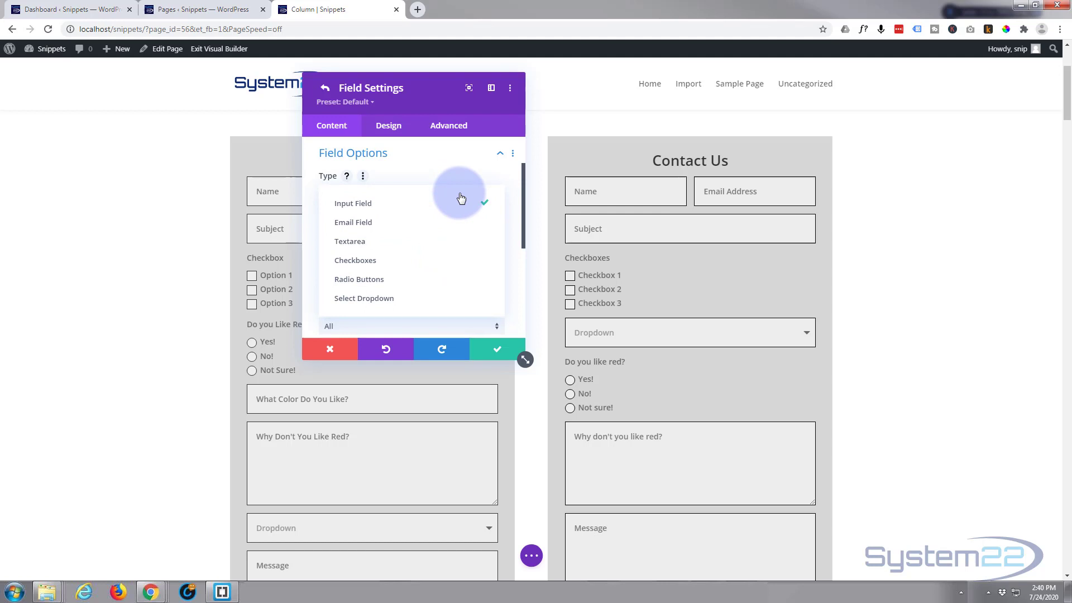
mouse_move(440, 228)
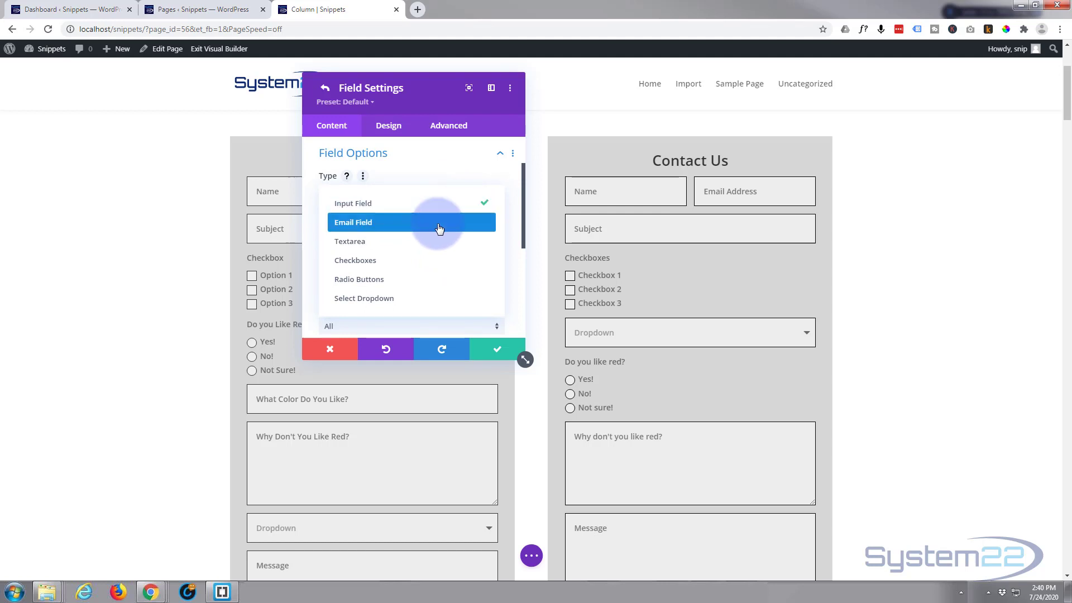
left_click(353, 203)
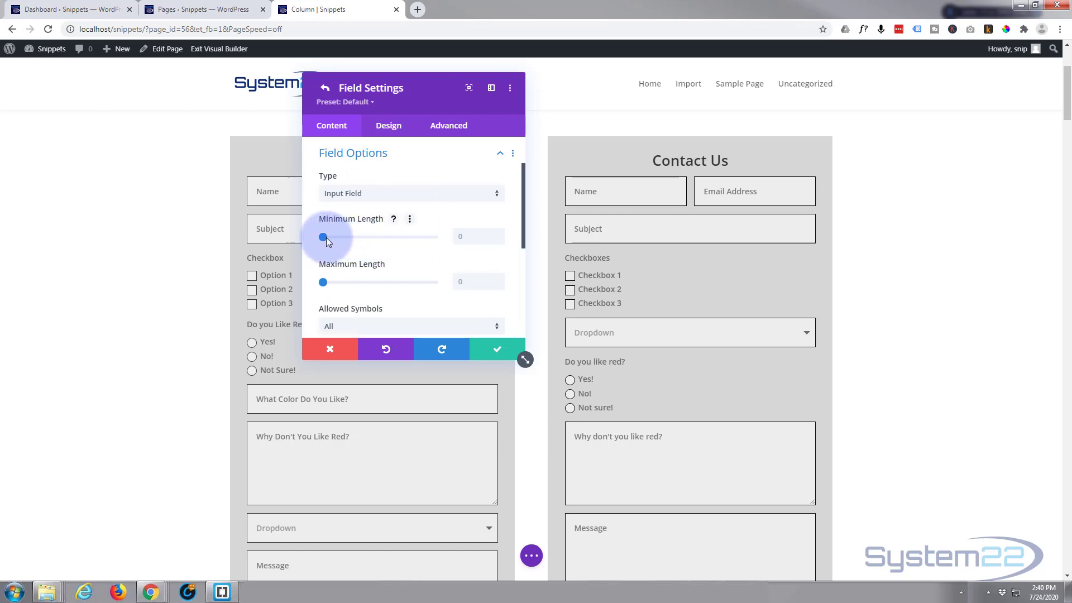
Limit the field's length to 15 characters and allow Letters Only (A-Z)
left_click_drag(323, 237, 339, 237)
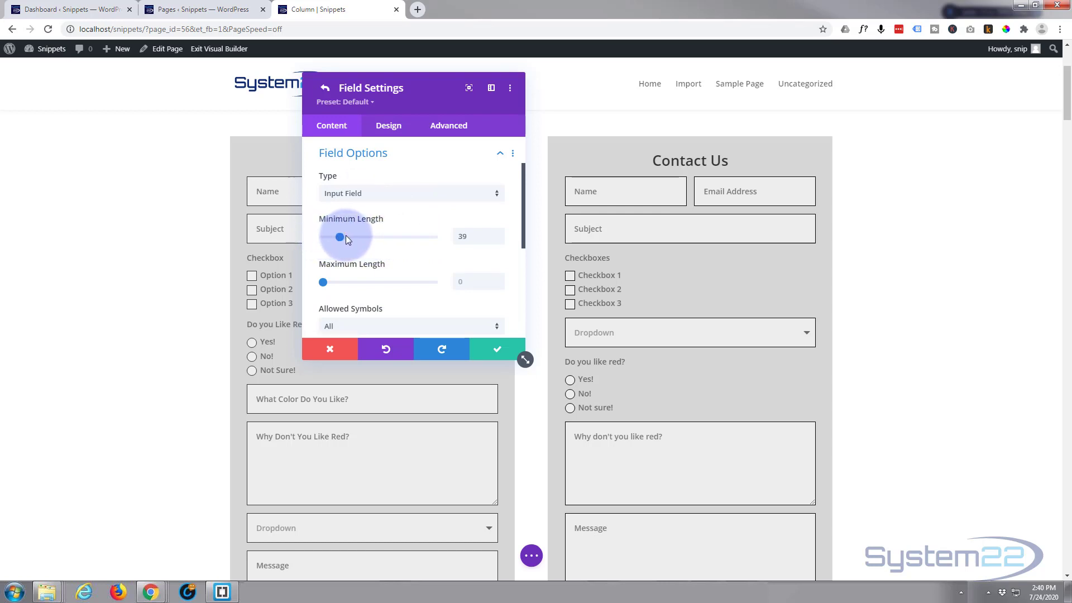
left_click_drag(339, 236, 332, 236)
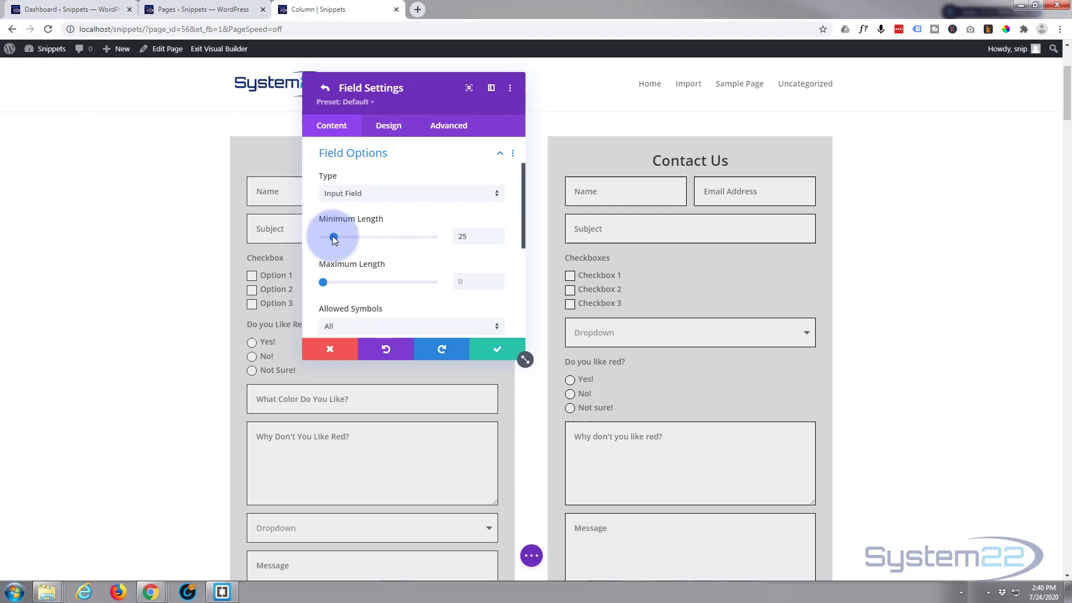
left_click_drag(335, 237, 328, 236)
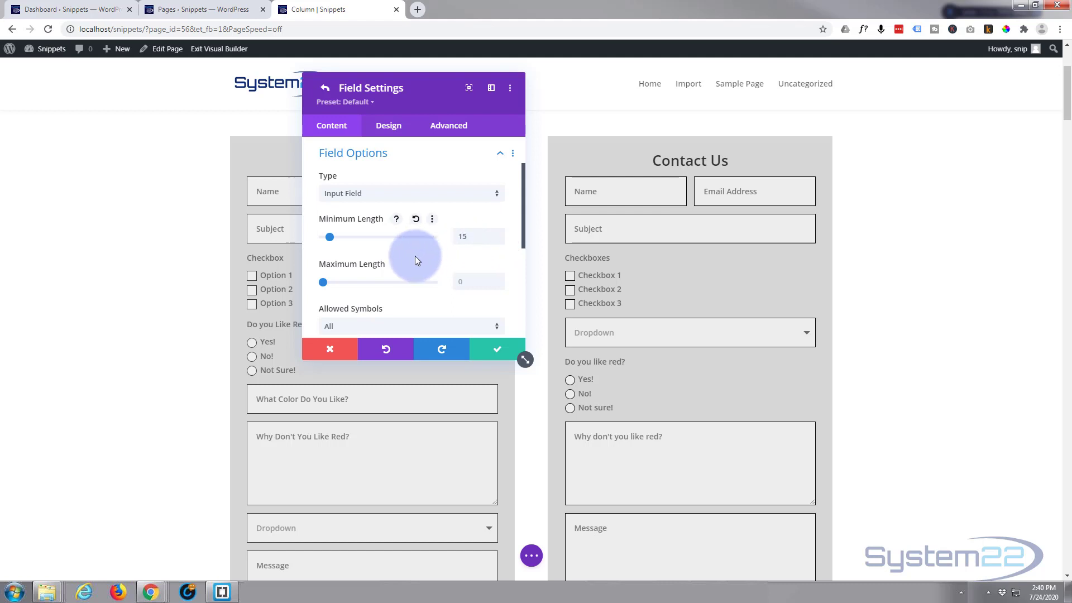
scroll("down", 3)
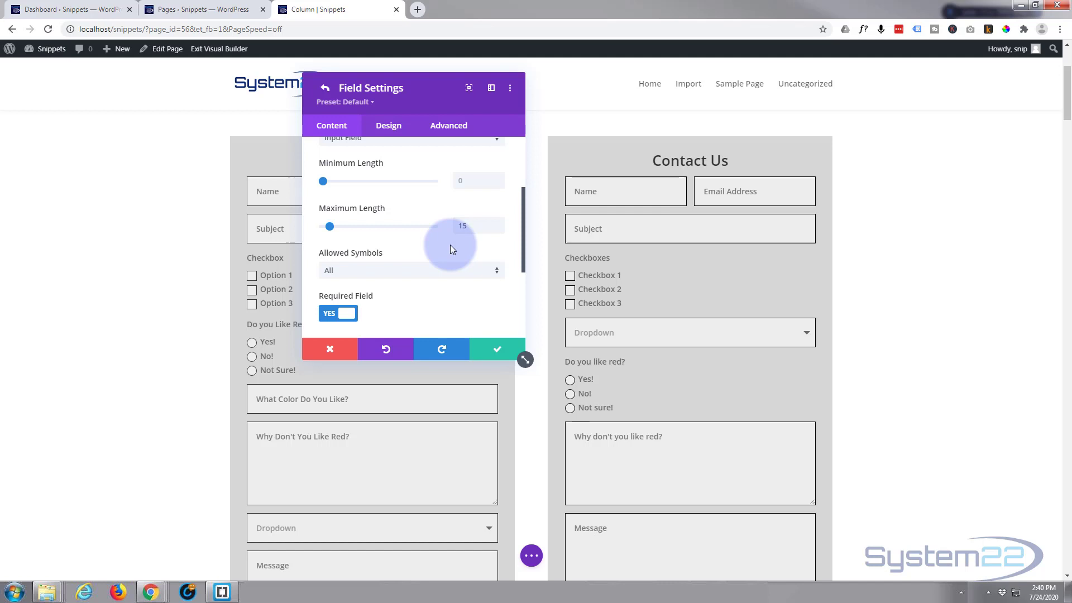
scroll("down", 3)
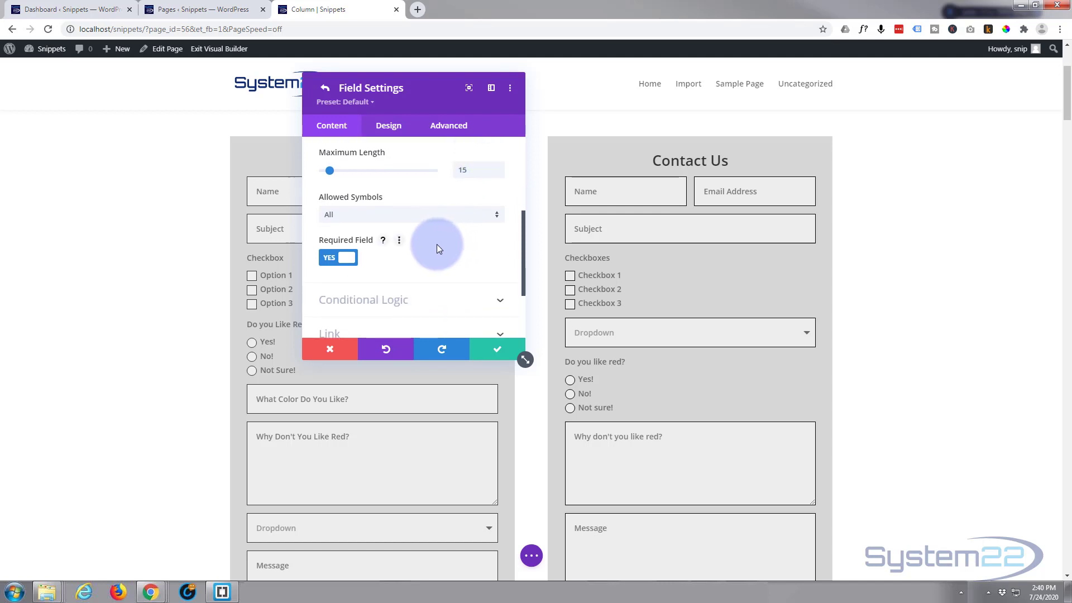
left_click(411, 214)
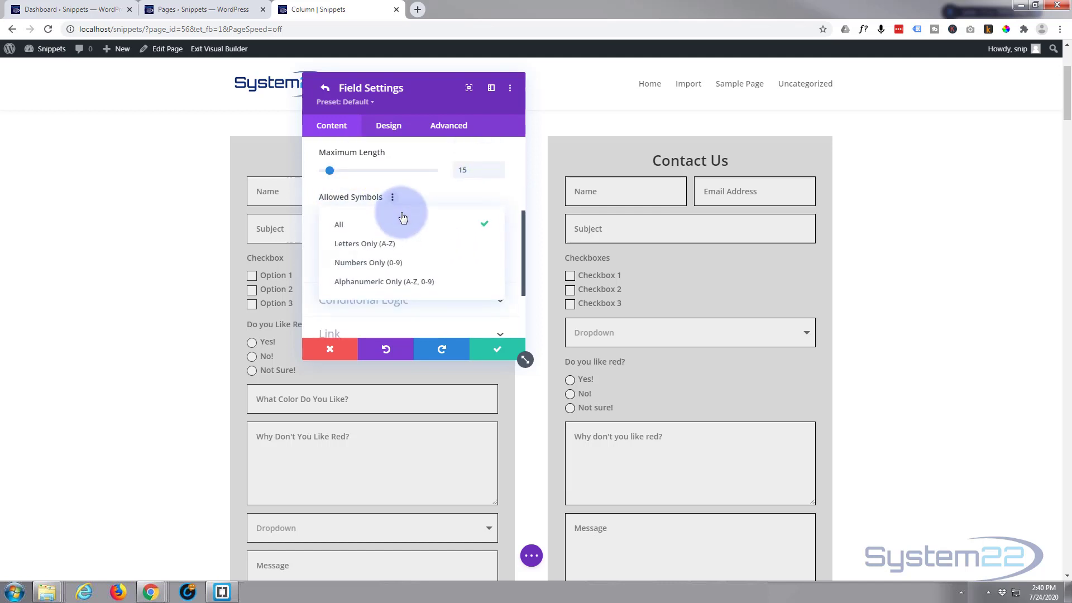
left_click(364, 244)
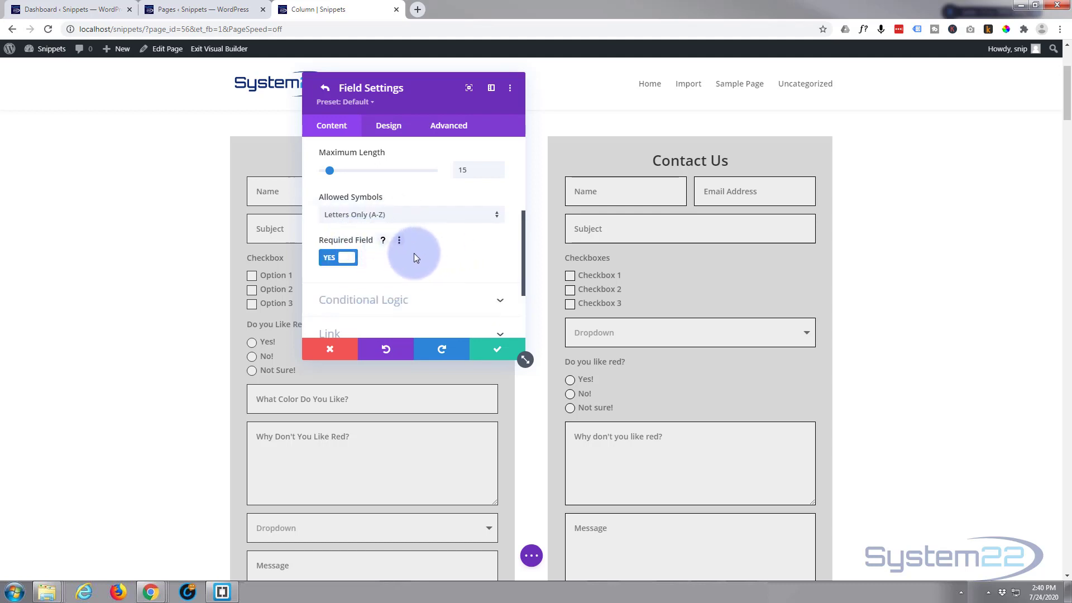
left_click(337, 257)
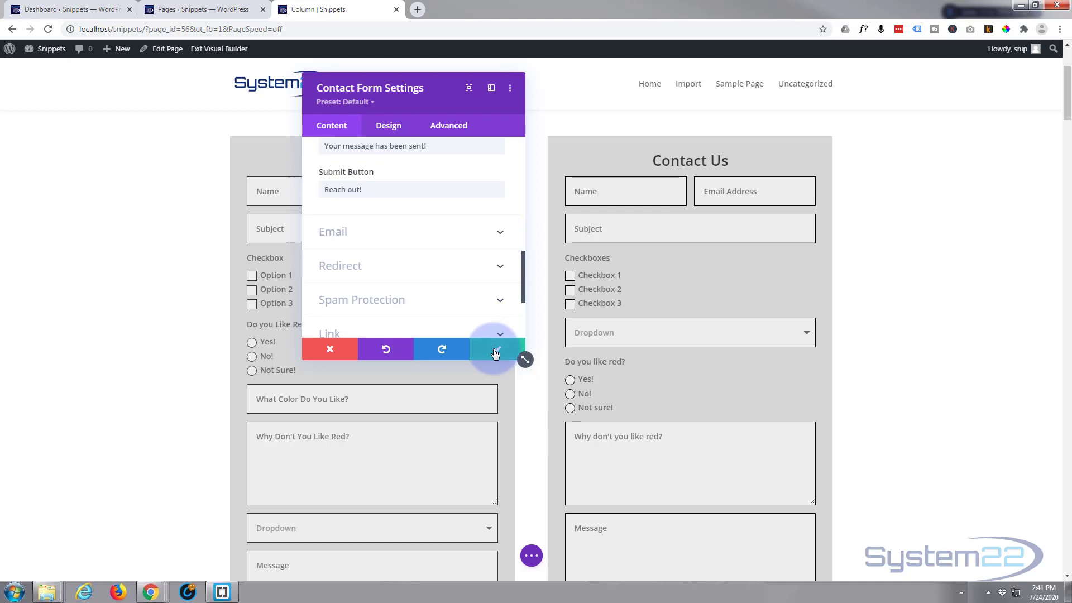
Save the form changes and reopen the right contact form's settings with its field list
left_click(497, 348)
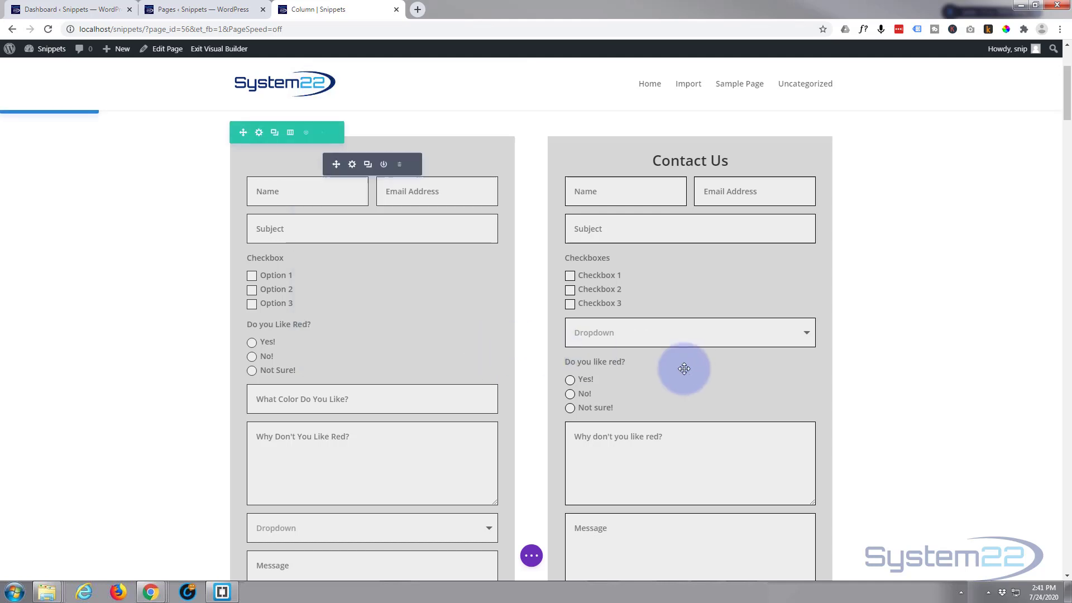
scroll("down", 3)
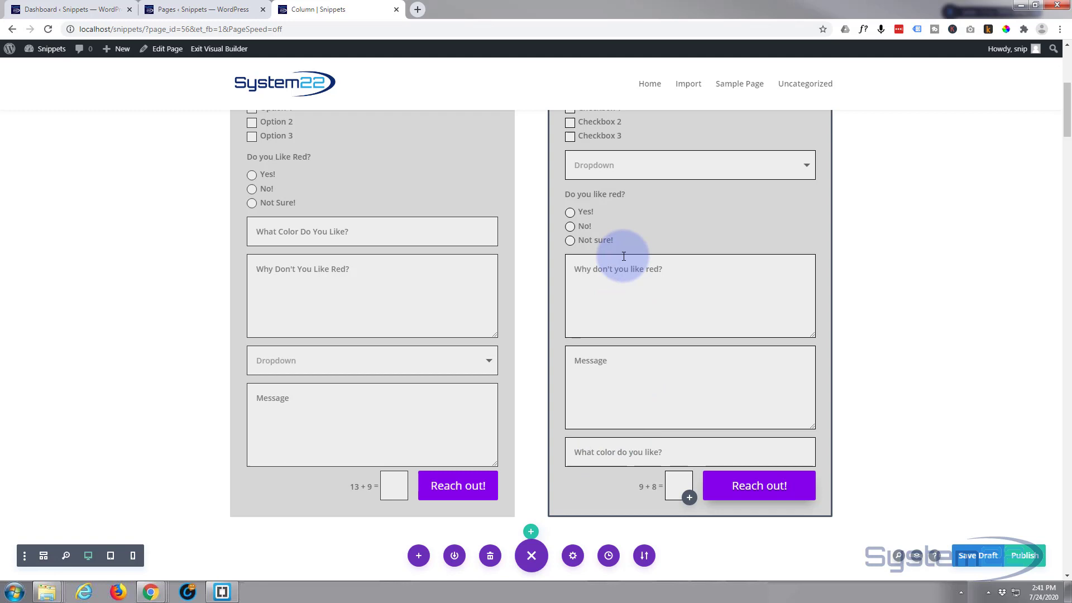
mouse_move(204, 50)
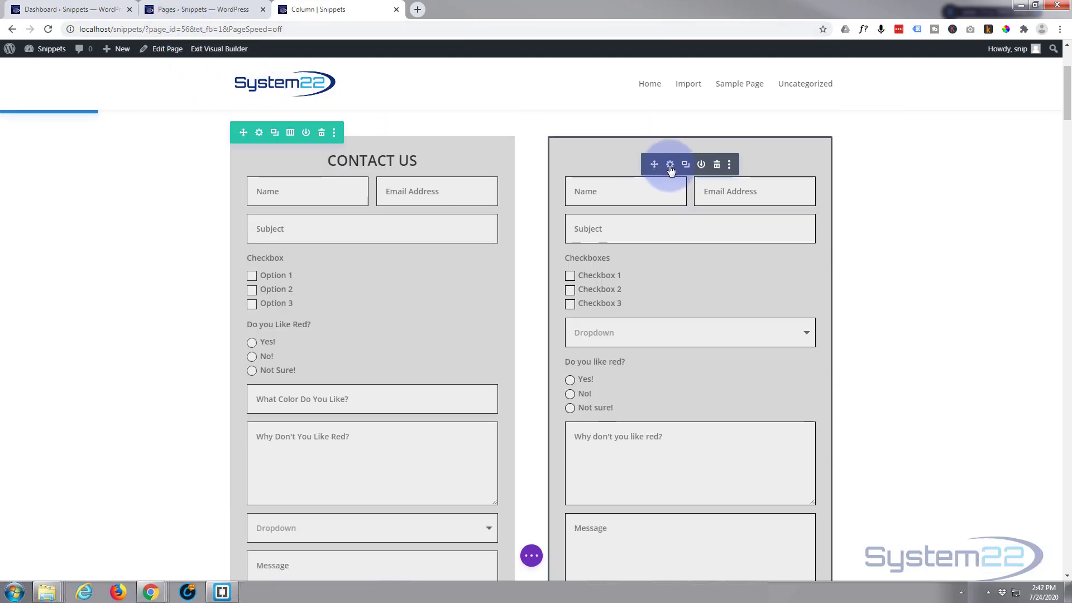
left_click(670, 164)
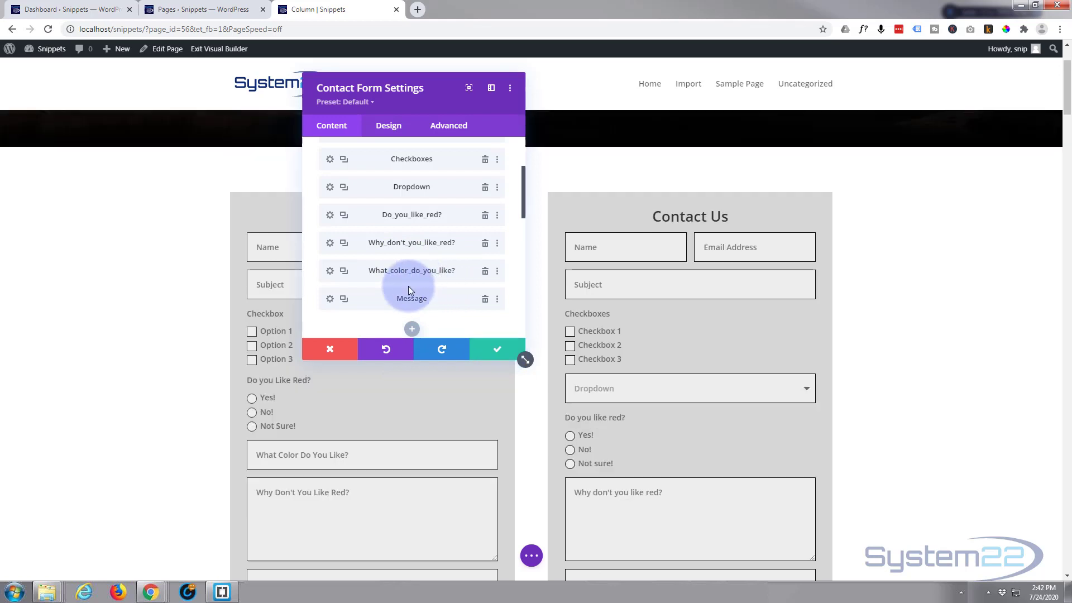
mouse_move(411, 246)
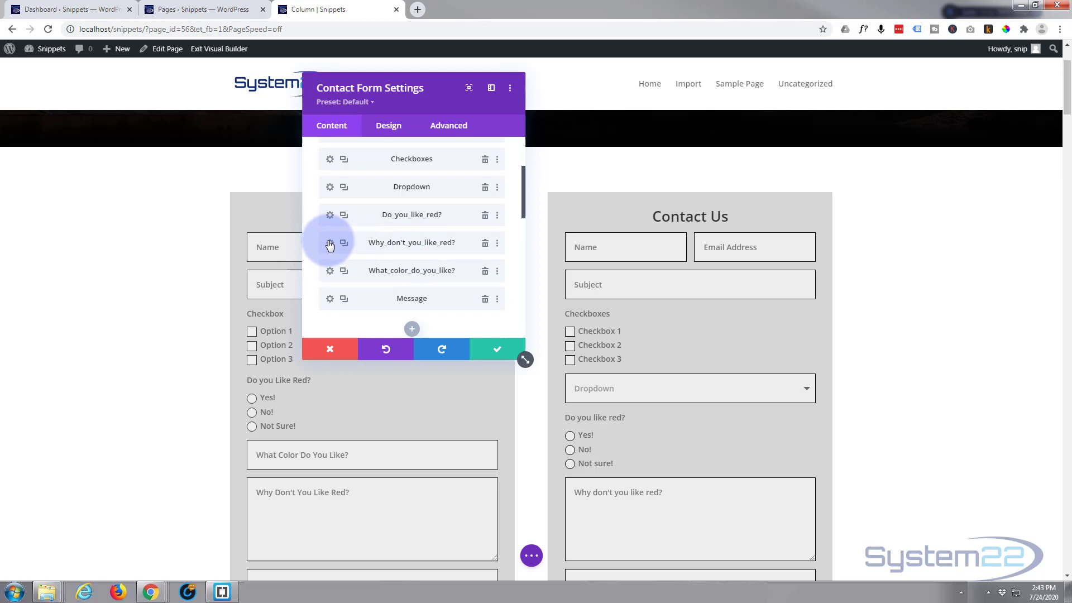
Enable conditional logic on the Why don't you like red? field based on Do you like red?
left_click(329, 244)
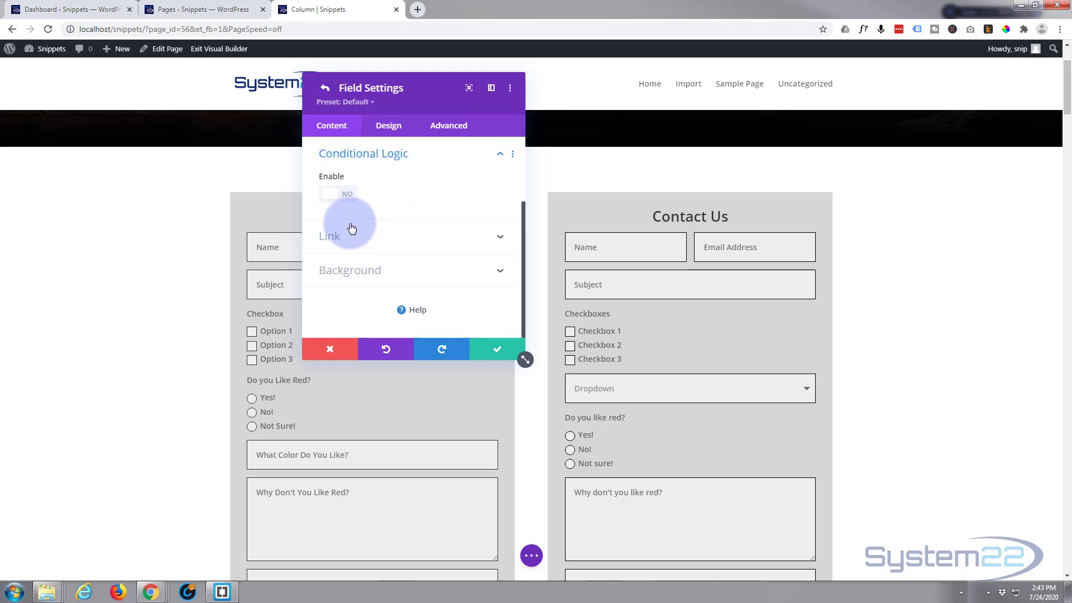
left_click(338, 194)
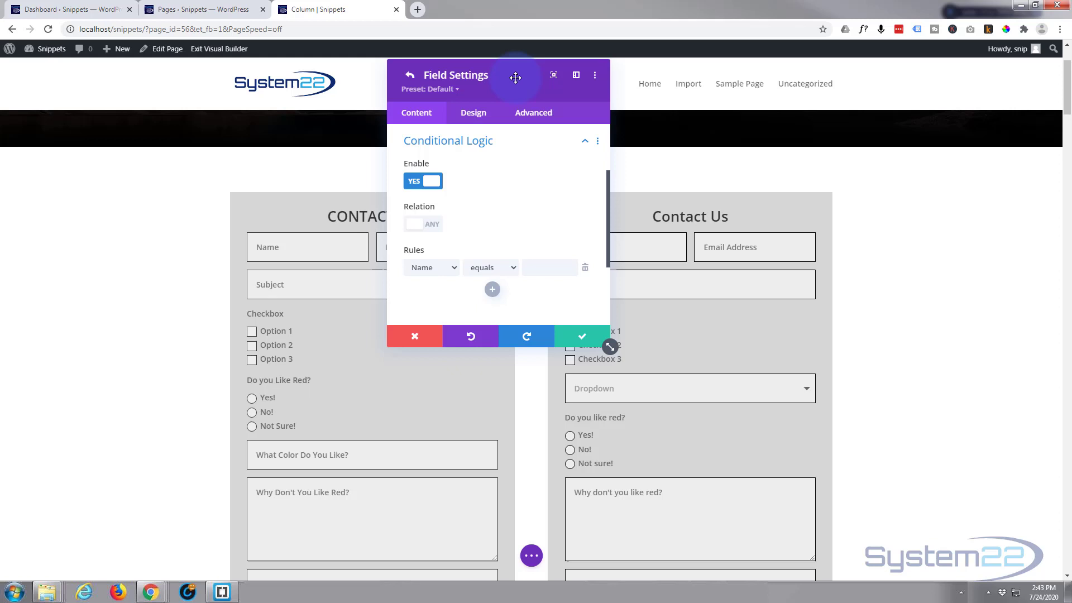
mouse_move(289, 395)
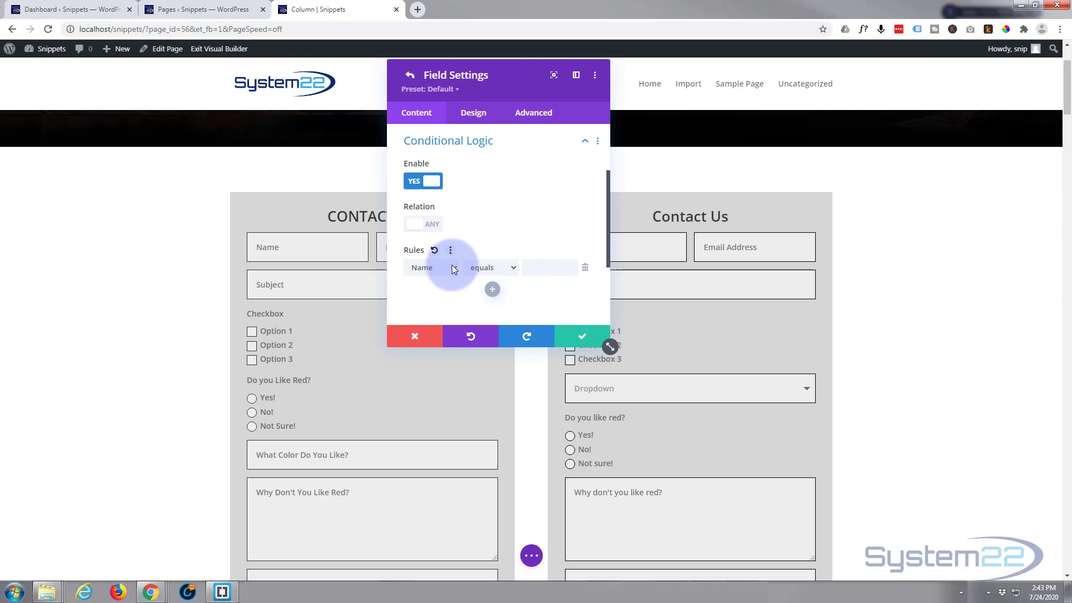
left_click(431, 268)
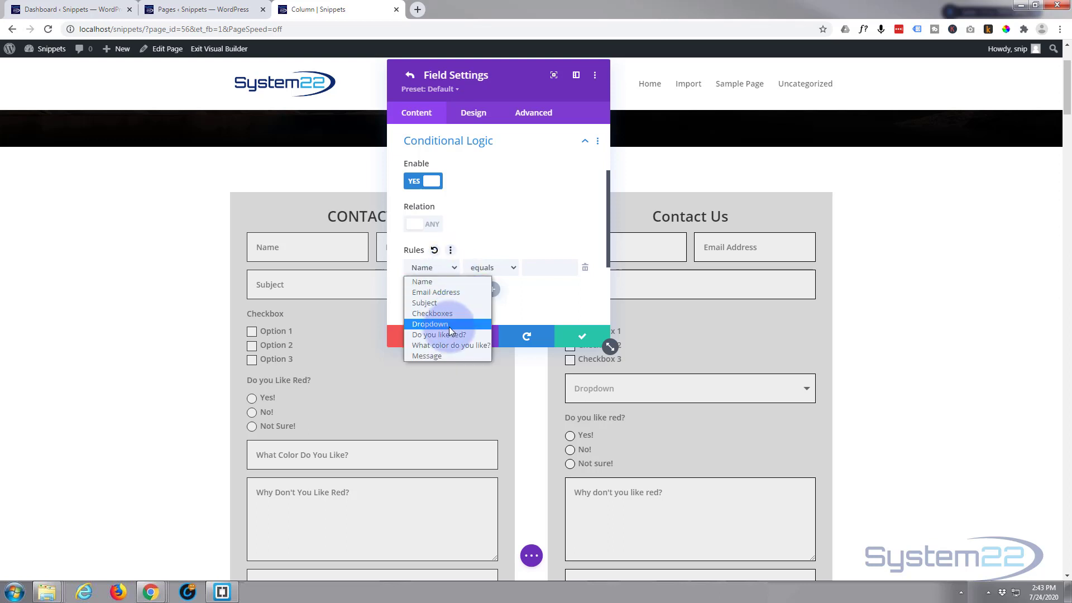
left_click(439, 335)
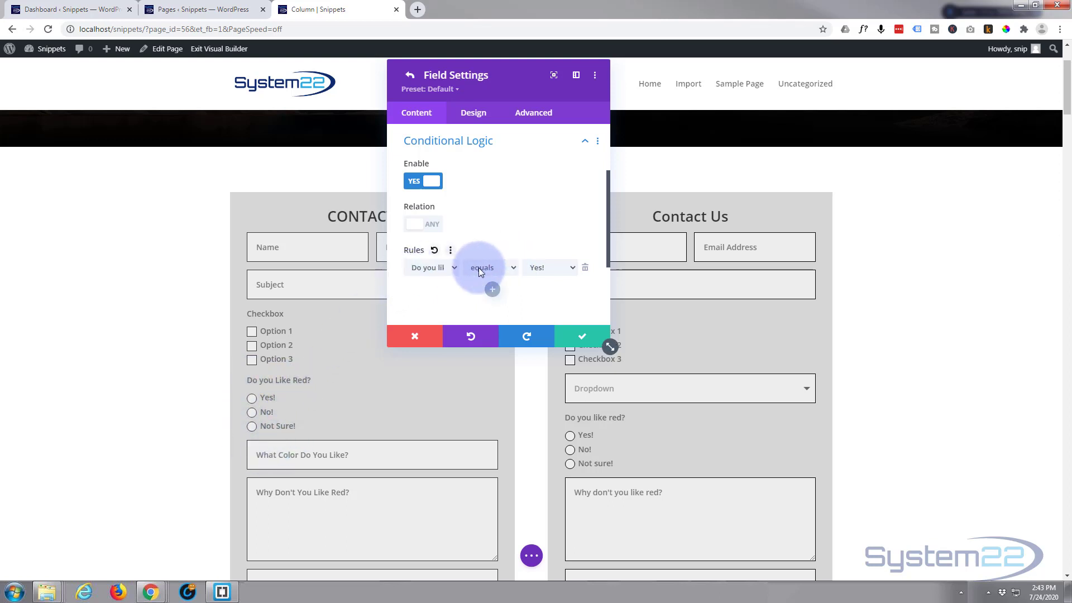
Set the rule to Do you like red? equals No!
left_click(549, 267)
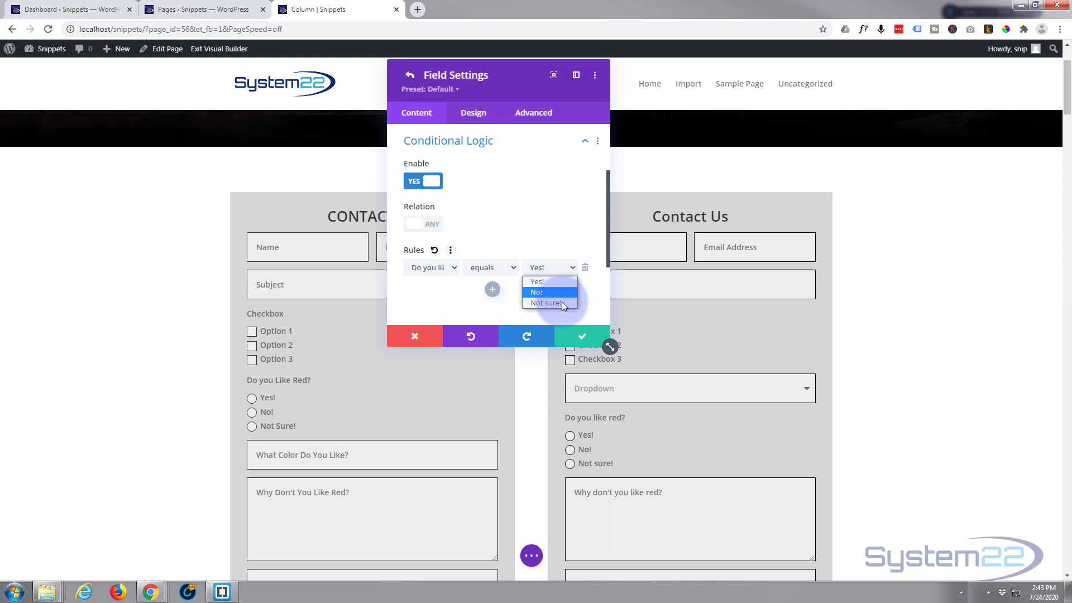
left_click(536, 293)
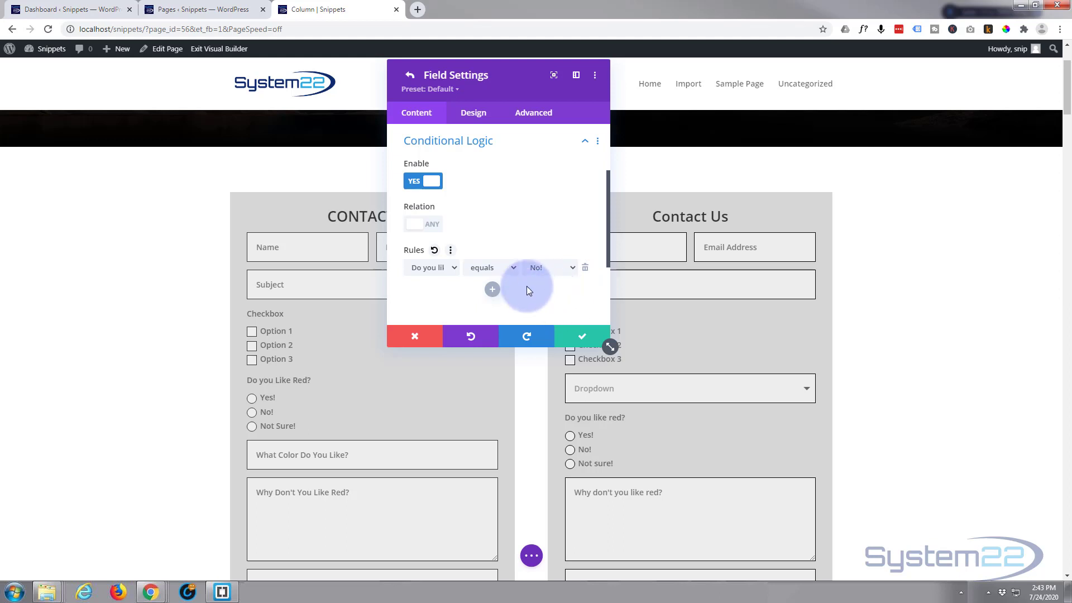
left_click(491, 268)
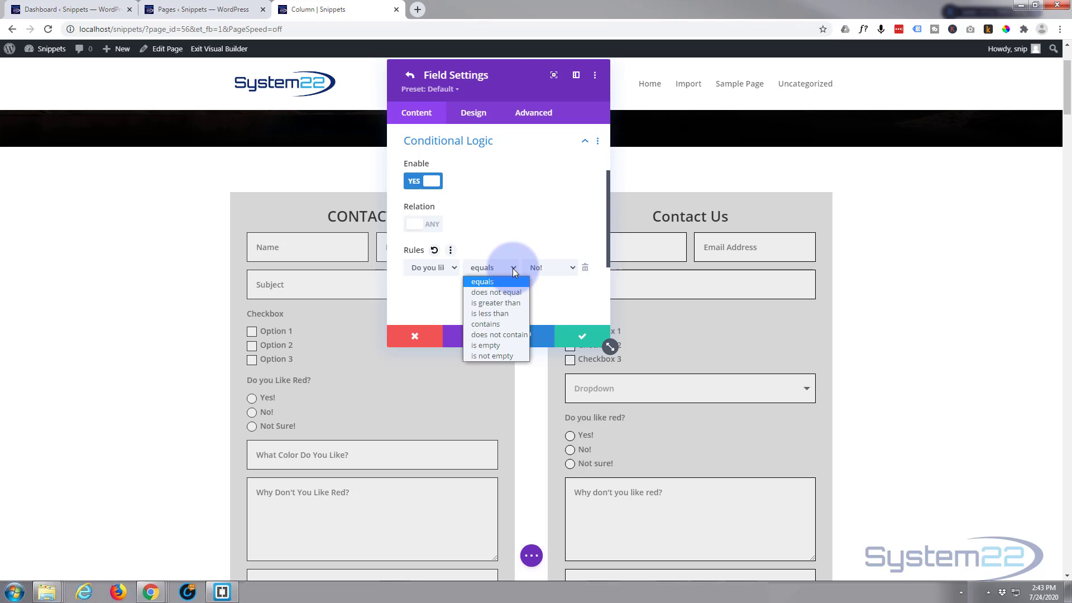
left_click(482, 281)
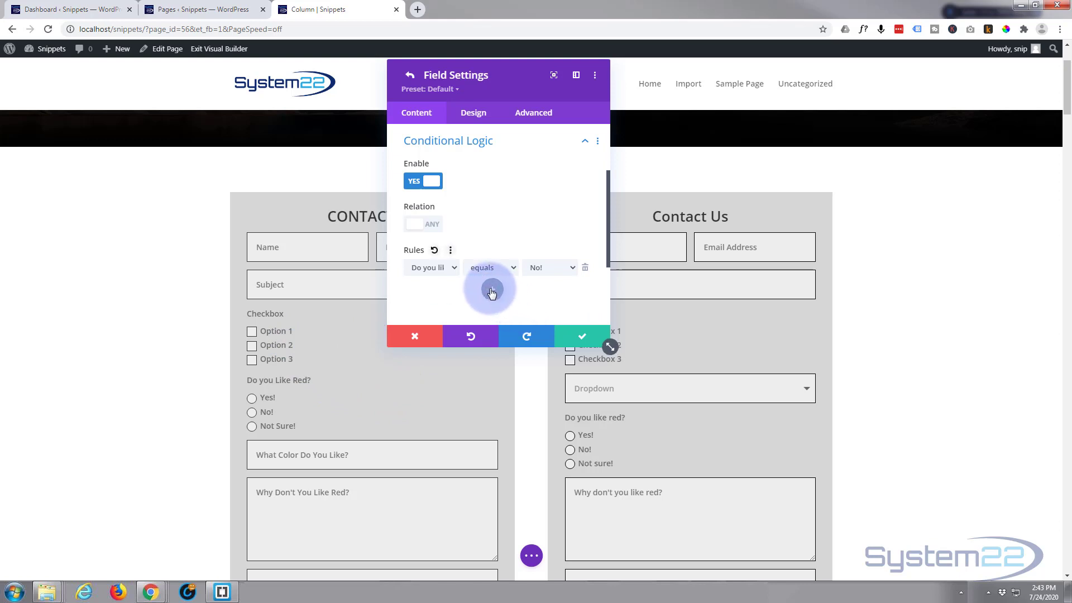
Add a second rule: Do you like red? equals Not sure!
left_click(491, 291)
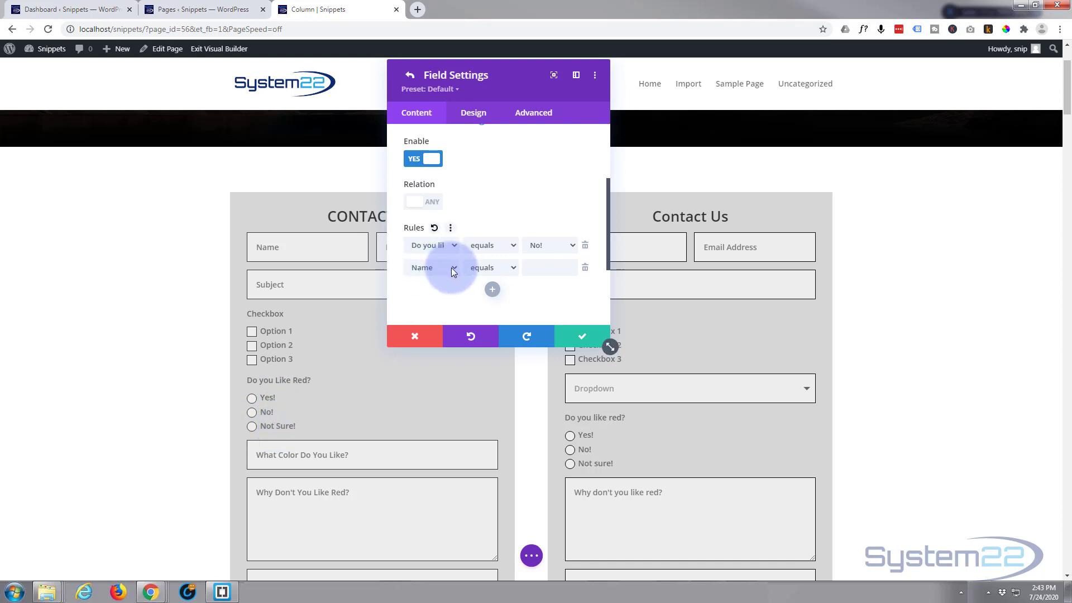
left_click(431, 268)
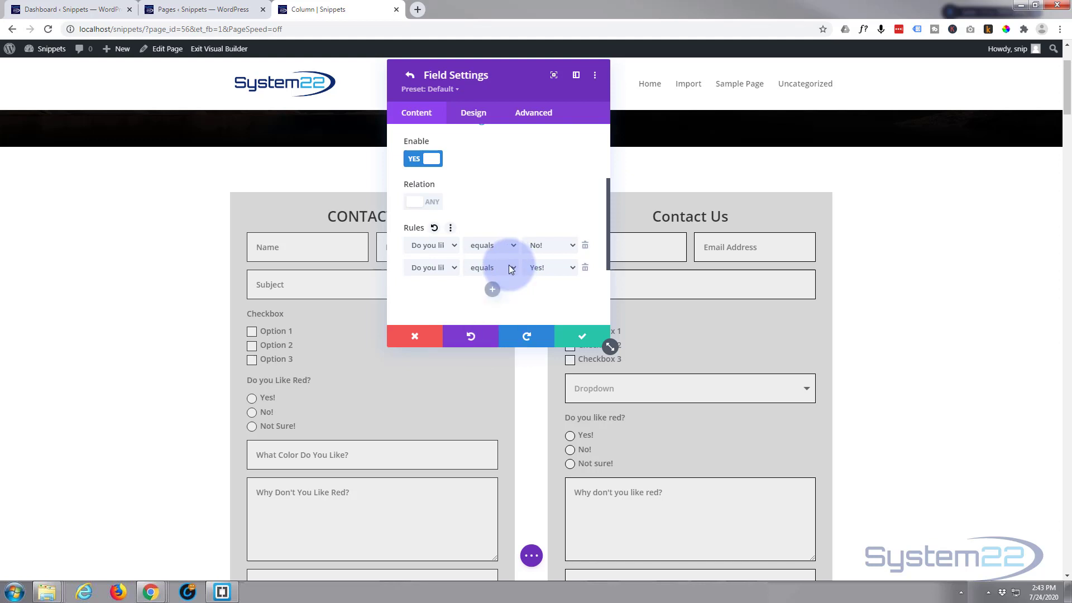
left_click(571, 268)
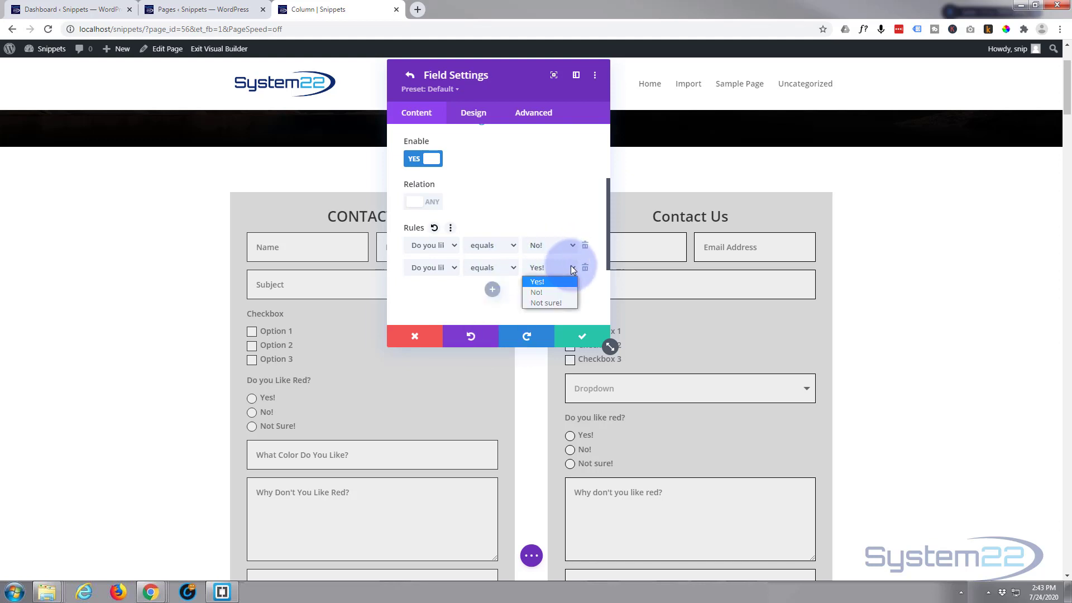
left_click(550, 303)
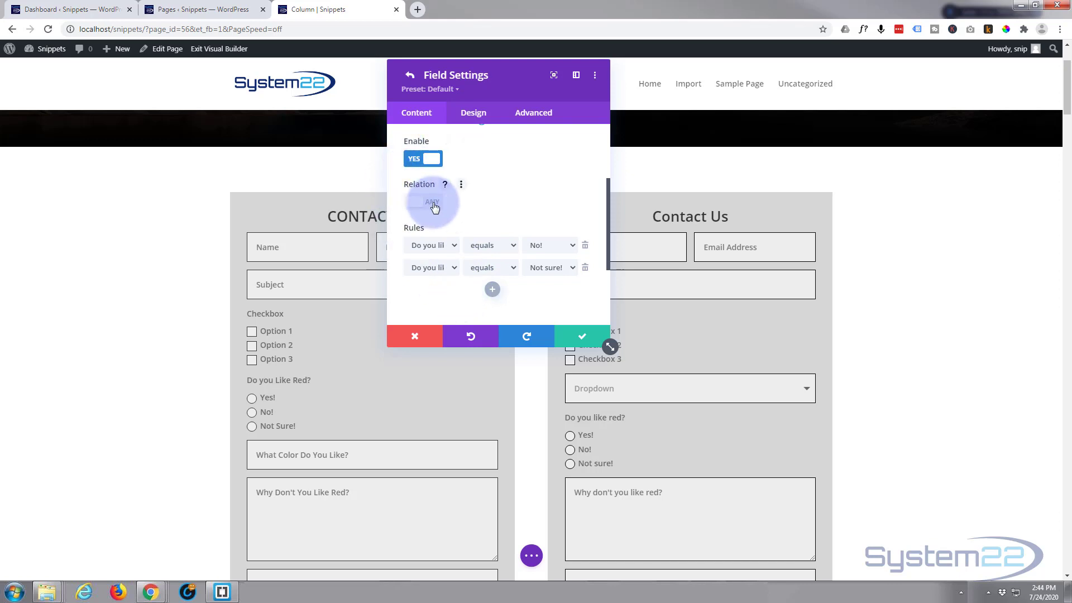
Switch the rules' Relation from All to Any and return to the field list
left_click(422, 201)
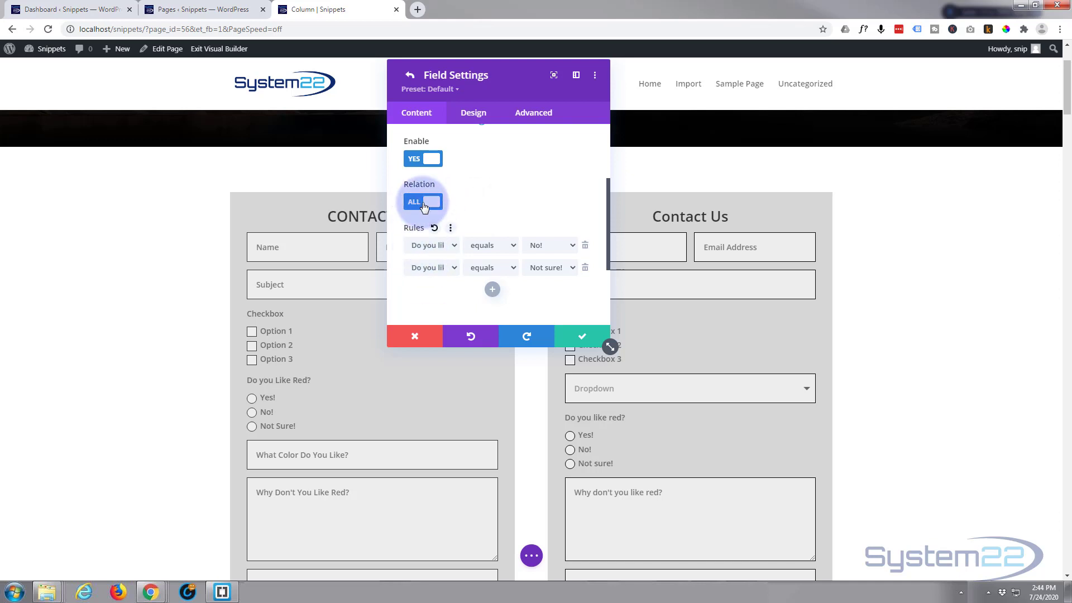
left_click(422, 201)
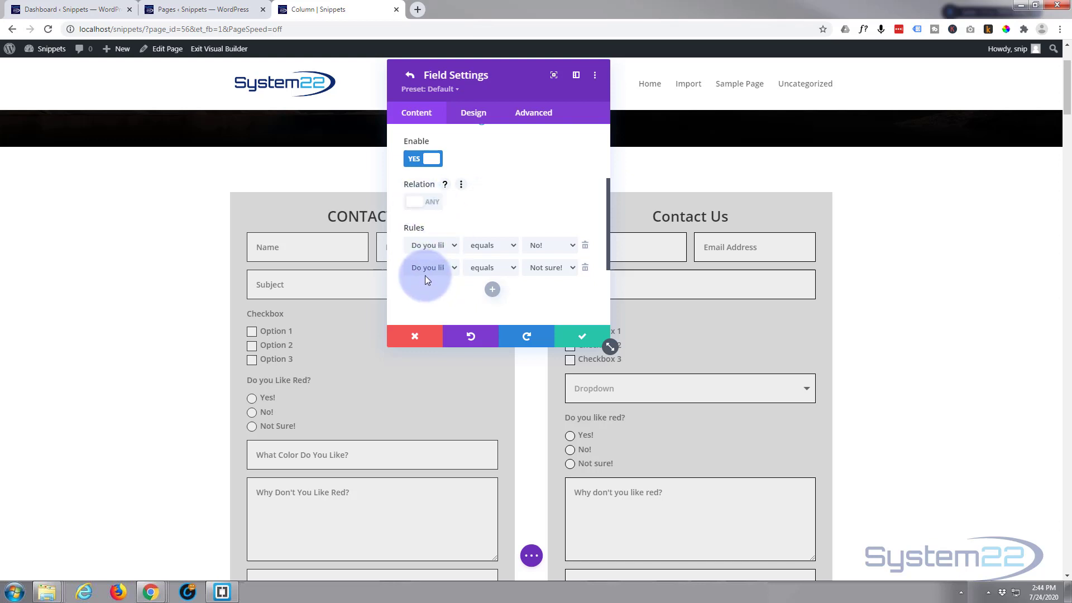
left_click(586, 268)
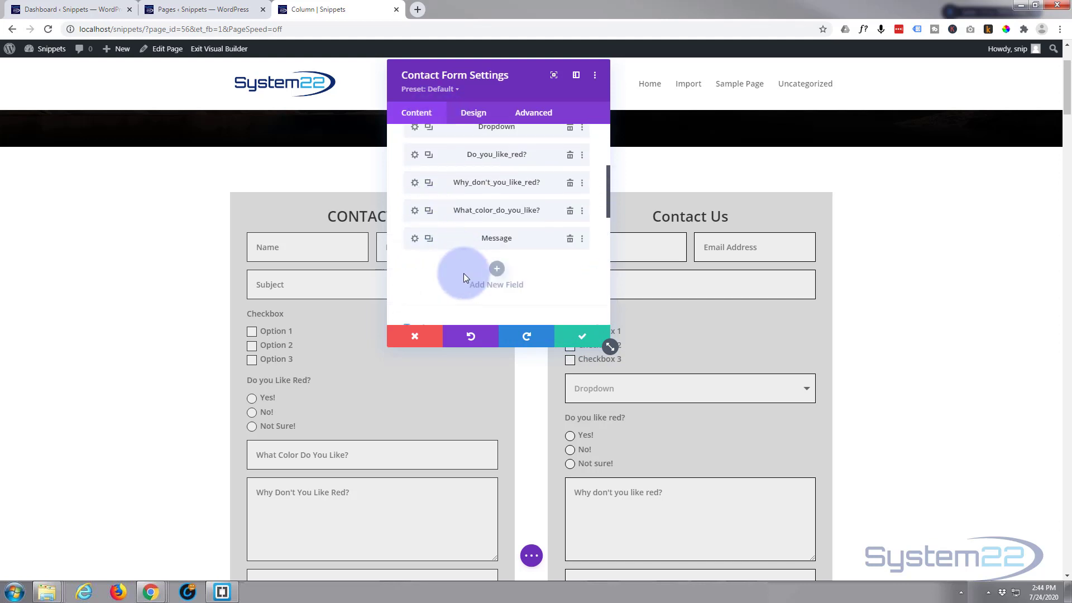
mouse_move(437, 213)
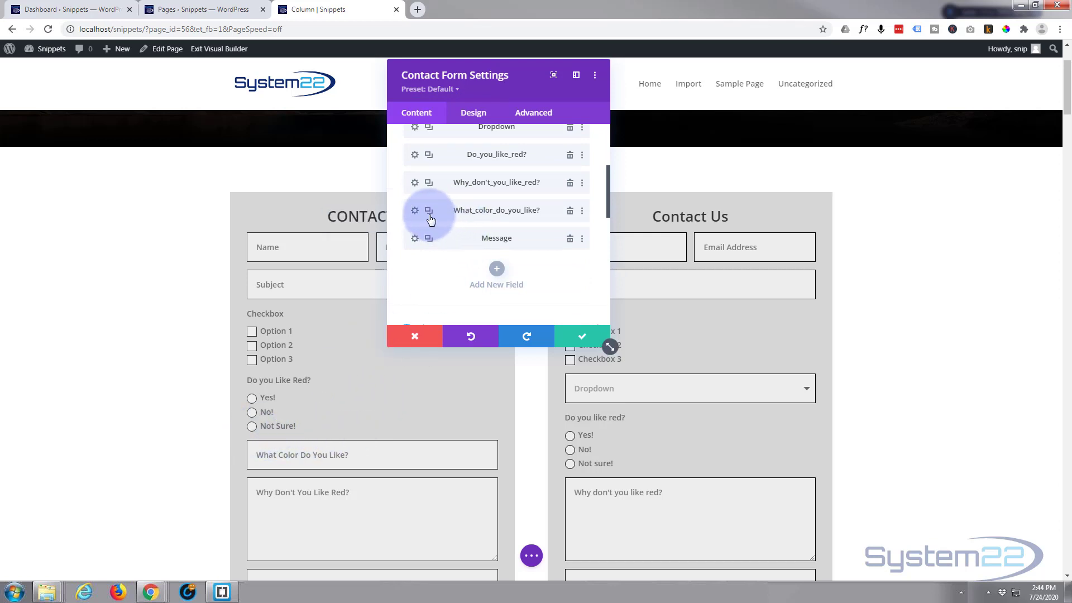
Enable conditional logic on 'What color do you like?' so it shows when 'Do you like red?' is Not sure!
left_click(414, 210)
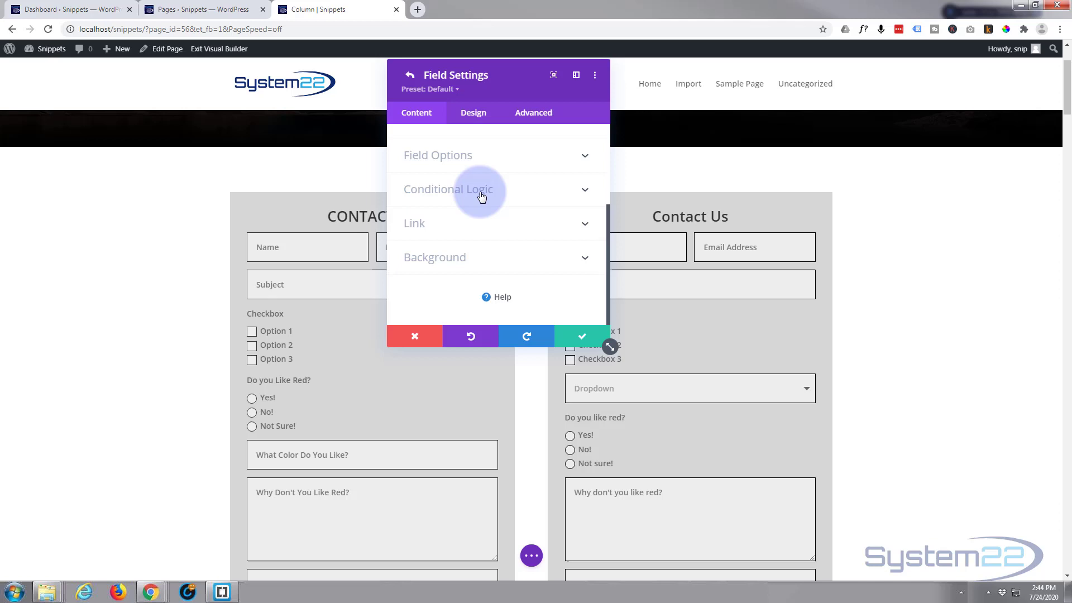
left_click(449, 189)
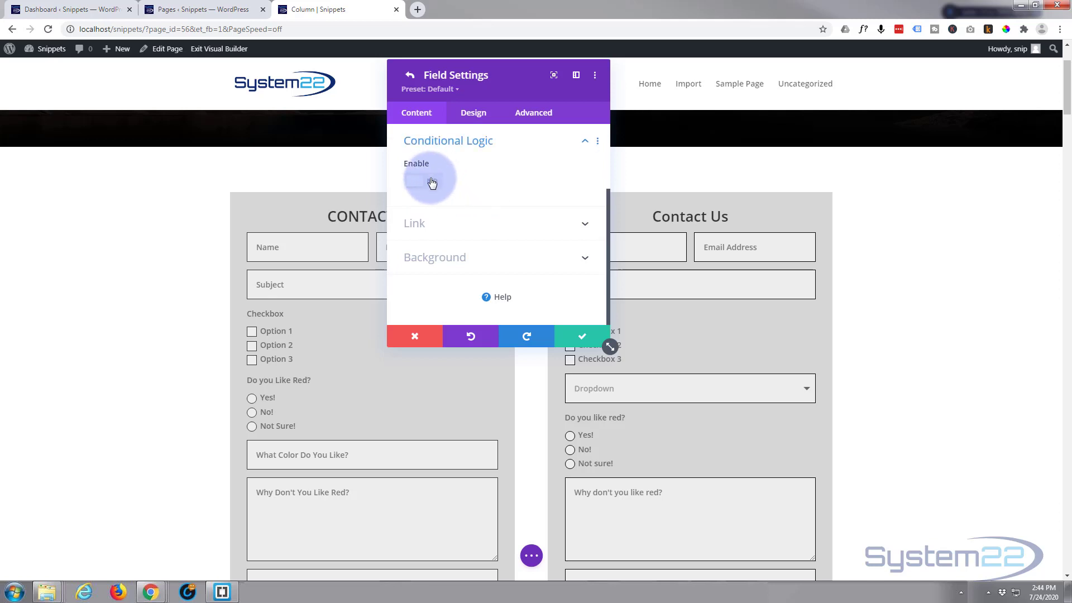
left_click(422, 182)
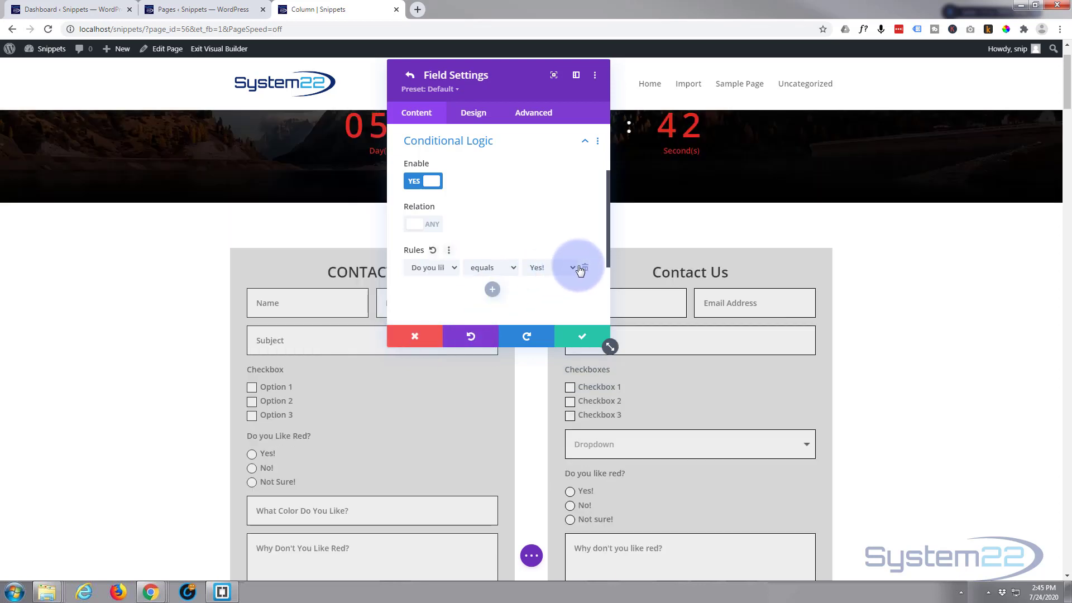
left_click(571, 268)
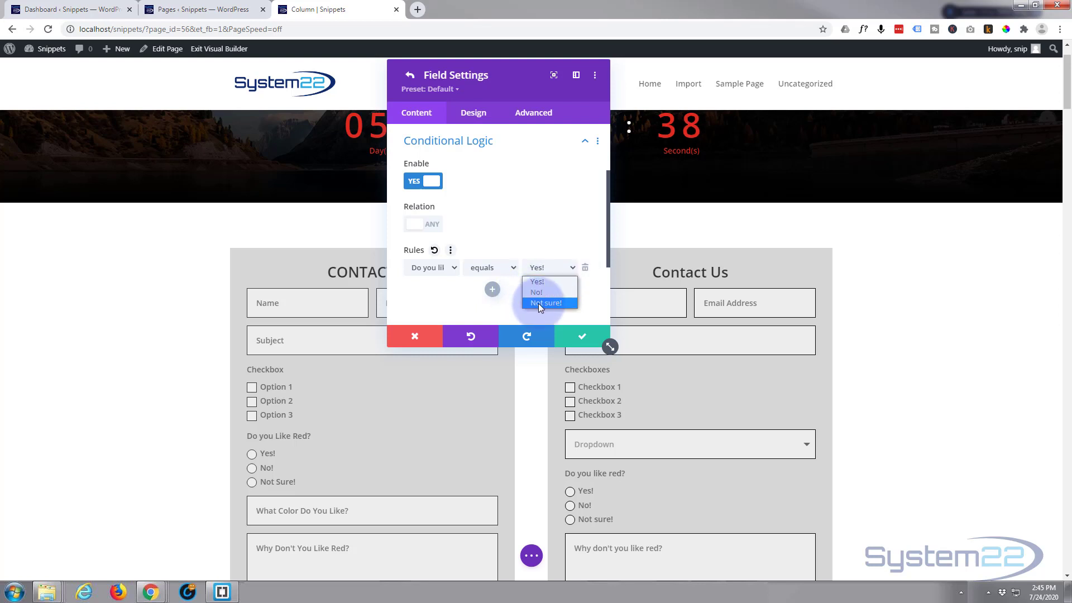
left_click(545, 303)
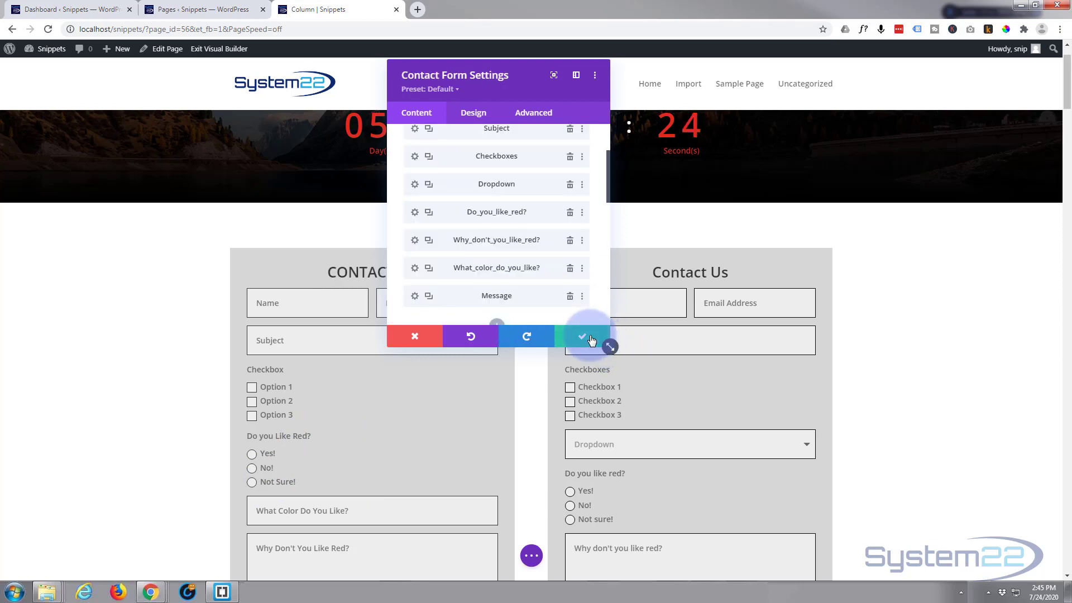
Save the contact form settings and exit the Visual Builder to the live page
left_click(582, 336)
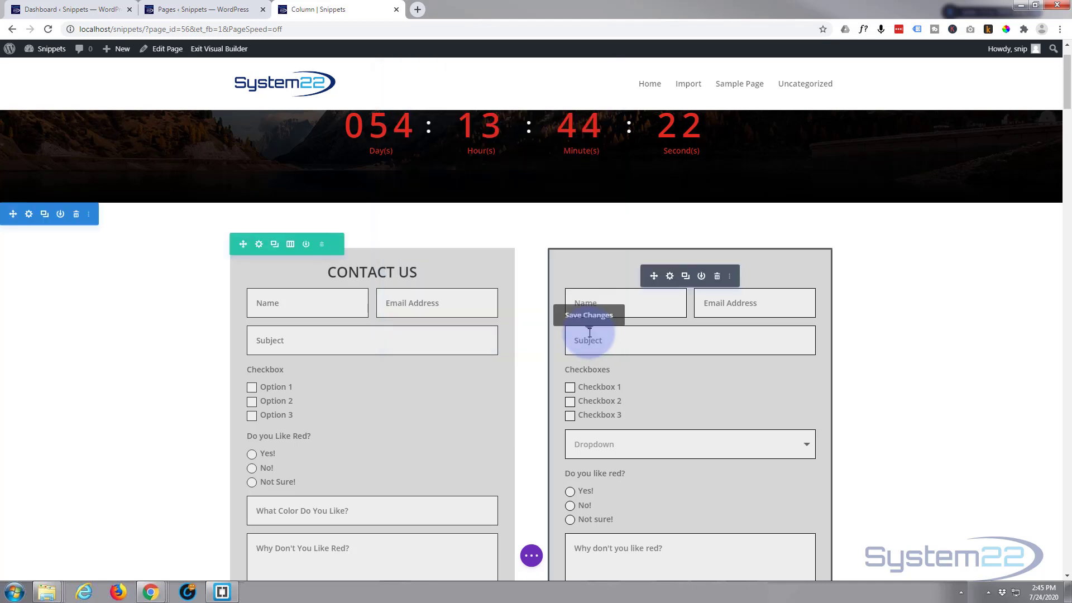
scroll("down", 3)
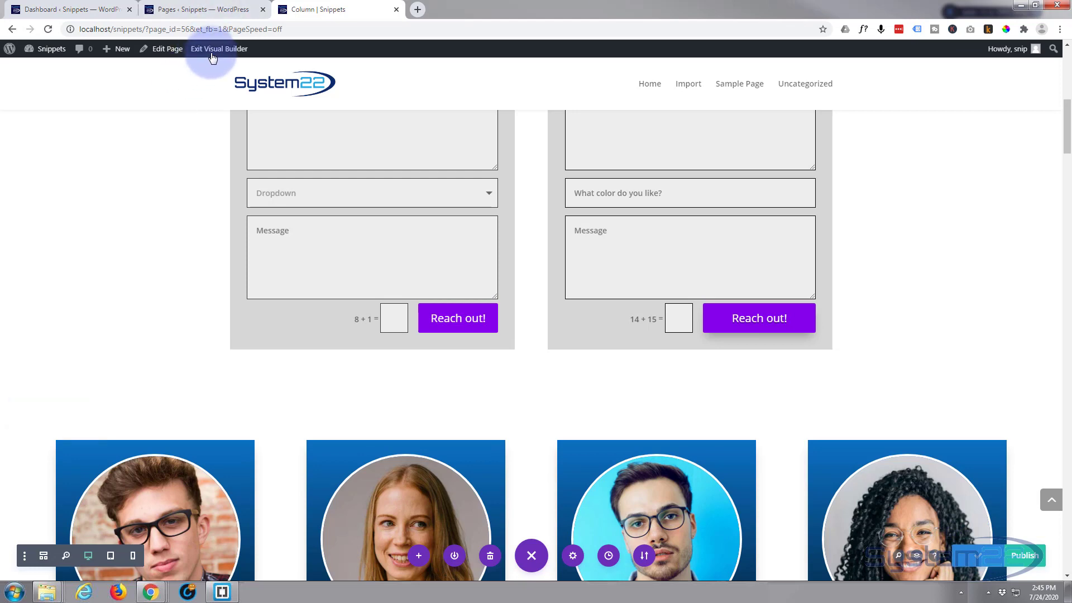
left_click(218, 48)
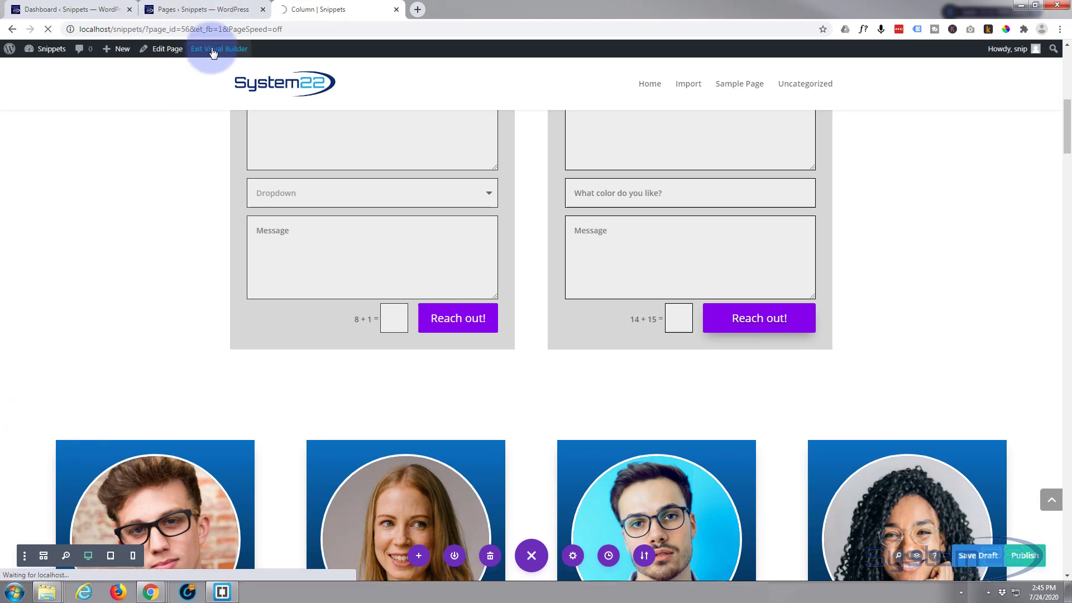
left_click(219, 48)
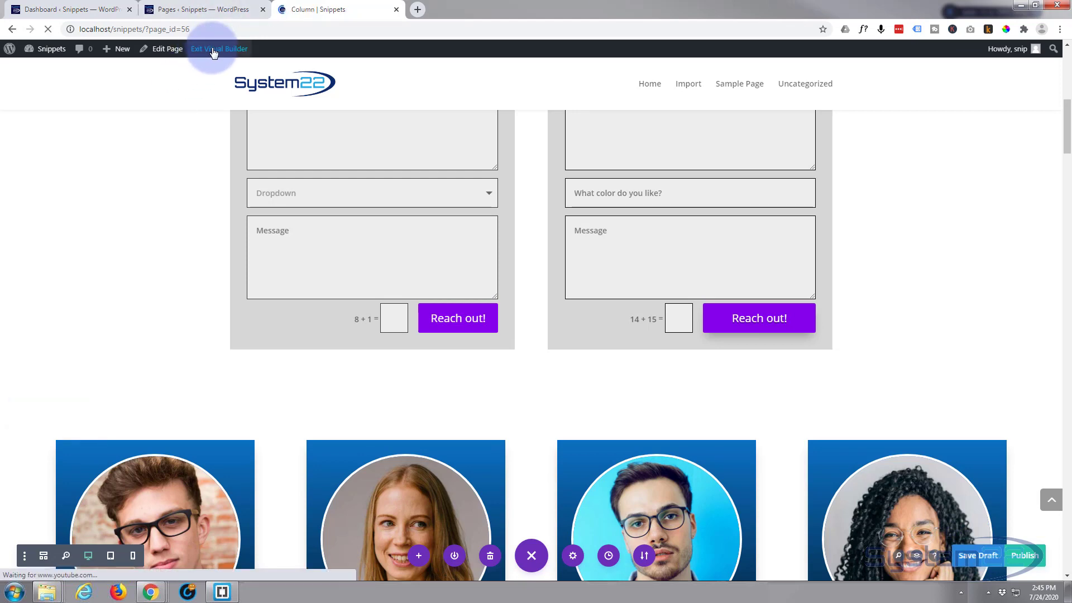
left_click(218, 48)
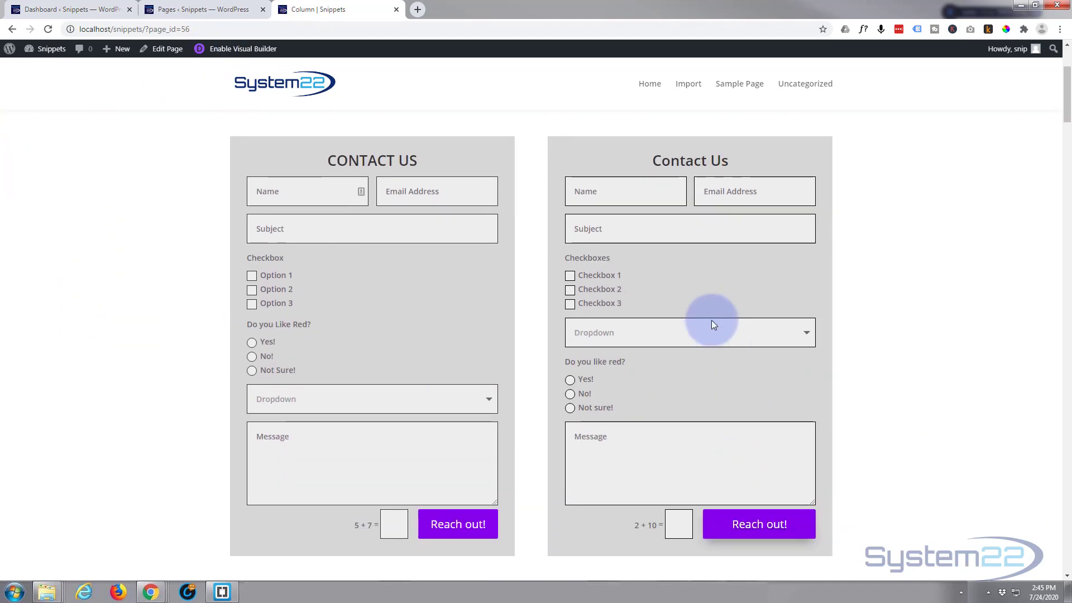
mouse_move(718, 431)
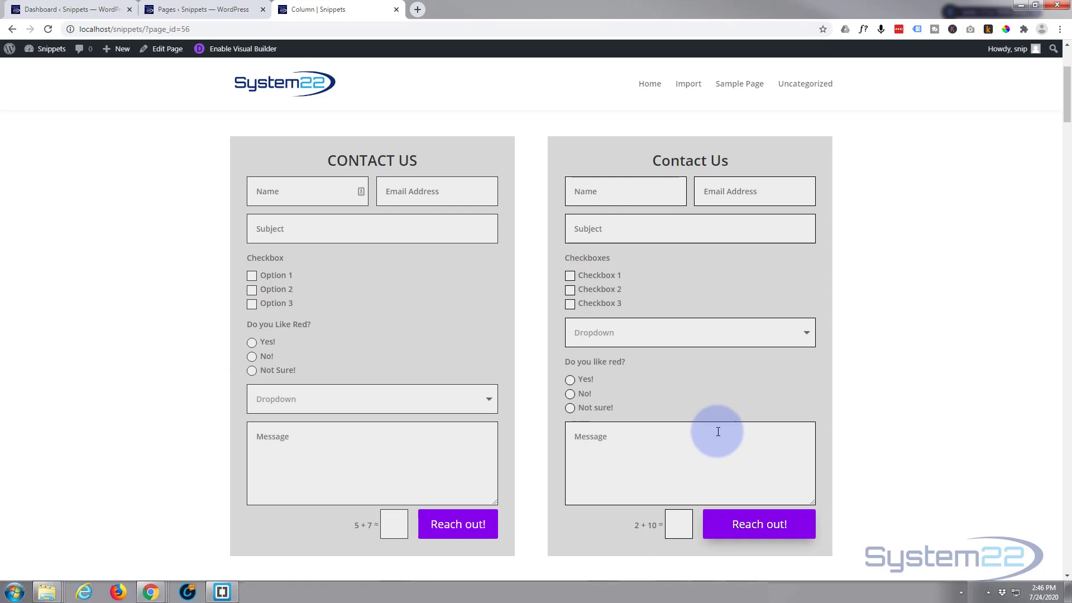
mouse_move(732, 308)
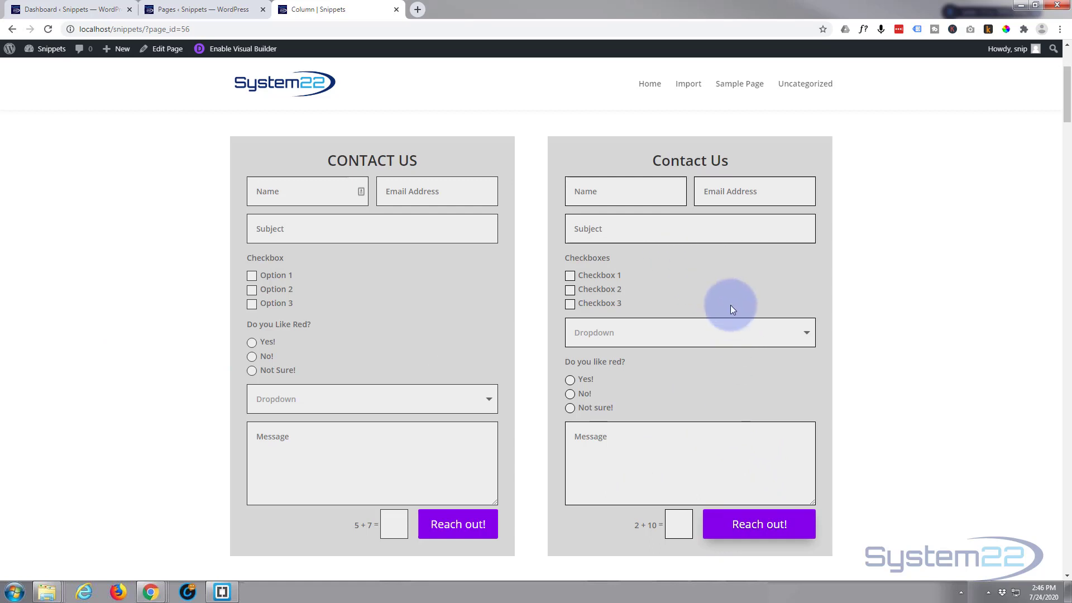
mouse_move(672, 378)
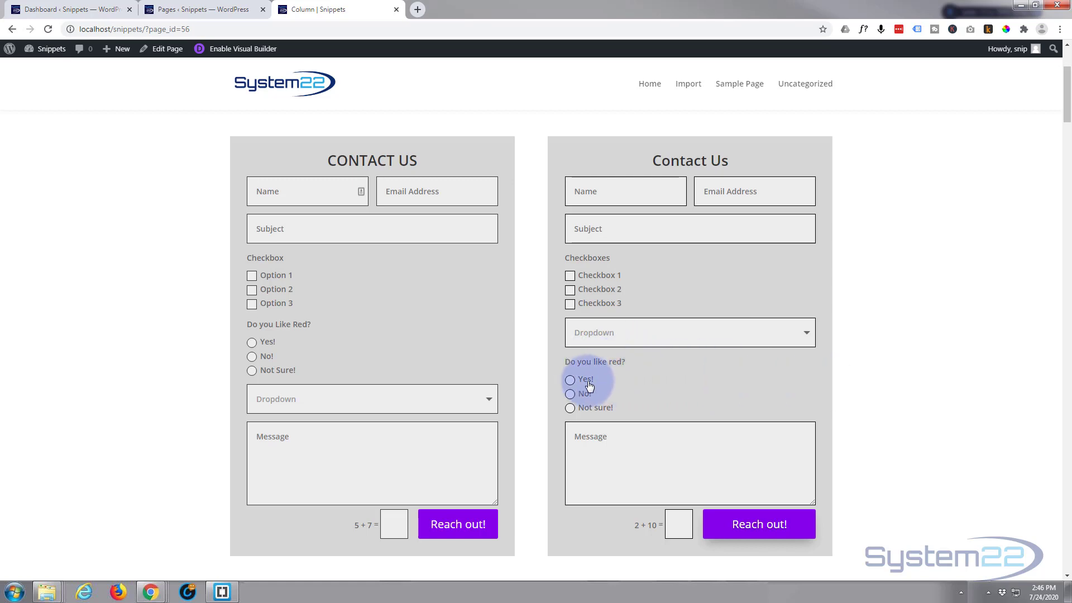
Answer Yes!, then No! to reveal 'Why don't you like red?' and enter 'adf'
left_click(569, 379)
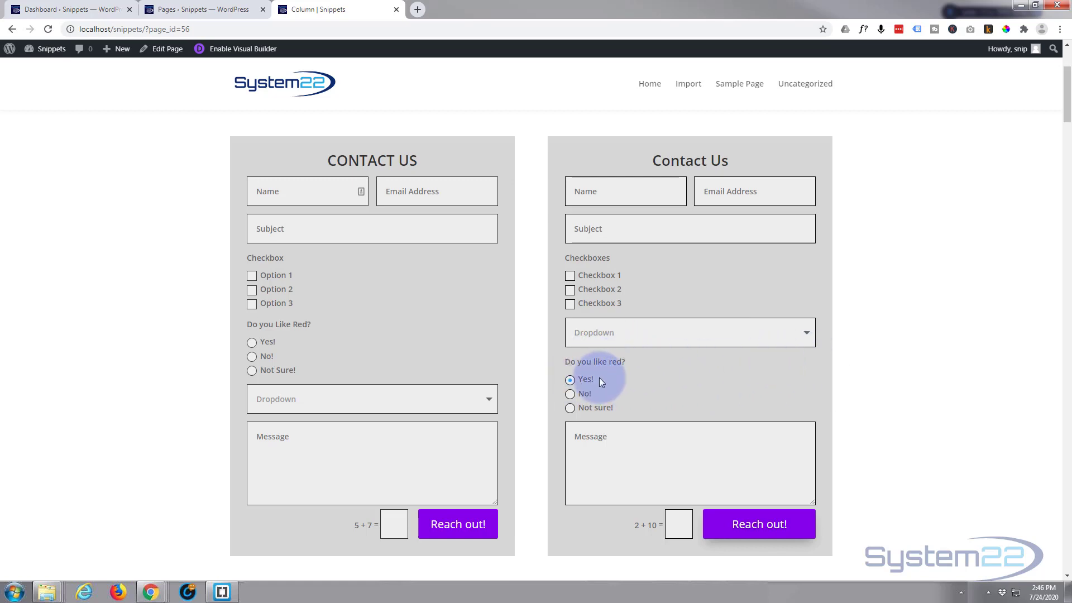
mouse_move(599, 397)
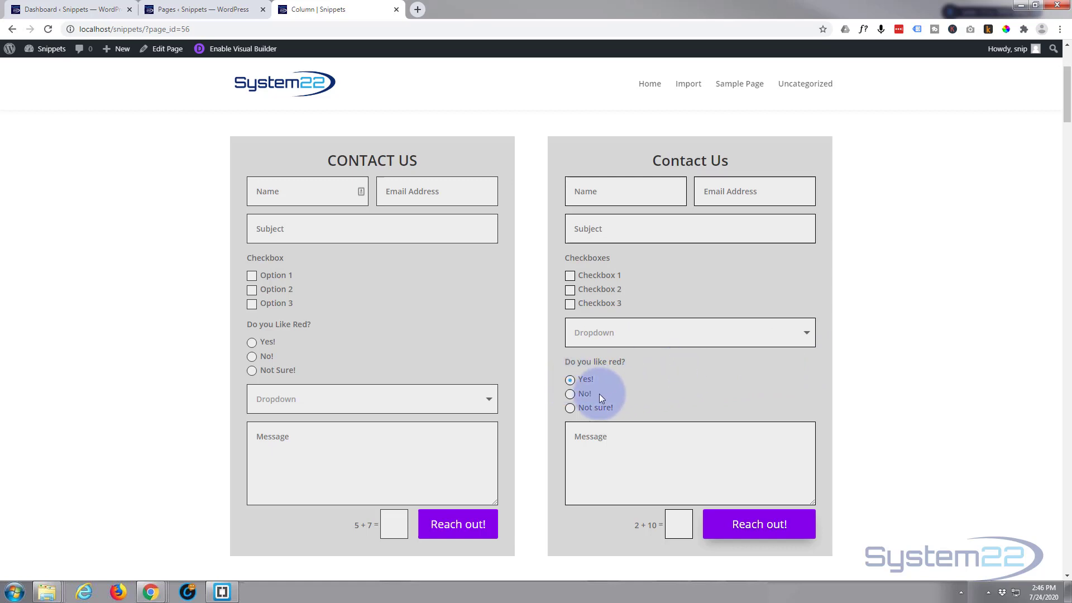
left_click(570, 393)
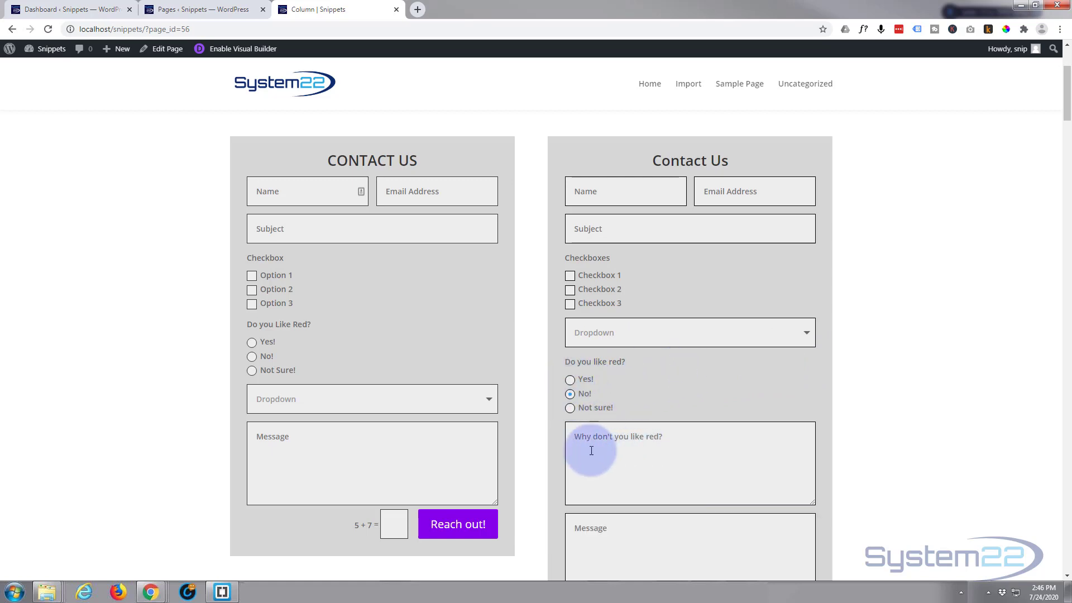
mouse_move(571, 463)
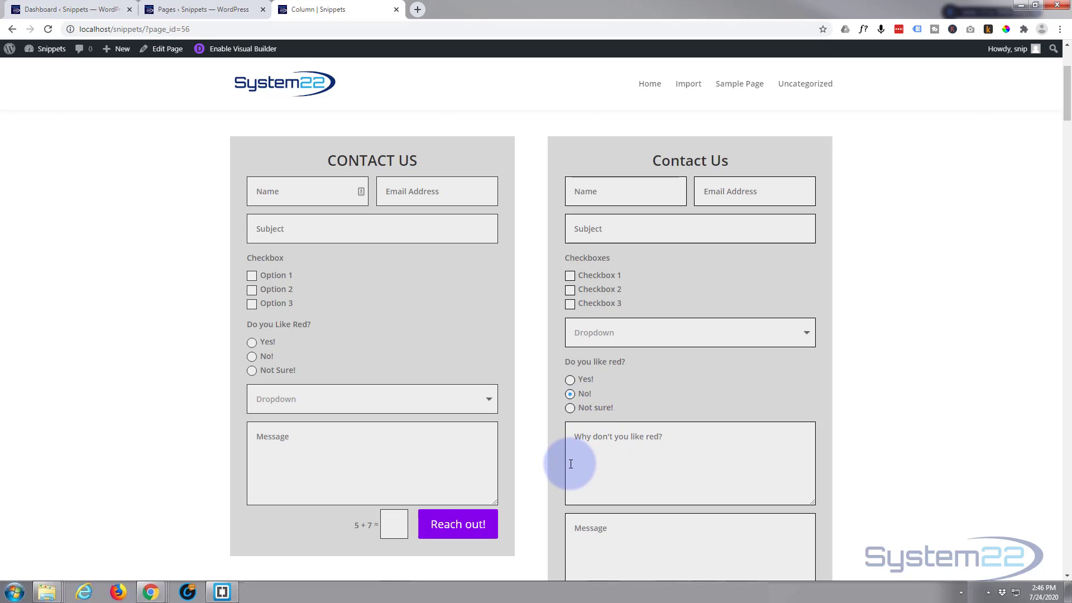
type("adfsdgasfgs")
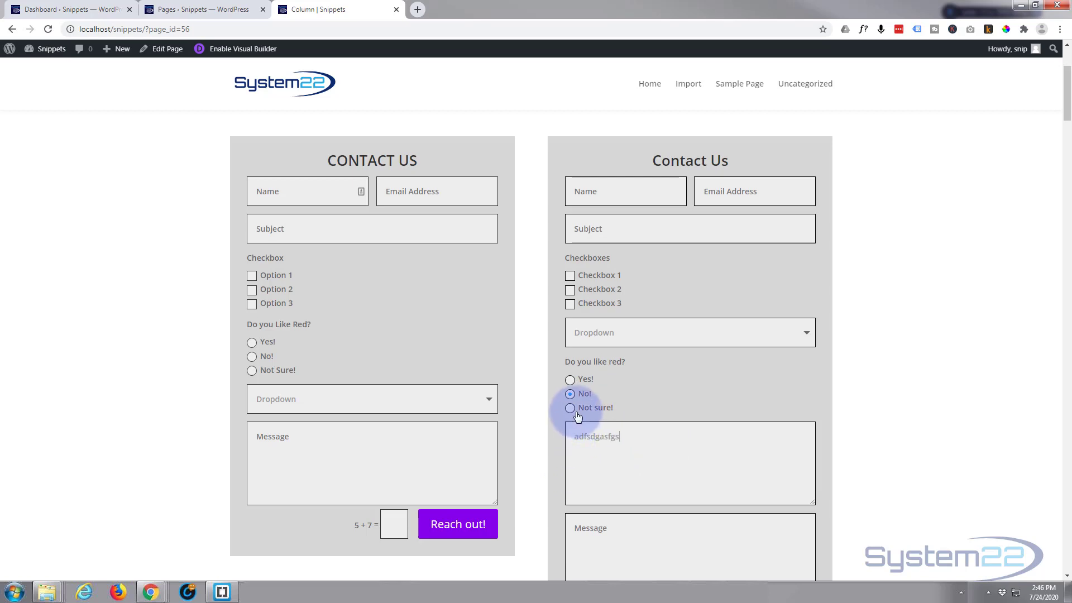
Answer Not sure! to reveal 'What color do you like?' and enter 'blue'
left_click(569, 408)
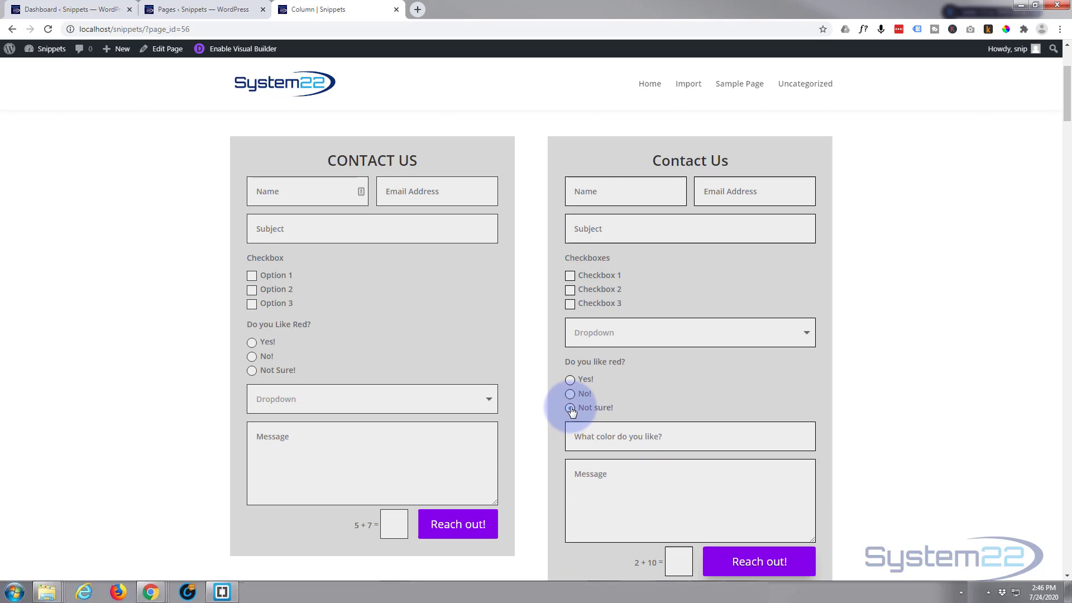
left_click(570, 407)
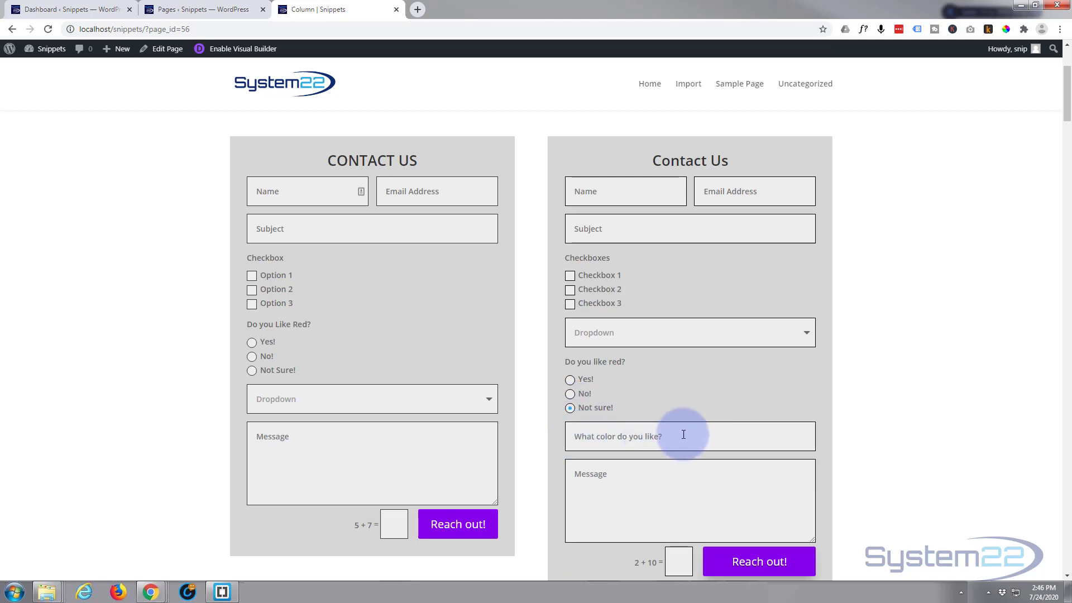
mouse_move(679, 436)
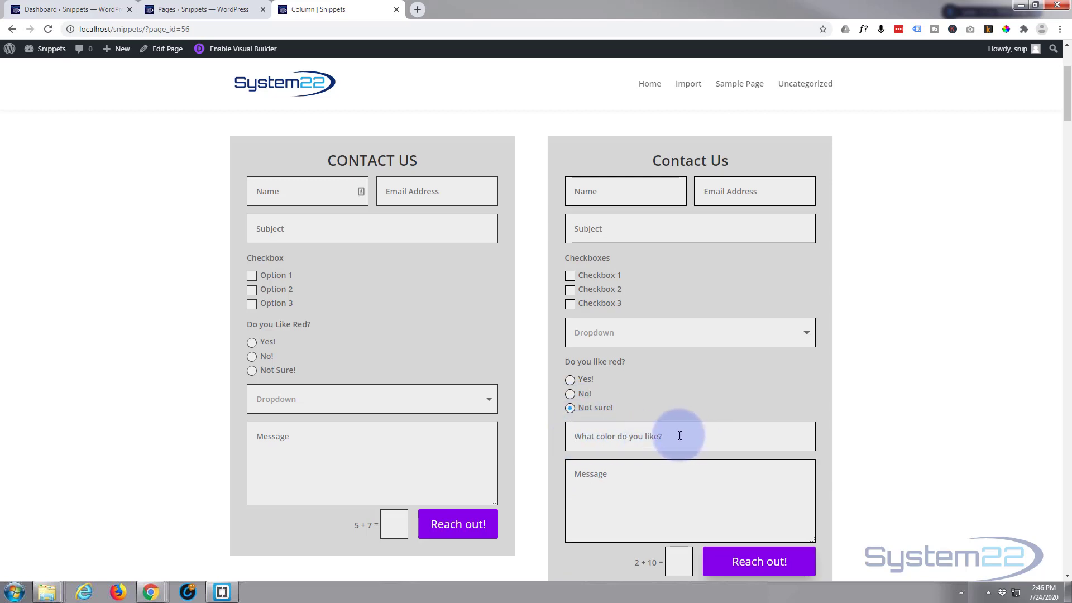
type("blue")
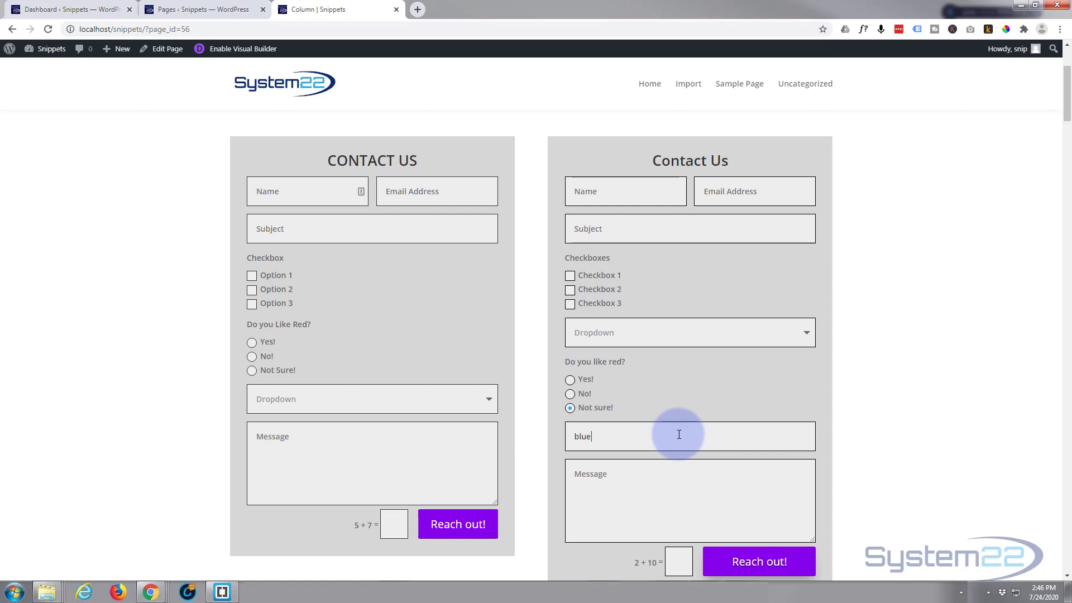
mouse_move(677, 411)
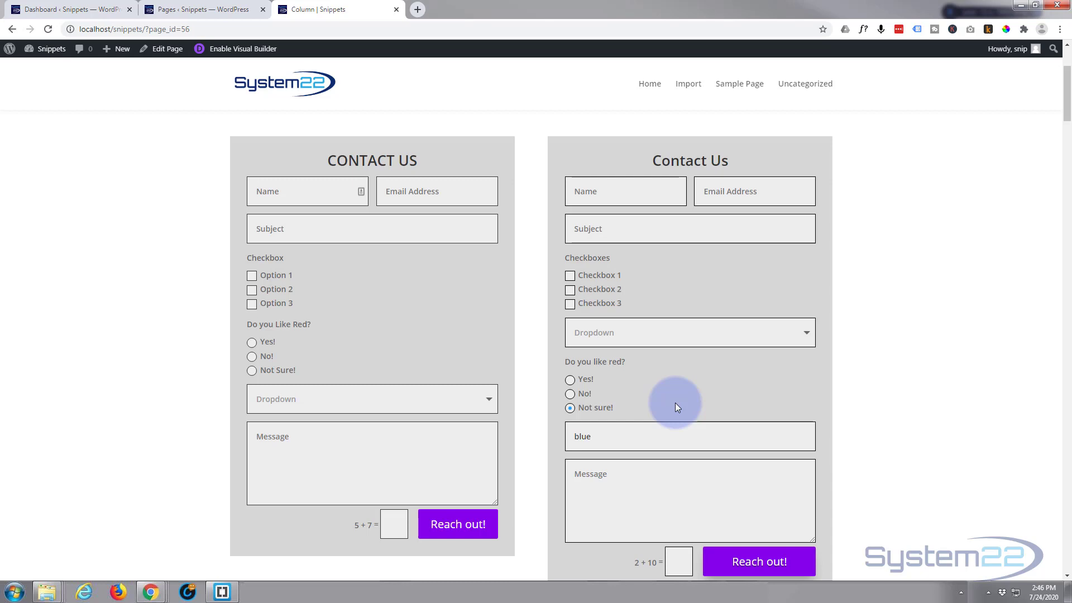
left_click(622, 436)
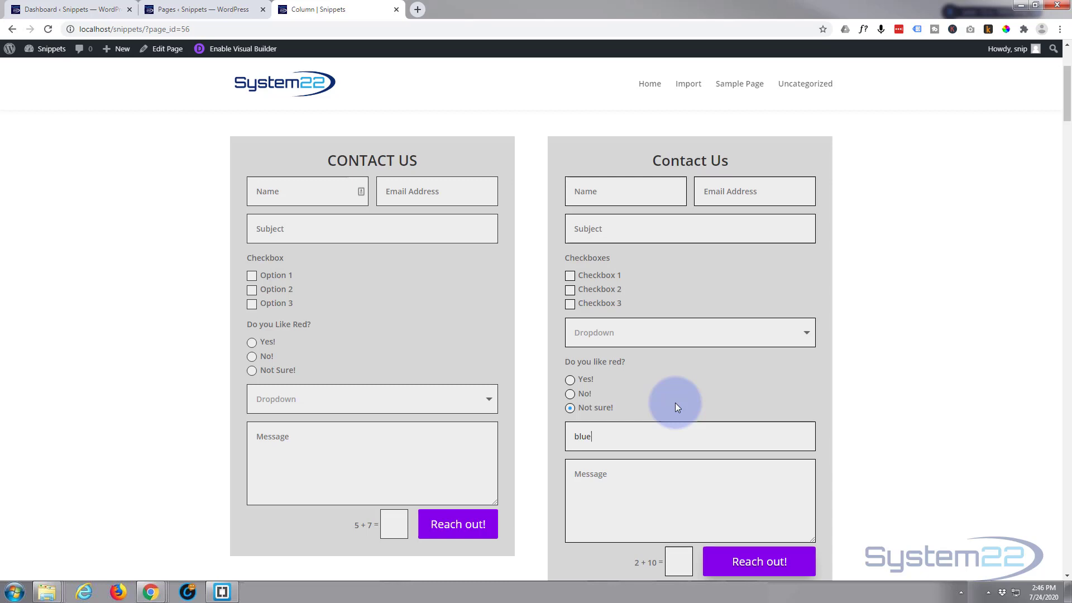